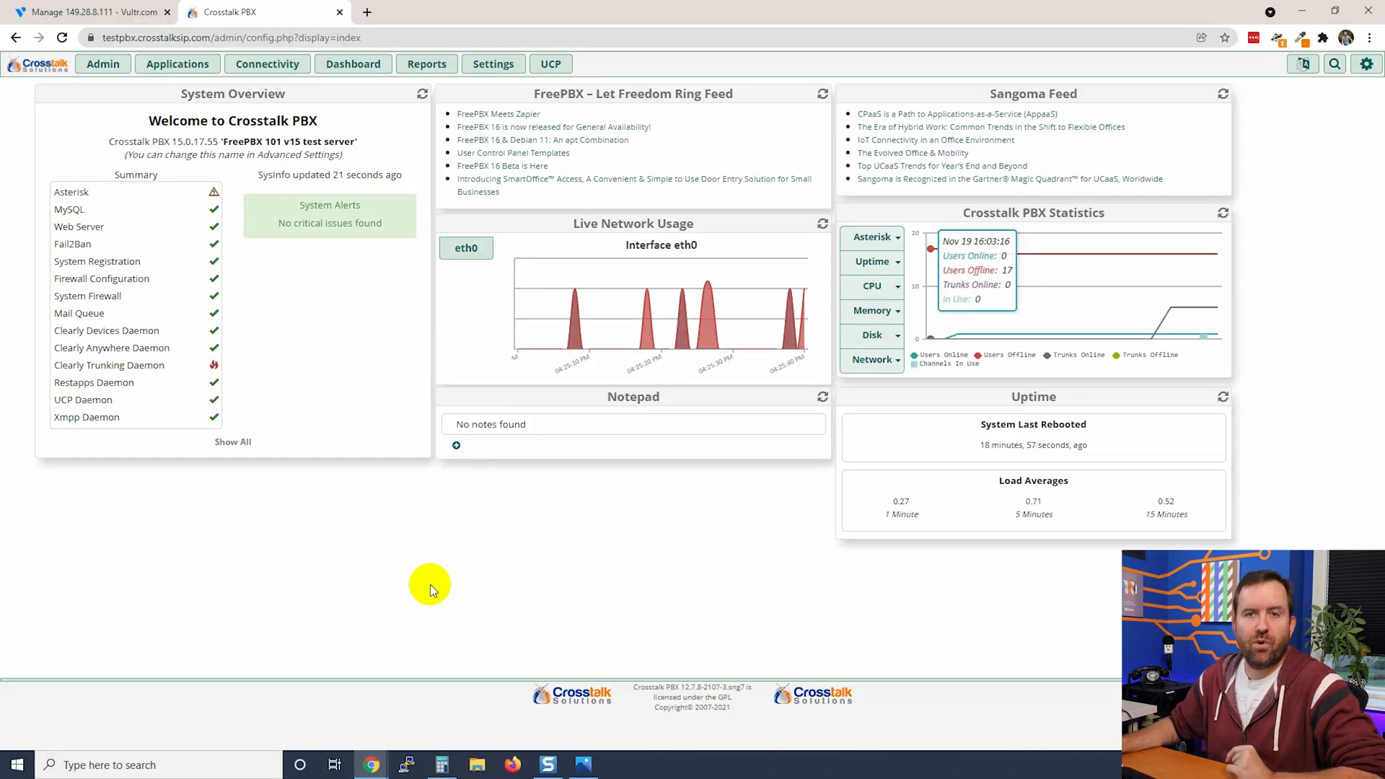
{"action": "mouse_move", "coordinate": [195, 248]}
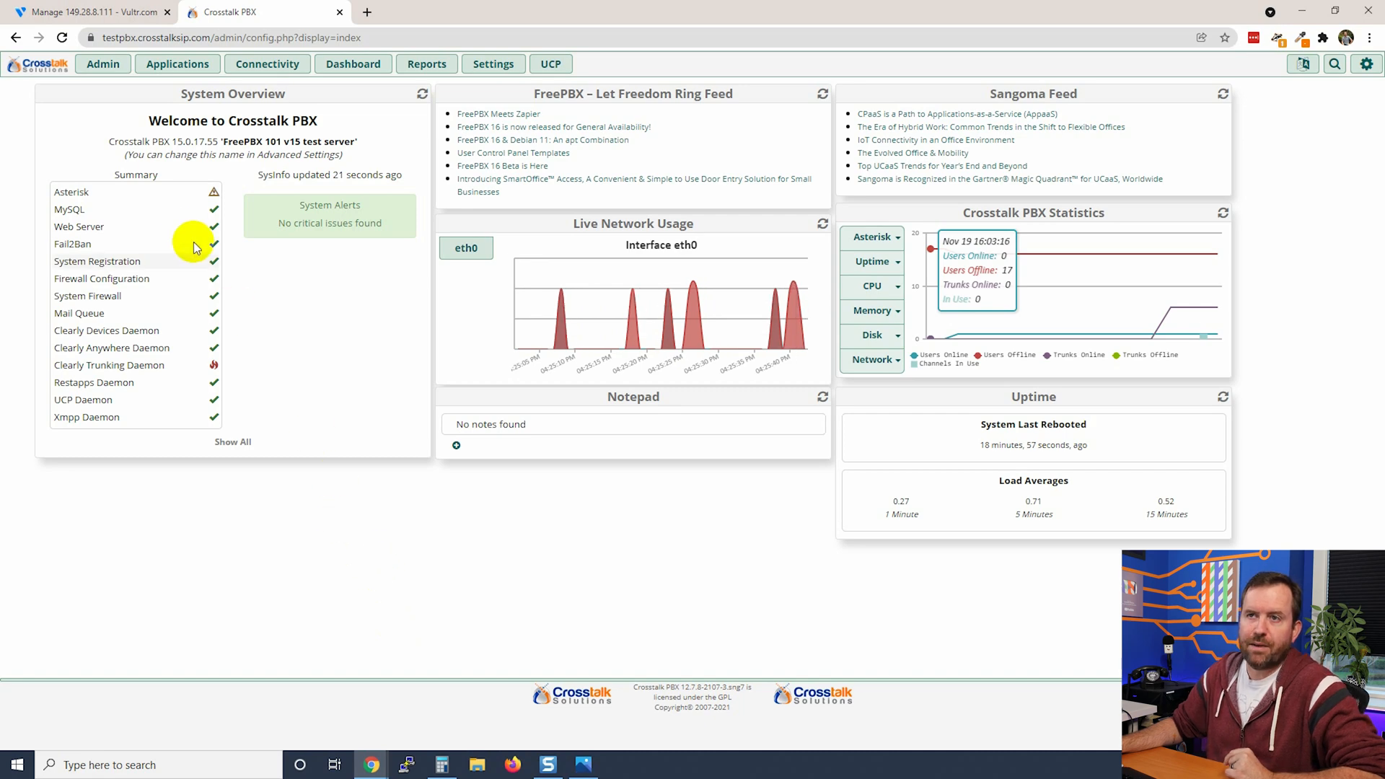
Go to Admin > System Recordings, which lists no recordings yet.
{"action": "left_click", "coordinate": [103, 65]}
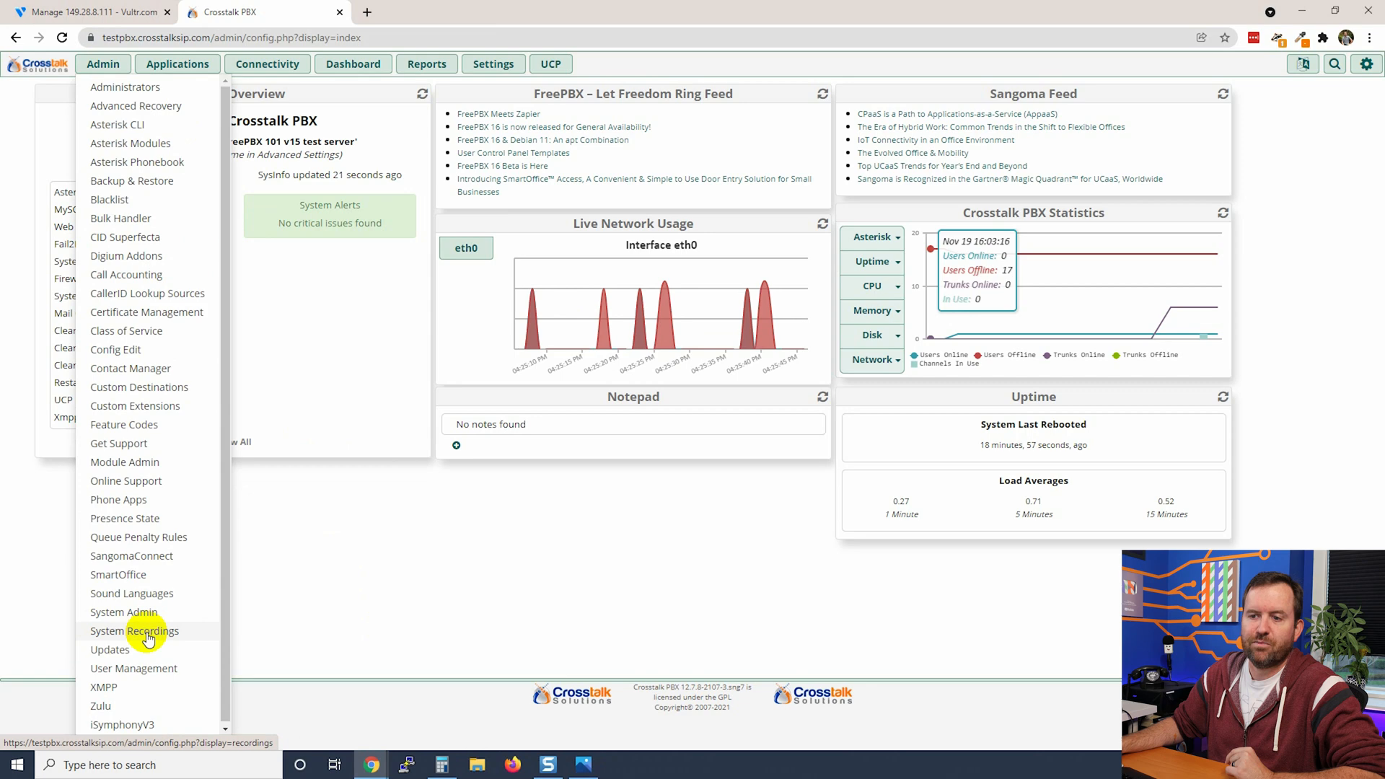
{"action": "left_click", "coordinate": [134, 630]}
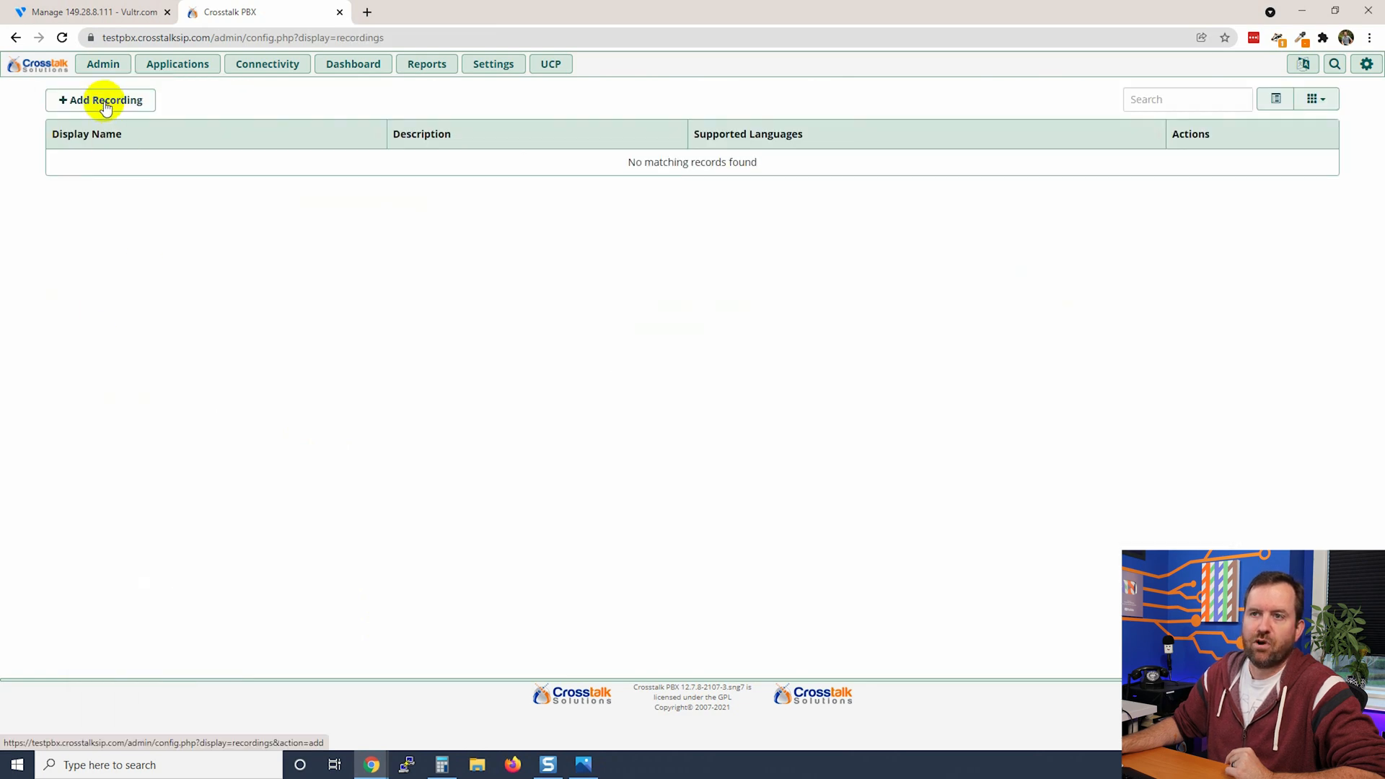
Add a new recording named 'Main IVR' with description 'Main IVR'.
{"action": "left_click", "coordinate": [101, 99]}
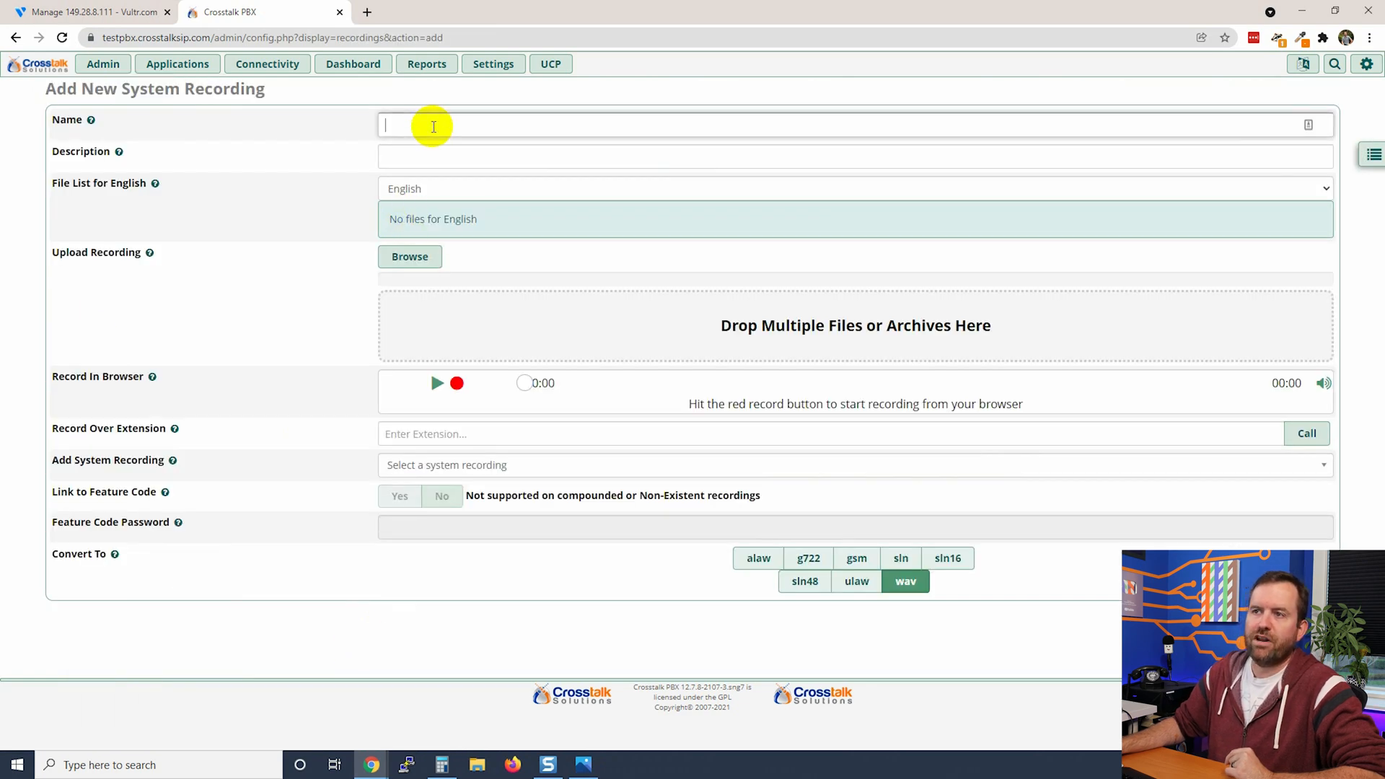
{"action": "mouse_move", "coordinate": [404, 632]}
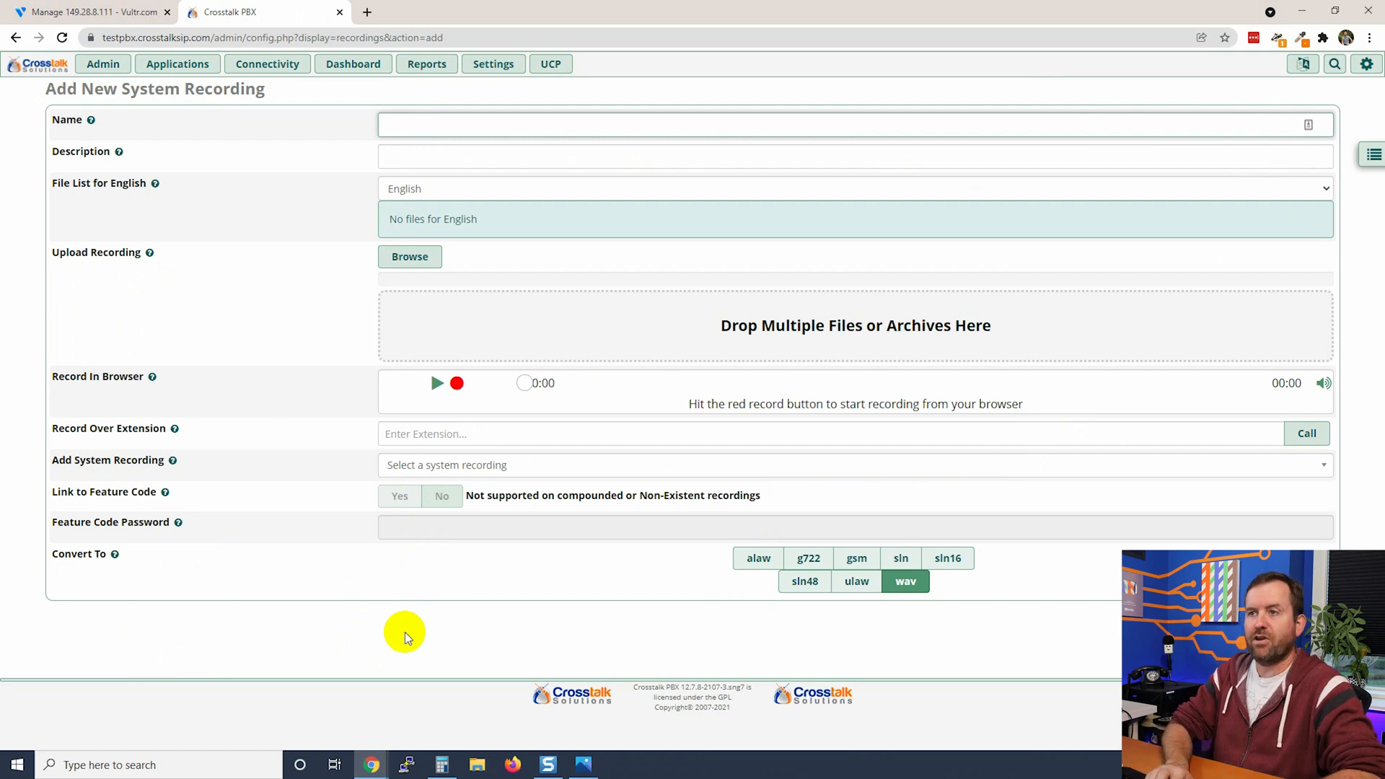
{"action": "type", "text": "Main IVR"}
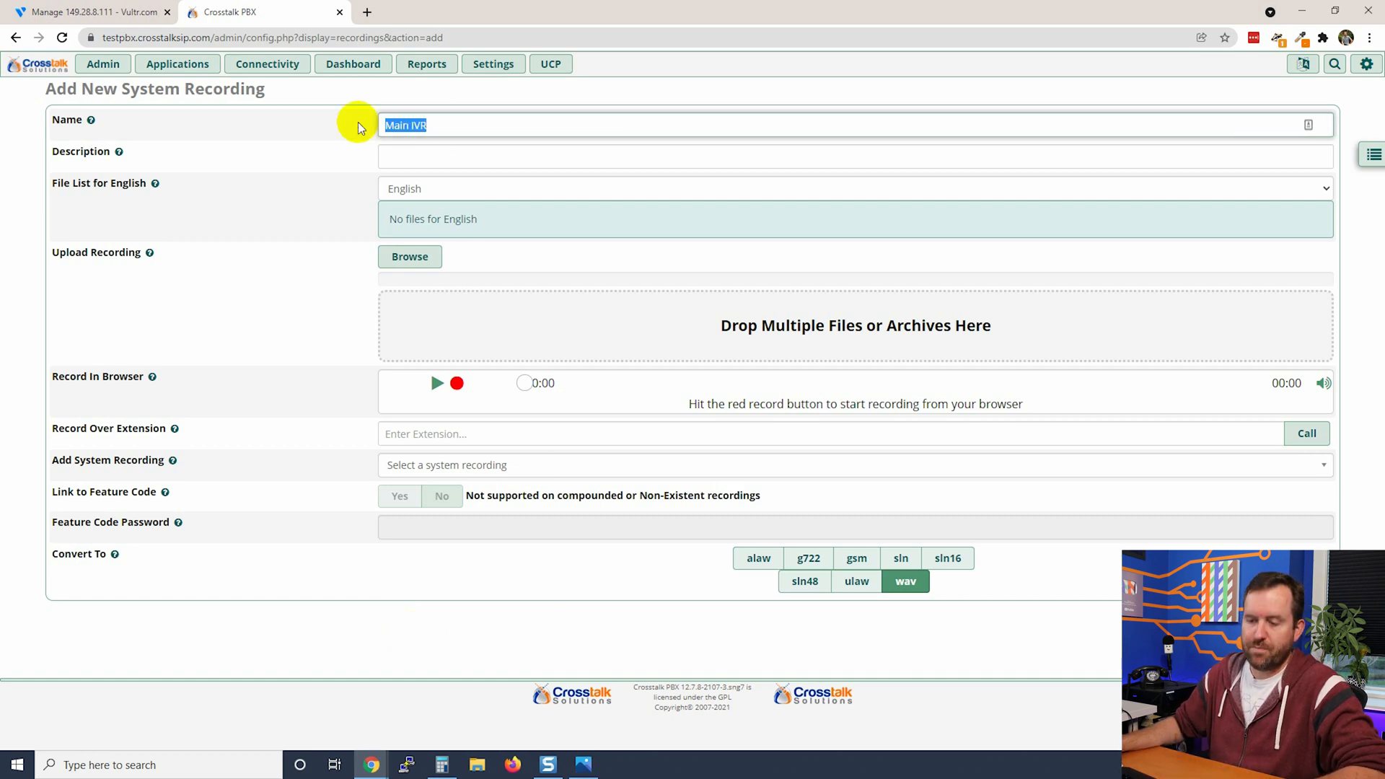
{"action": "type", "text": "Main IVR"}
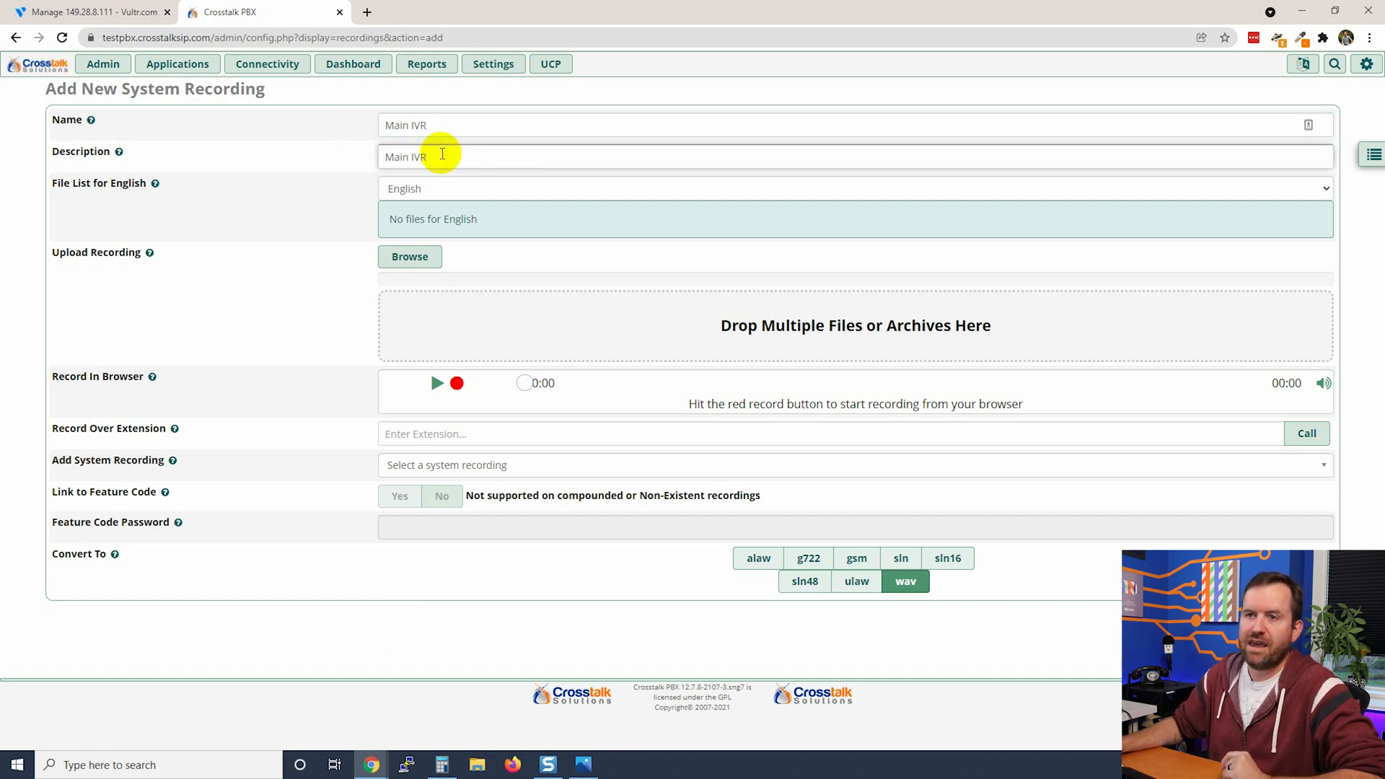
{"action": "mouse_move", "coordinate": [355, 661]}
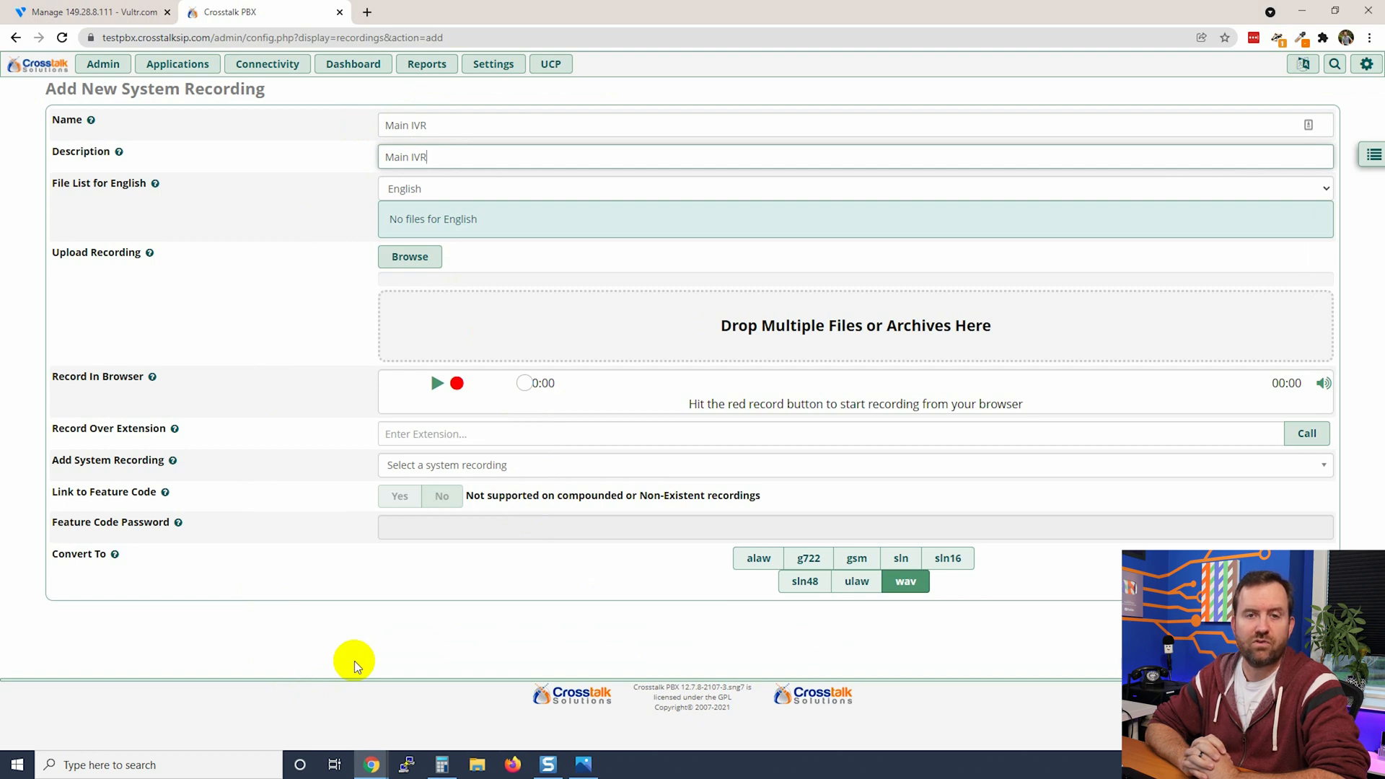
{"action": "mouse_move", "coordinate": [398, 410]}
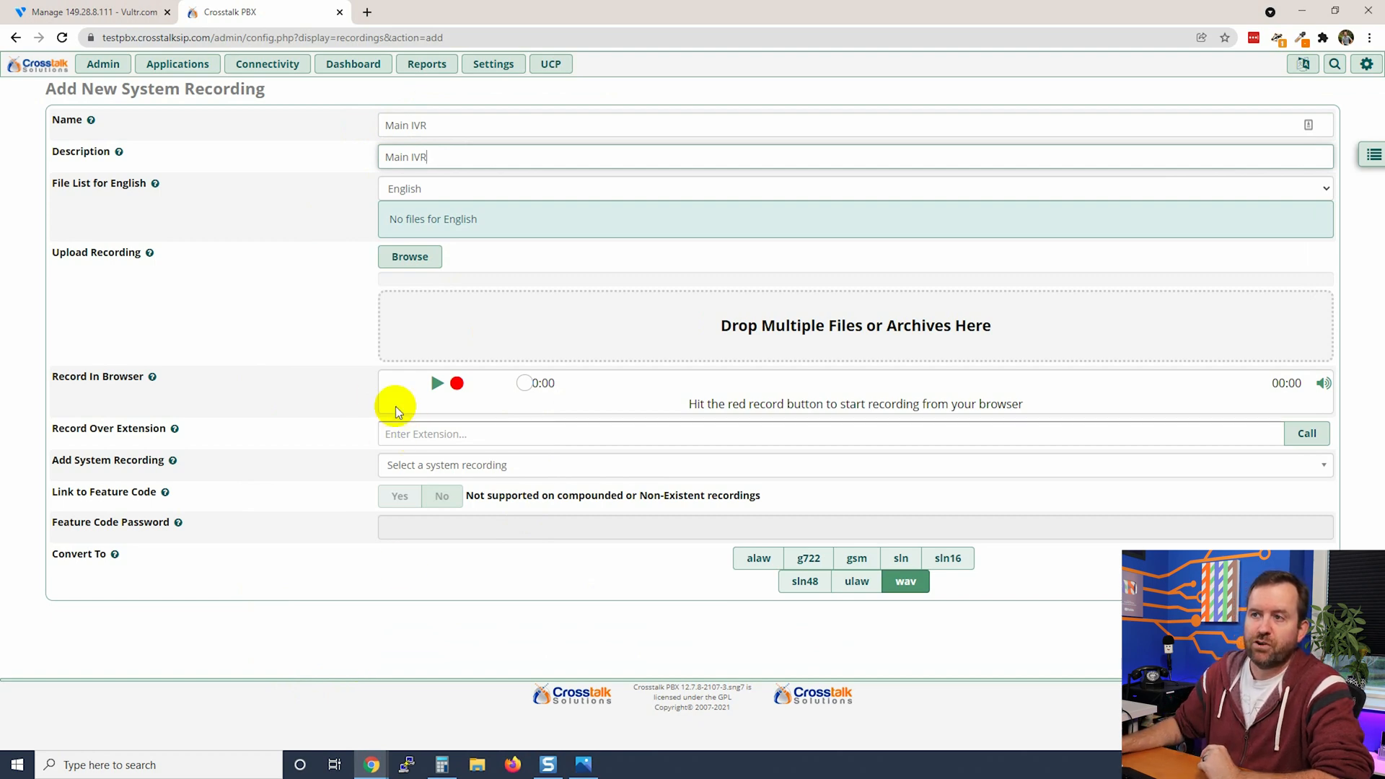
{"action": "mouse_move", "coordinate": [435, 332]}
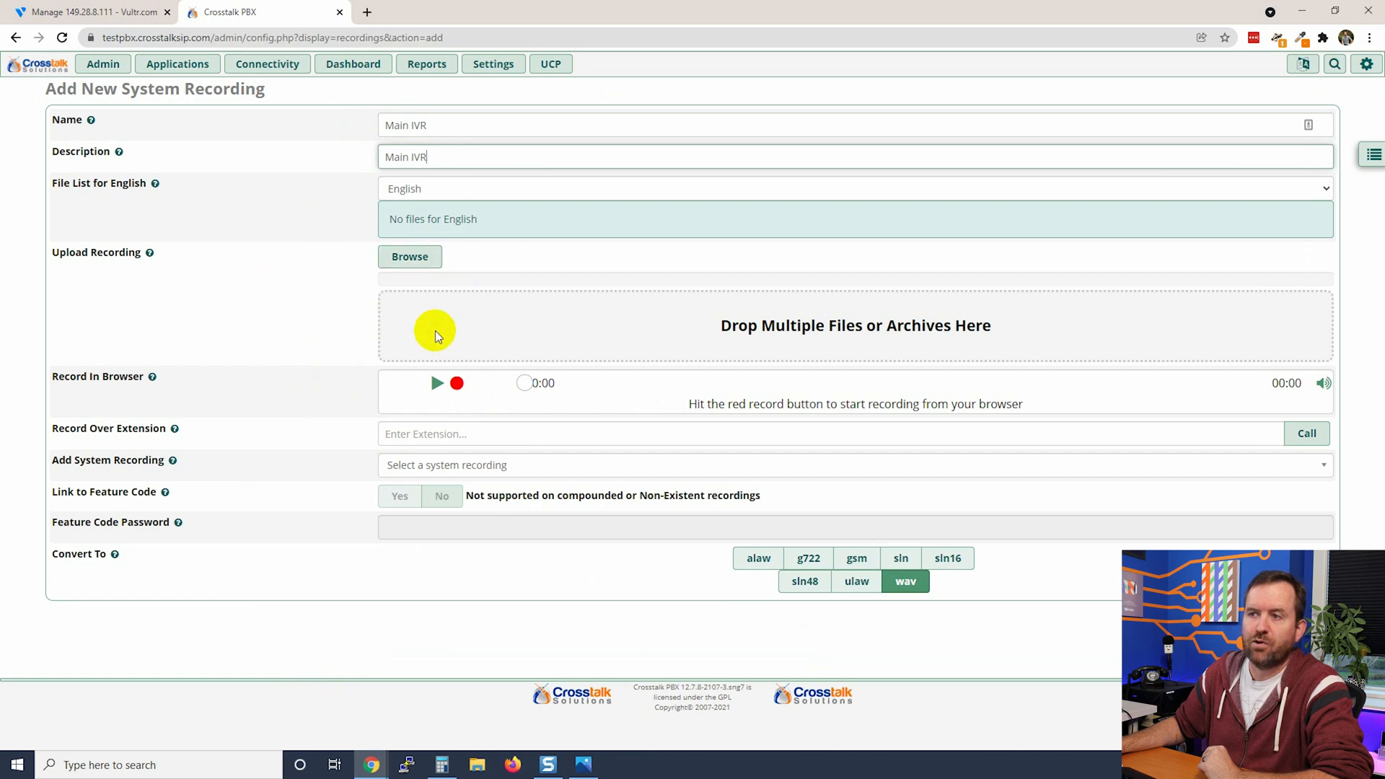
{"action": "mouse_move", "coordinate": [722, 331]}
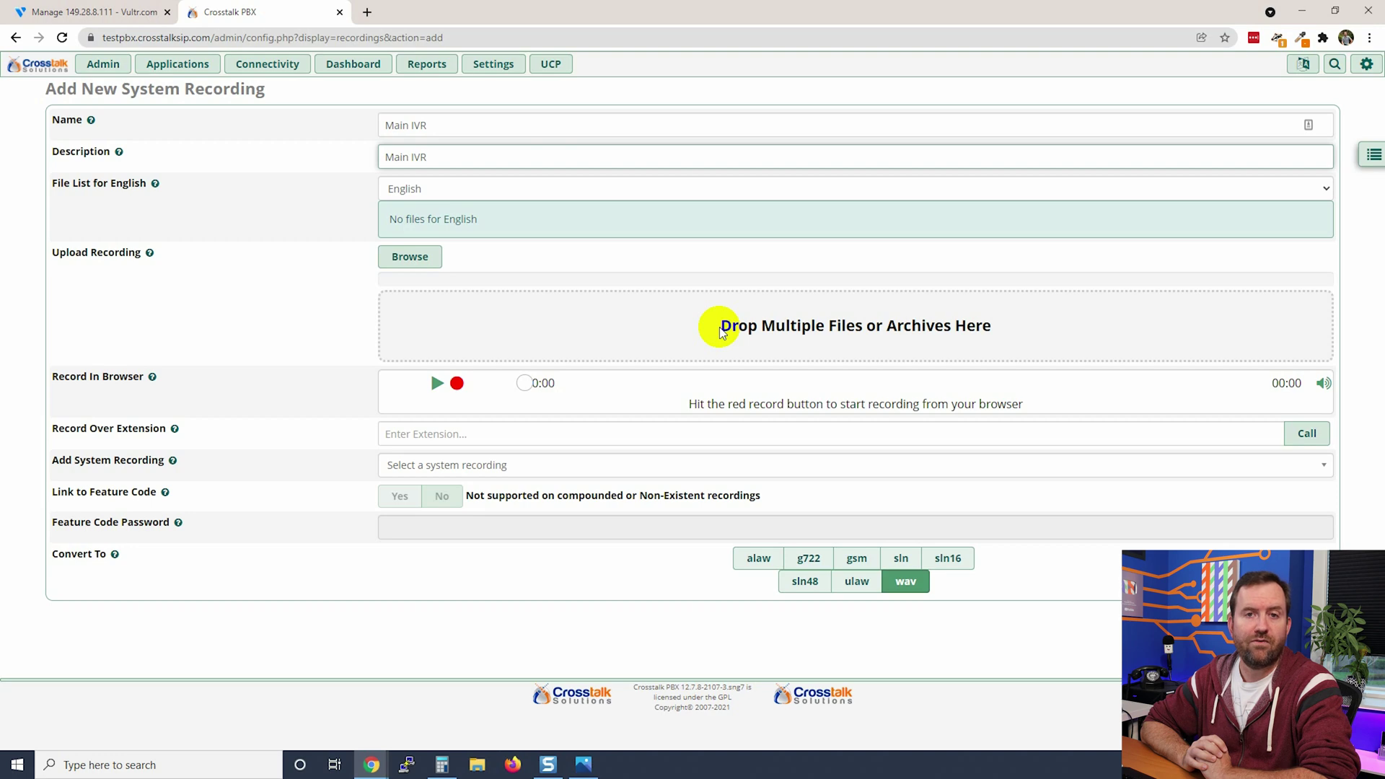
{"action": "mouse_move", "coordinate": [162, 251]}
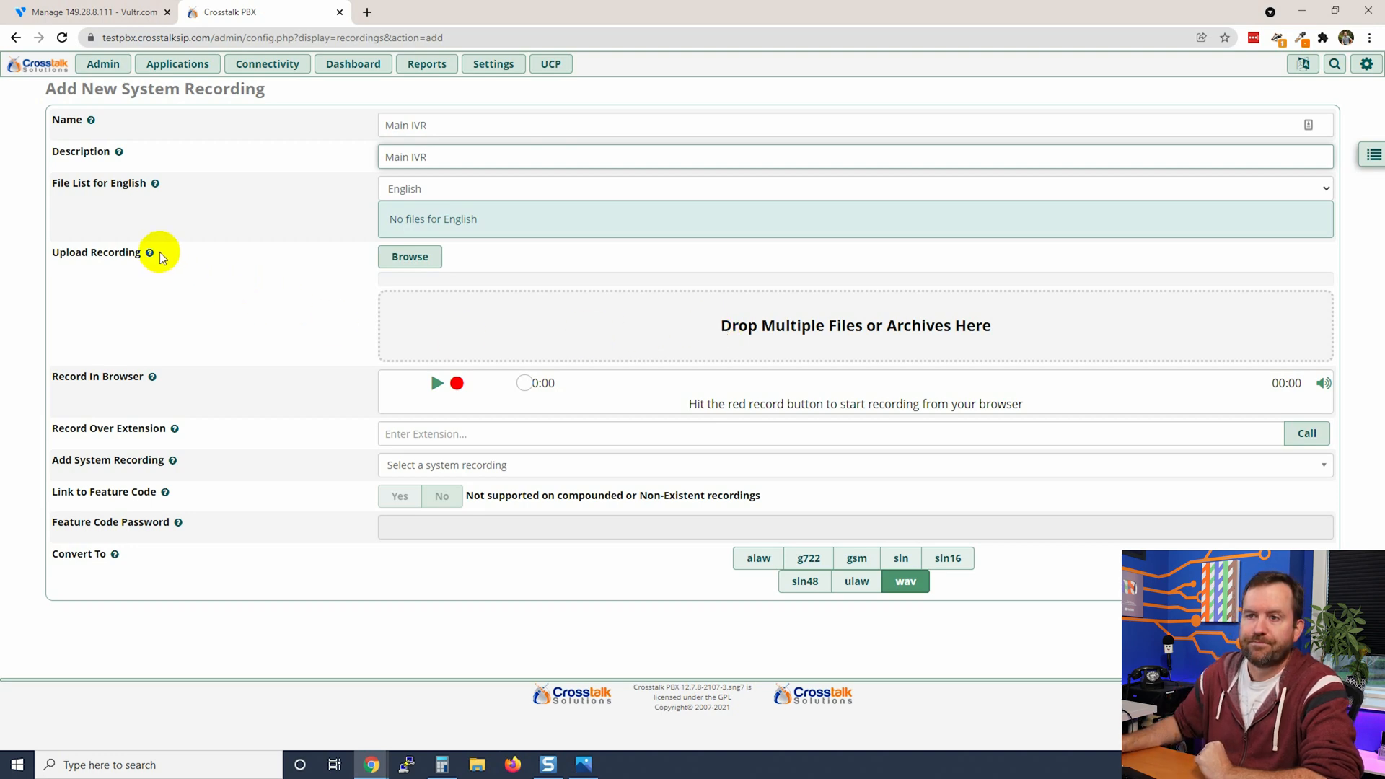
{"action": "mouse_move", "coordinate": [149, 252]}
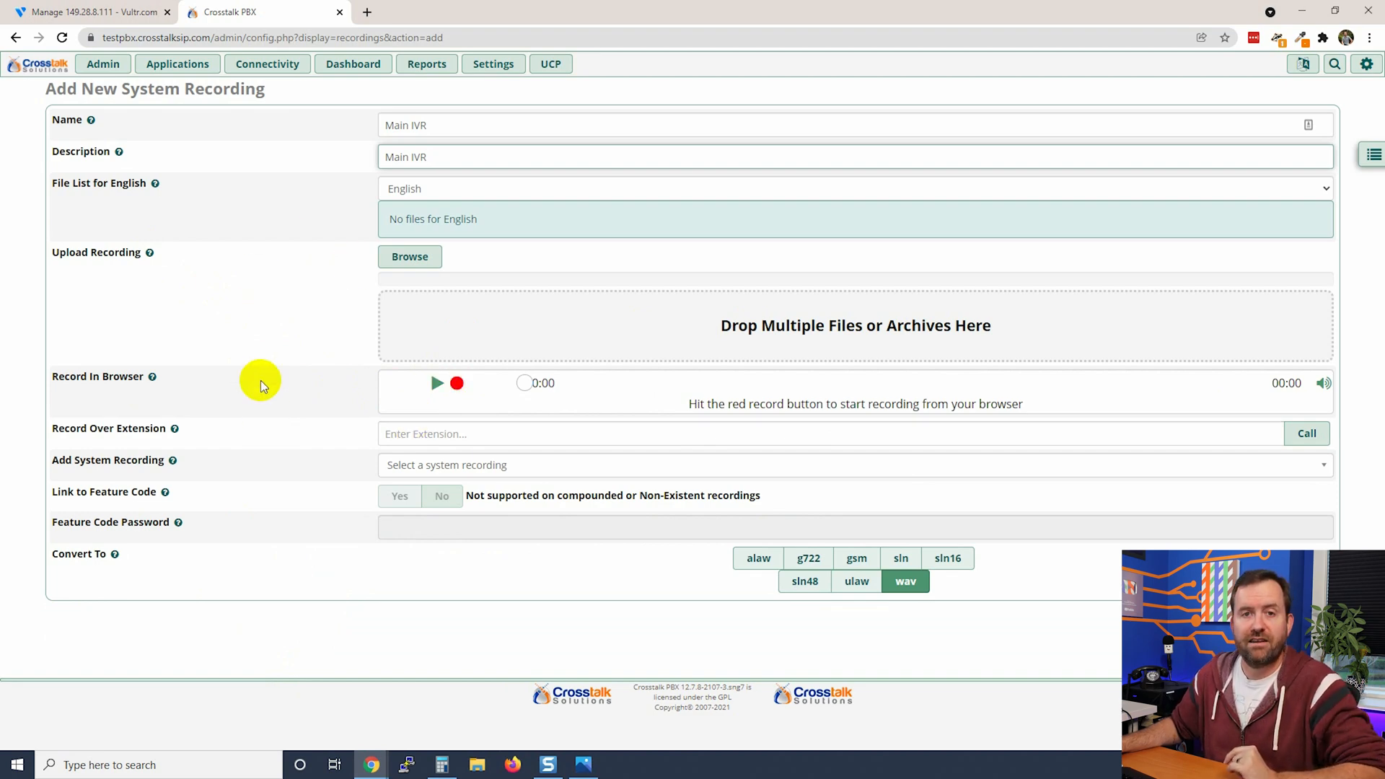
{"action": "mouse_move", "coordinate": [273, 335]}
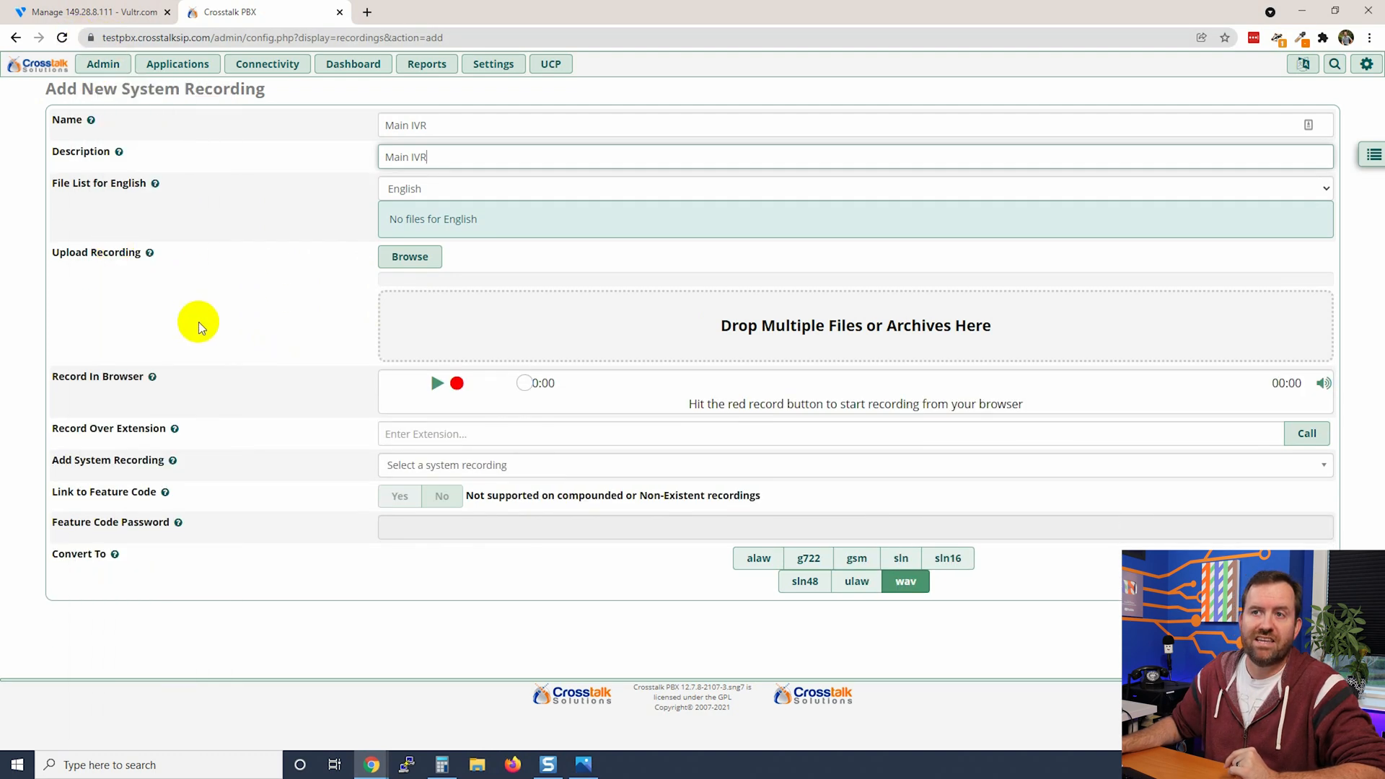
{"action": "mouse_move", "coordinate": [26, 467]}
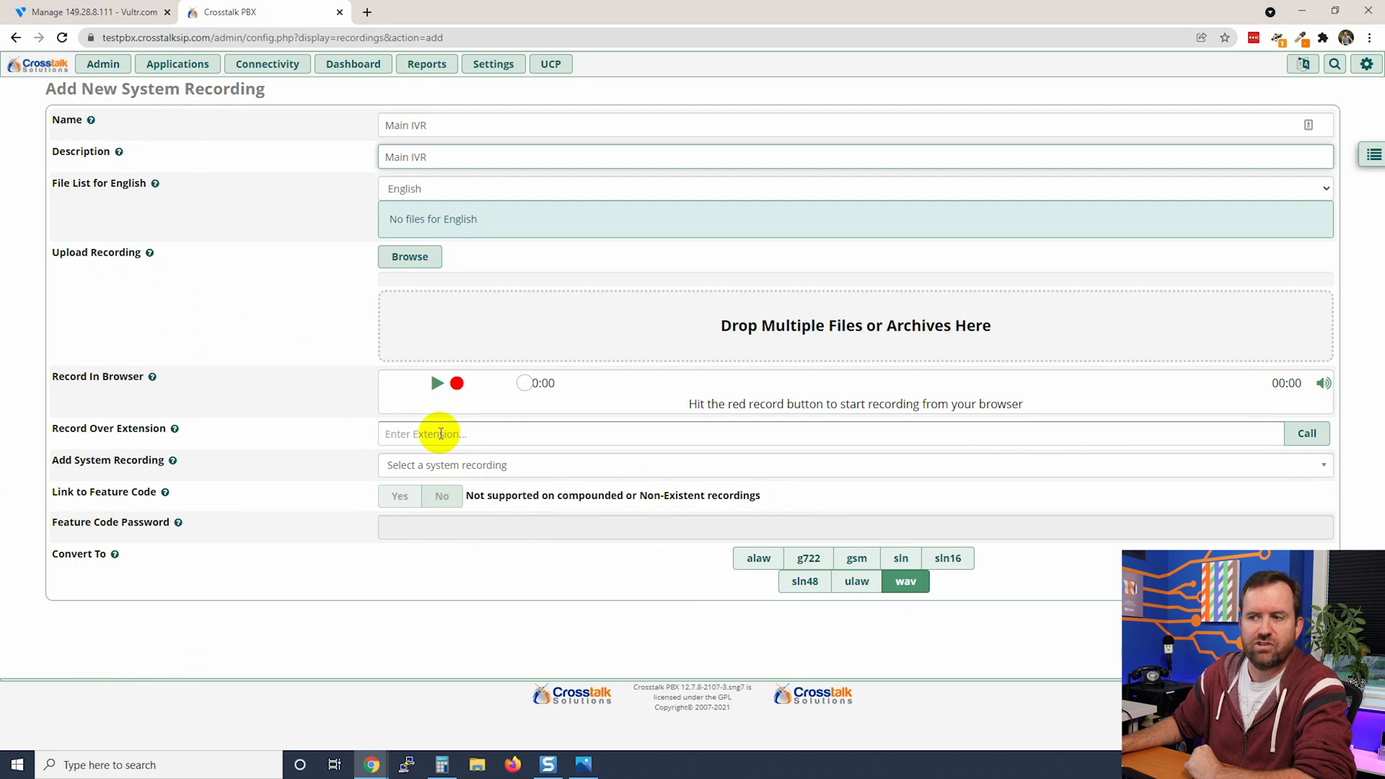
{"action": "mouse_move", "coordinate": [667, 430]}
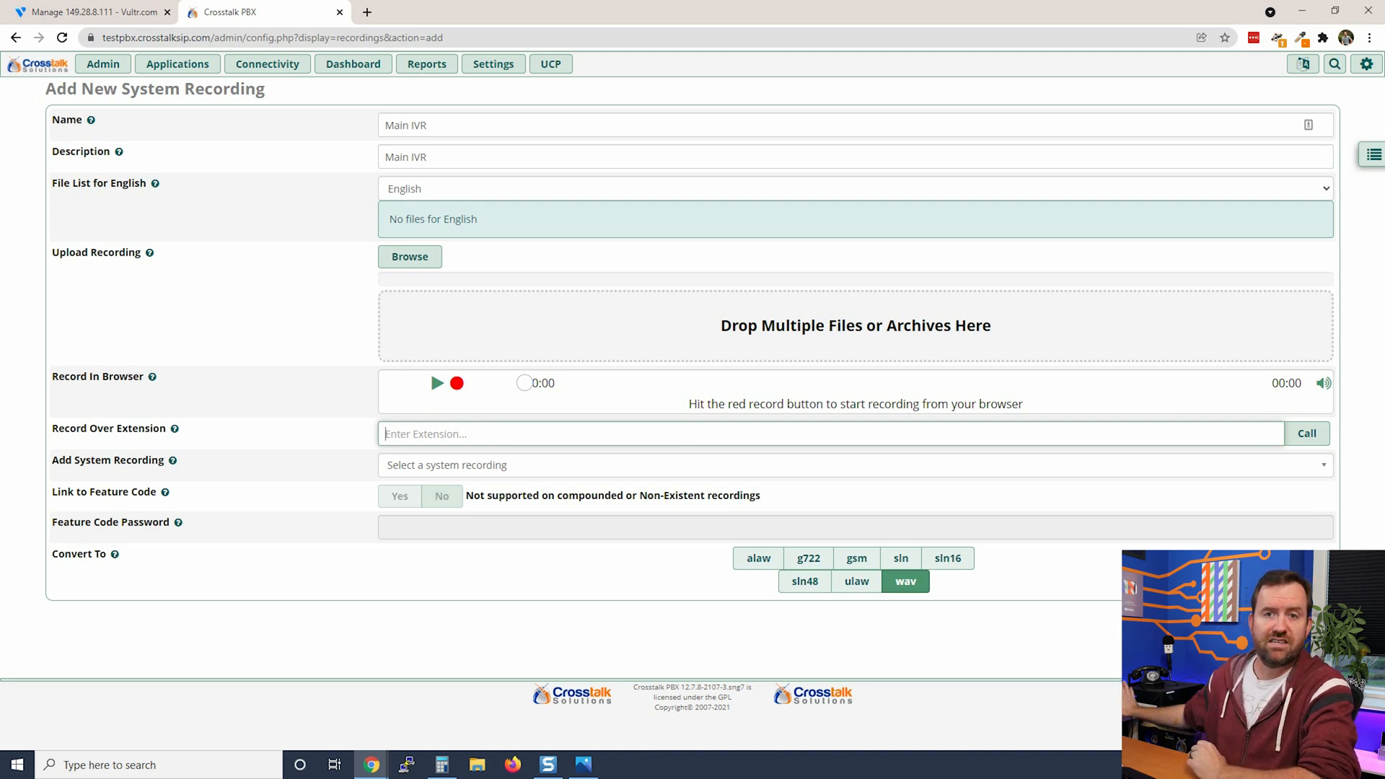
{"action": "mouse_move", "coordinate": [500, 473]}
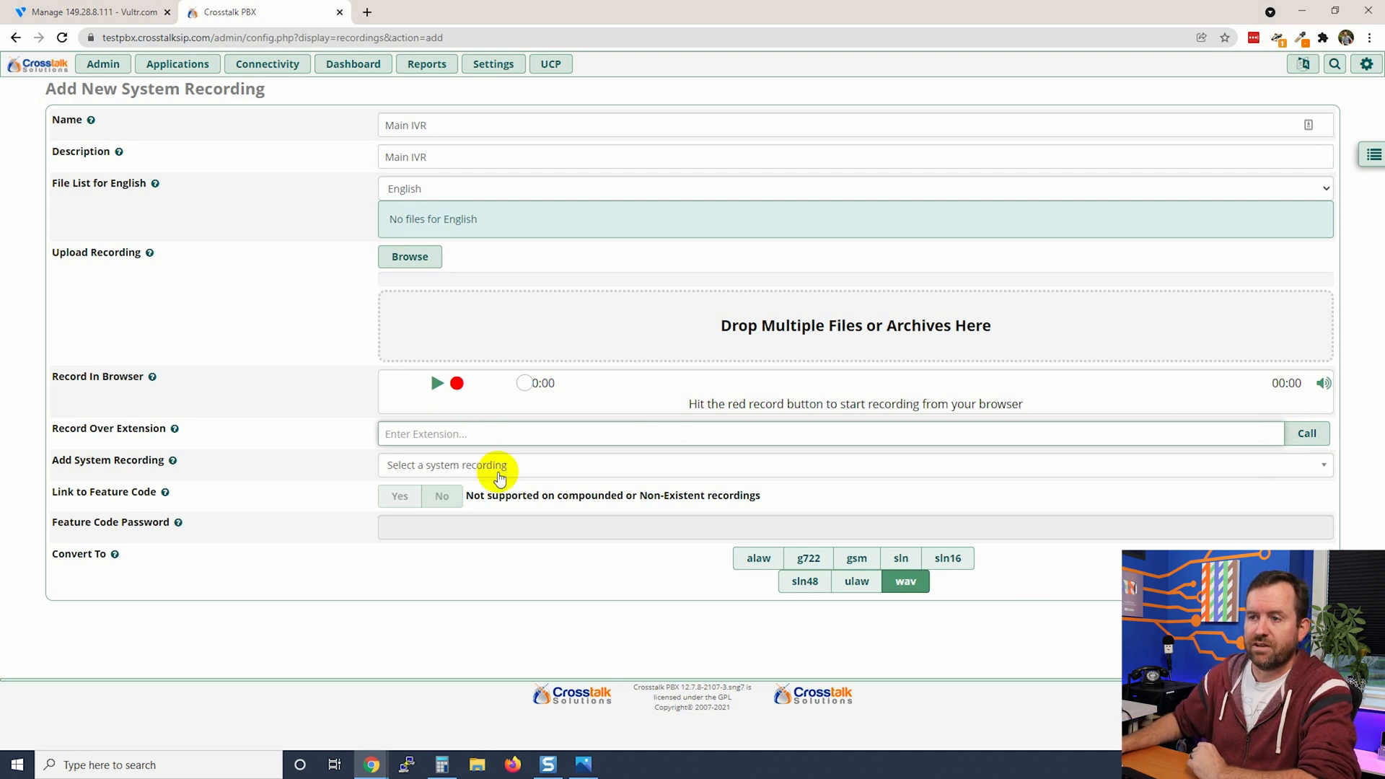
Record the greeting over a call to extension 200, putting away the IVR diagram.
{"action": "type", "text": "200"}
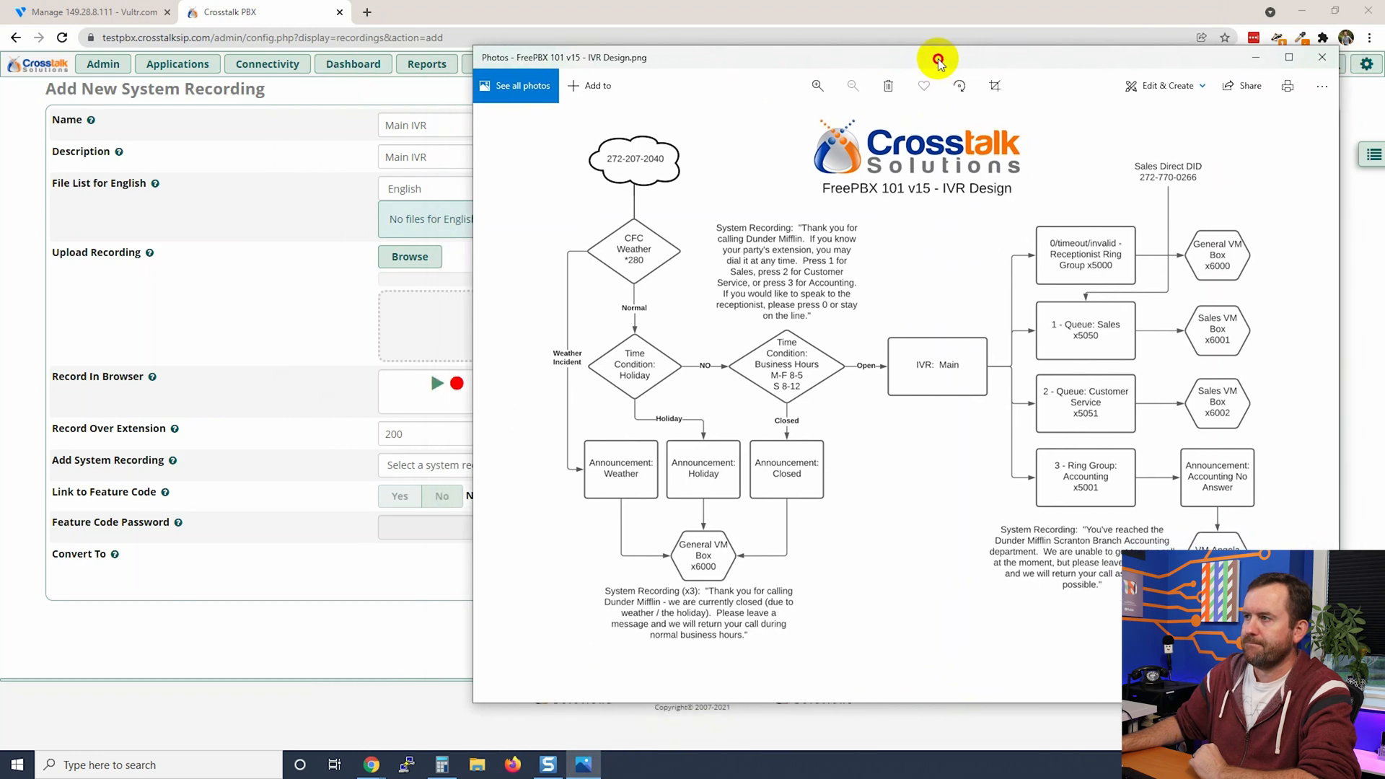
{"action": "left_click", "coordinate": [1321, 58]}
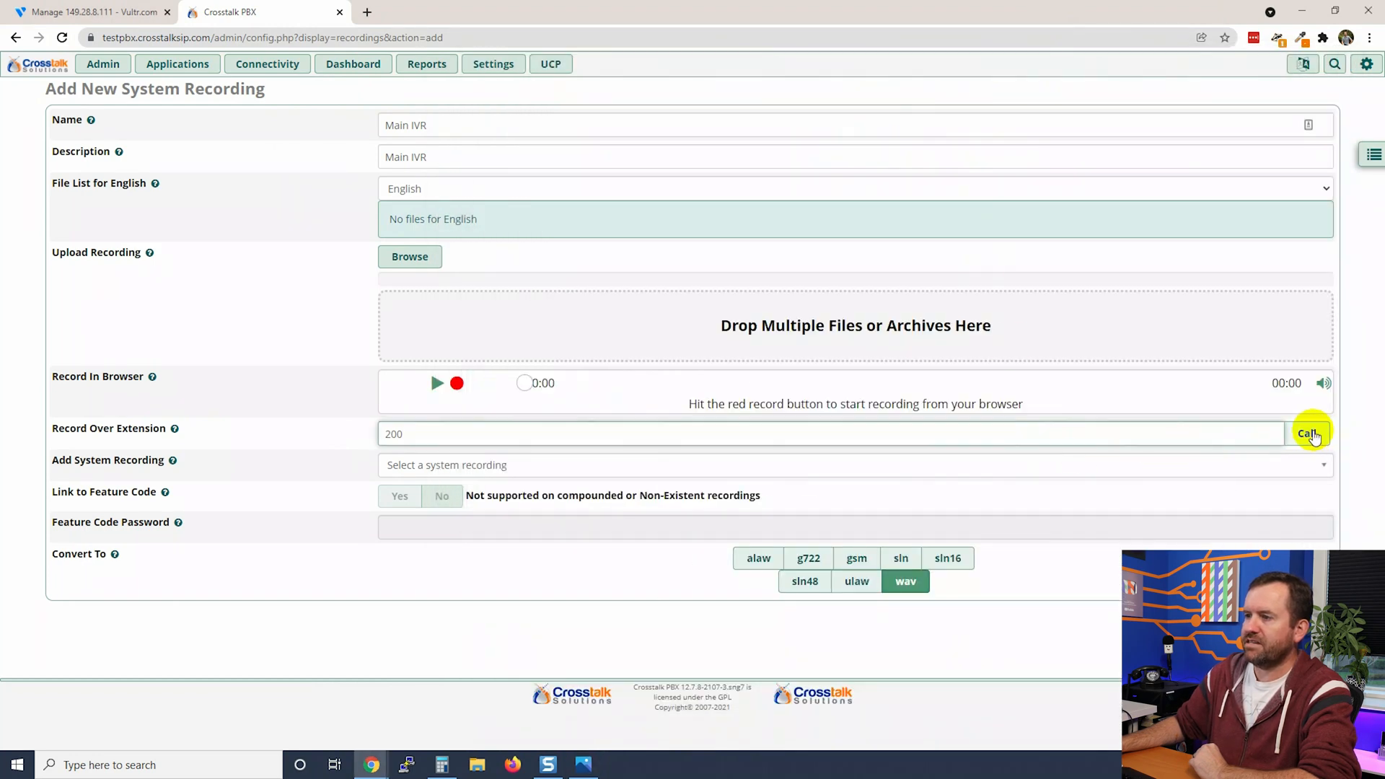
{"action": "left_click", "coordinate": [583, 765]}
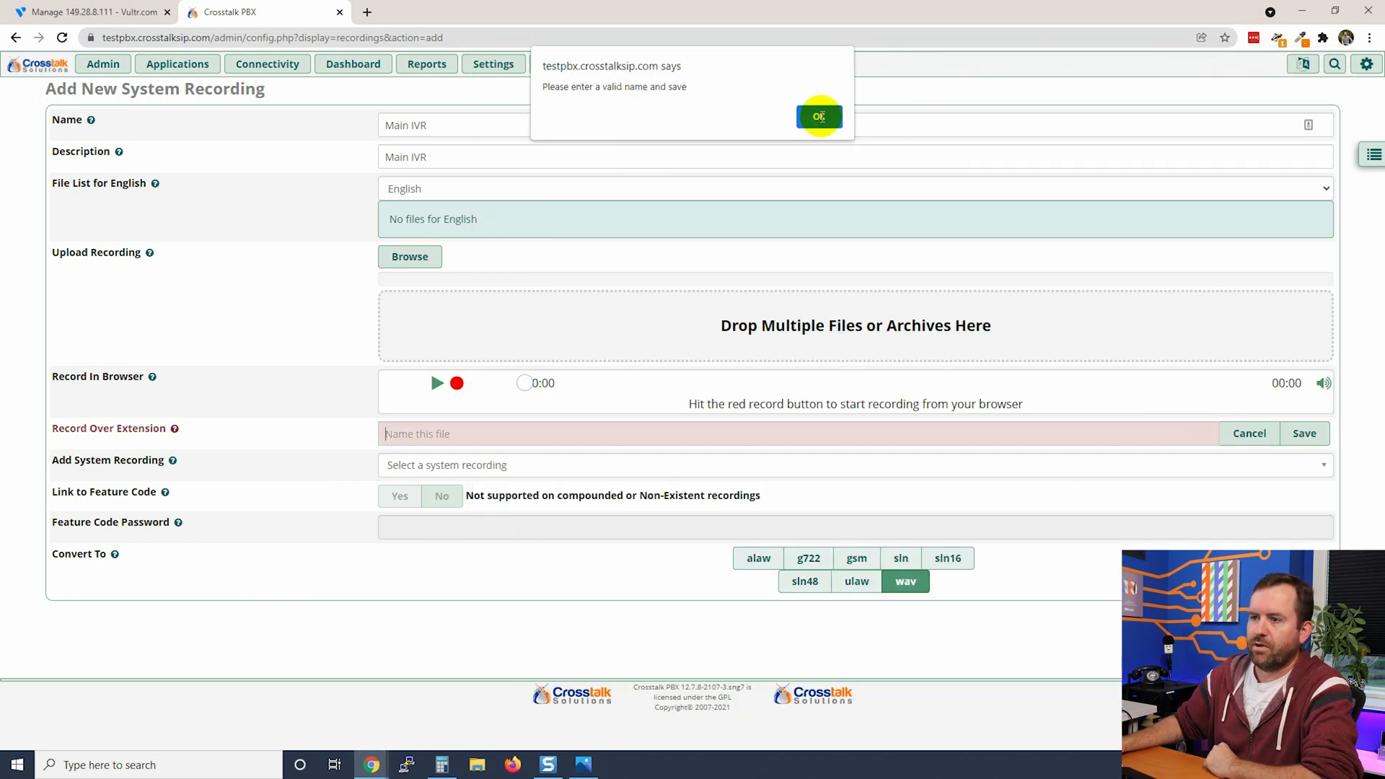
Dismiss the naming alert and name the phoned-in file 'main-ivr'.
{"action": "left_click", "coordinate": [818, 115]}
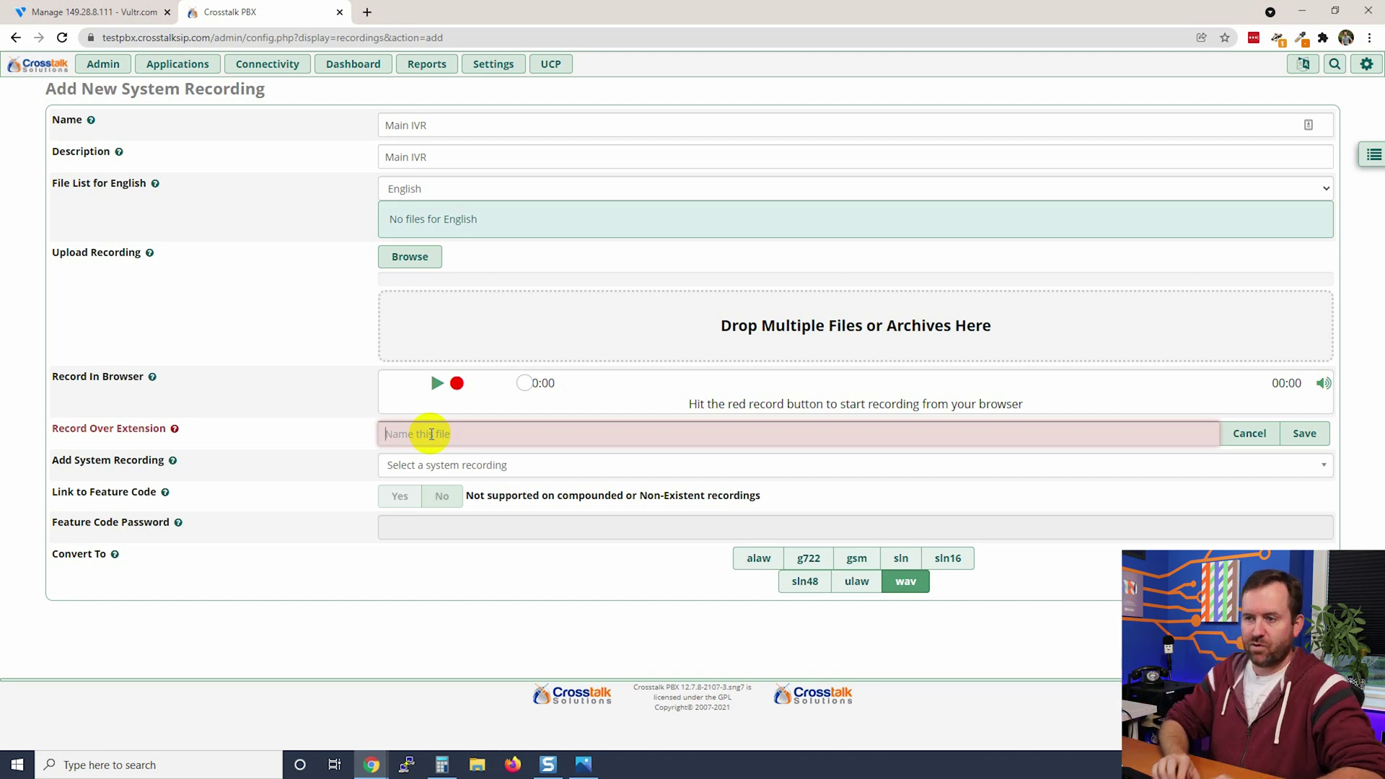
{"action": "type", "text": "main-ivr"}
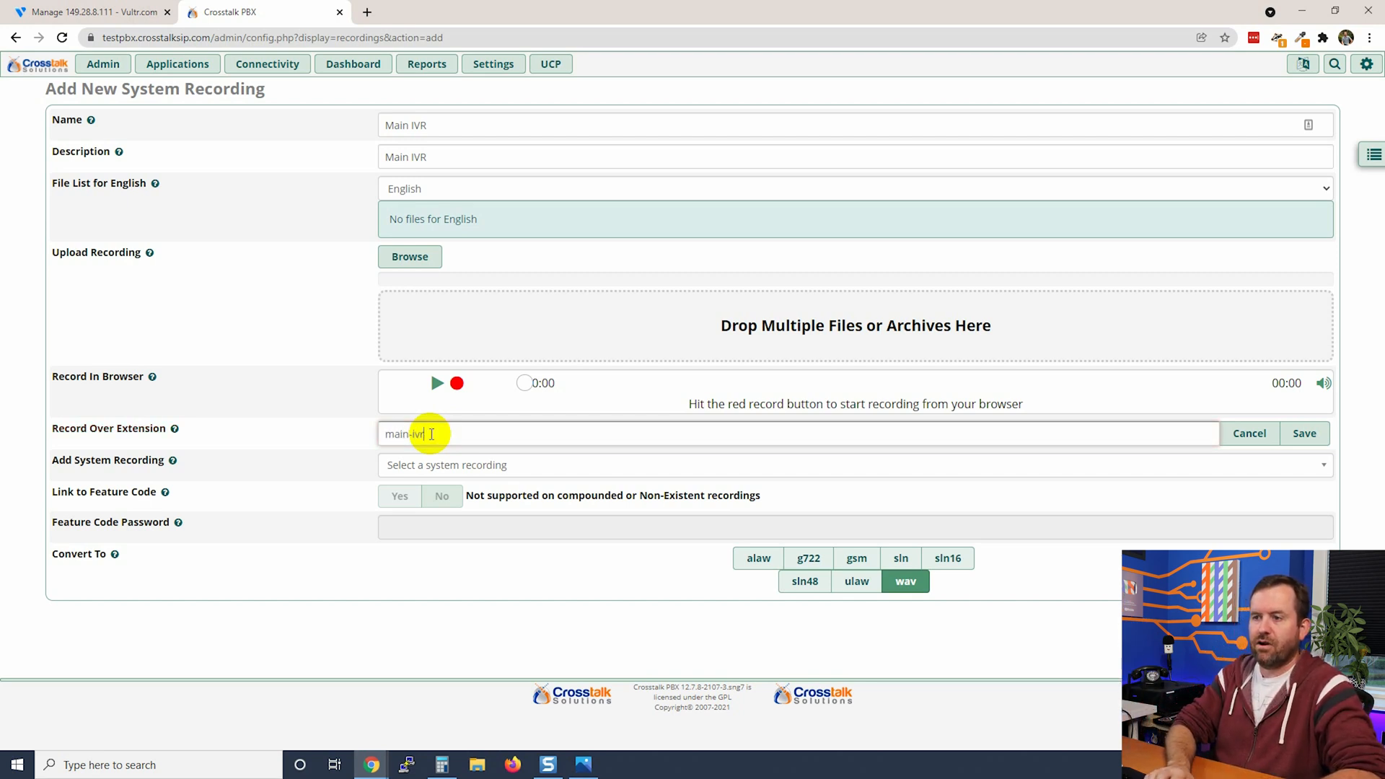
Save the main-ivr file and submit, accepting the media conversion warning.
{"action": "left_click", "coordinate": [1305, 433]}
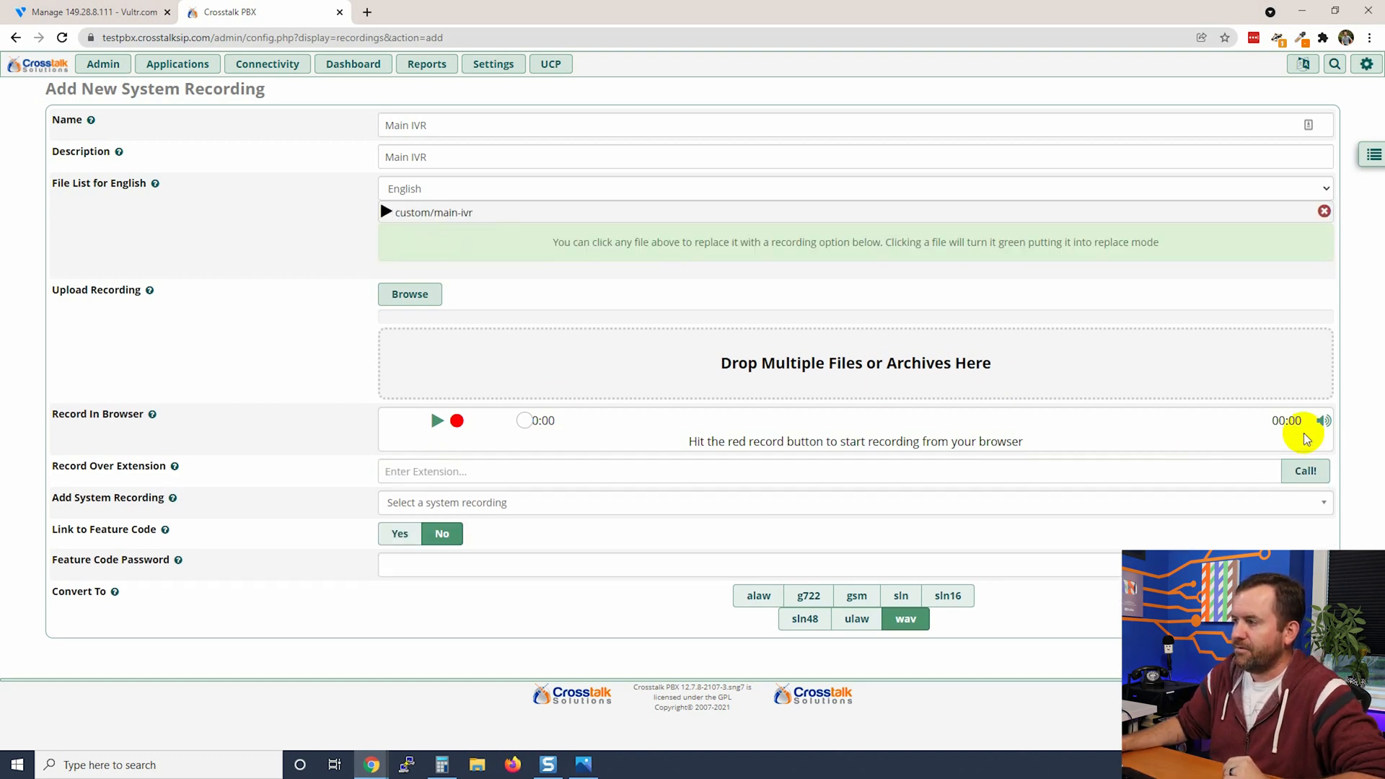
{"action": "mouse_move", "coordinate": [476, 232]}
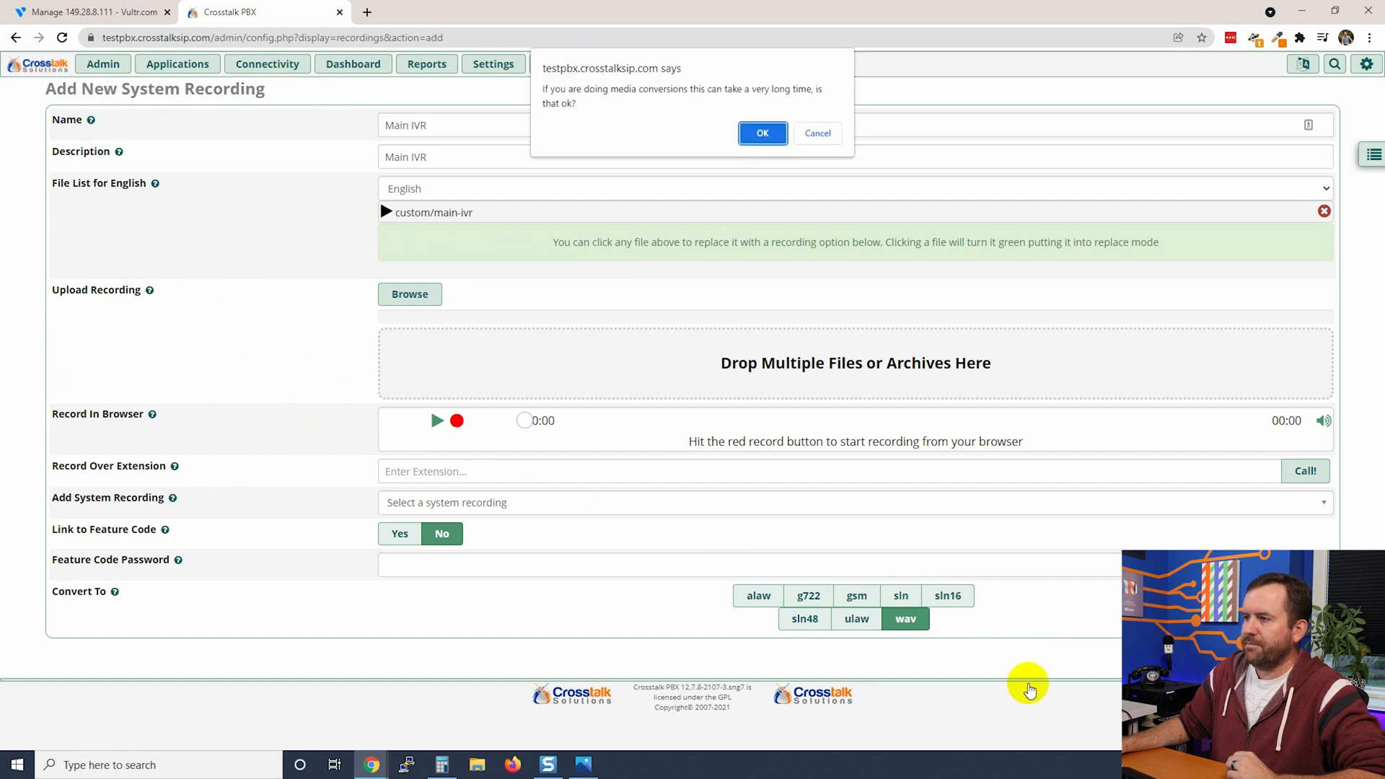
{"action": "left_click", "coordinate": [762, 133]}
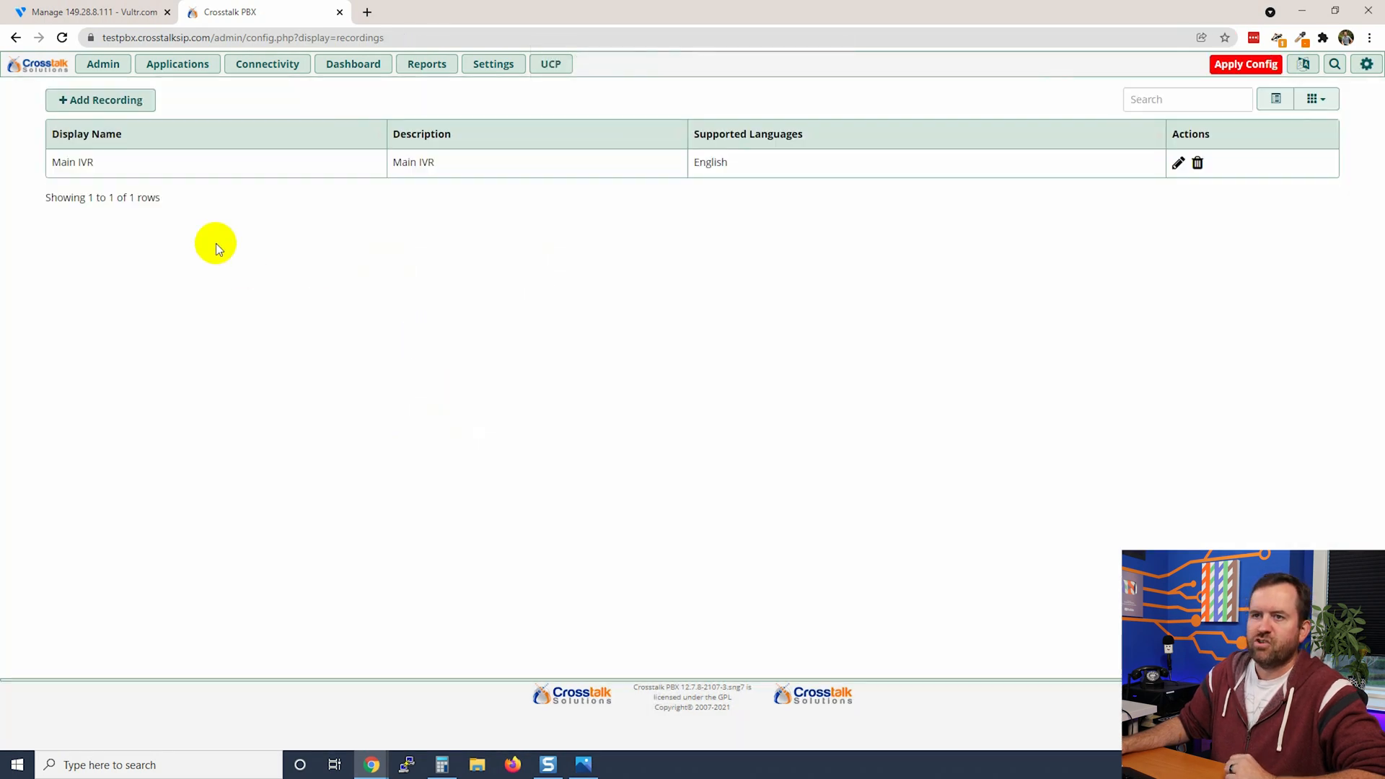
{"action": "mouse_move", "coordinate": [375, 384]}
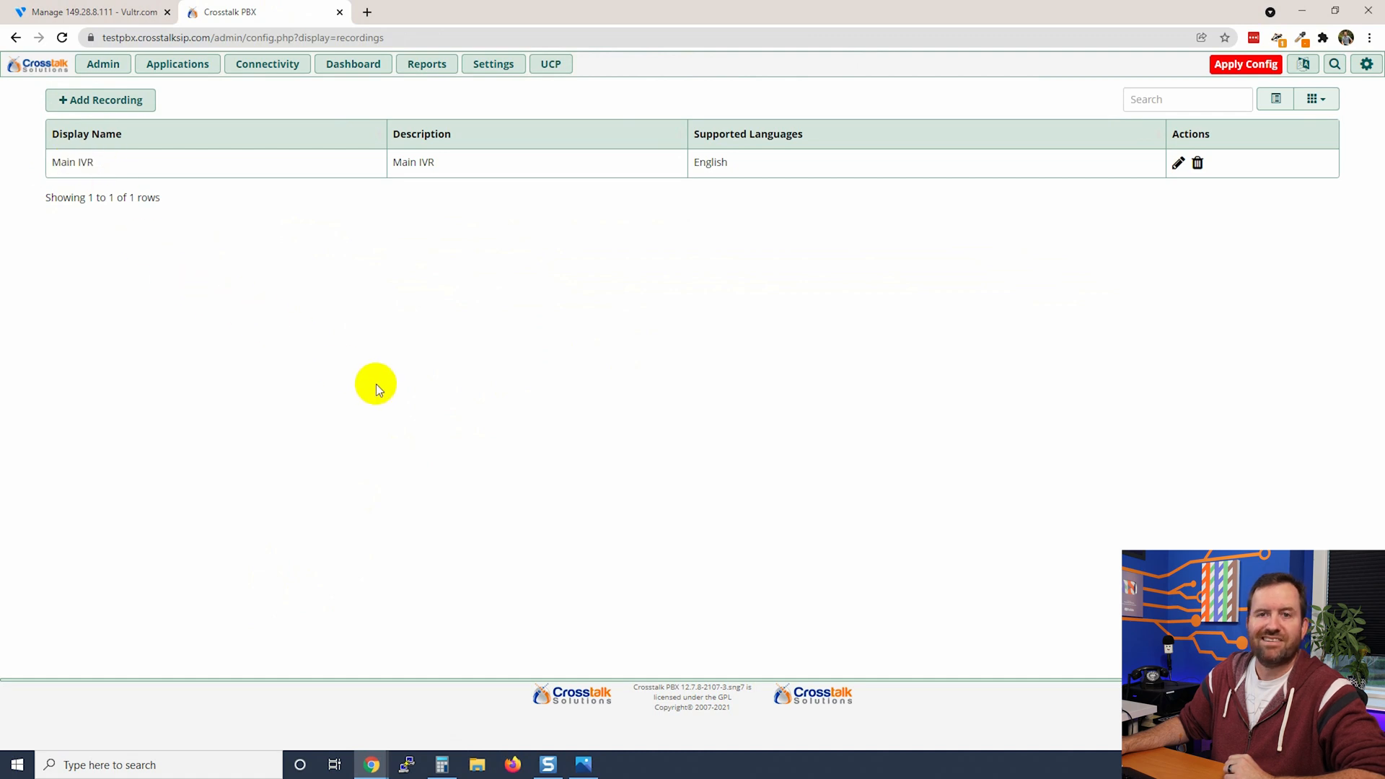
{"action": "mouse_move", "coordinate": [405, 369]}
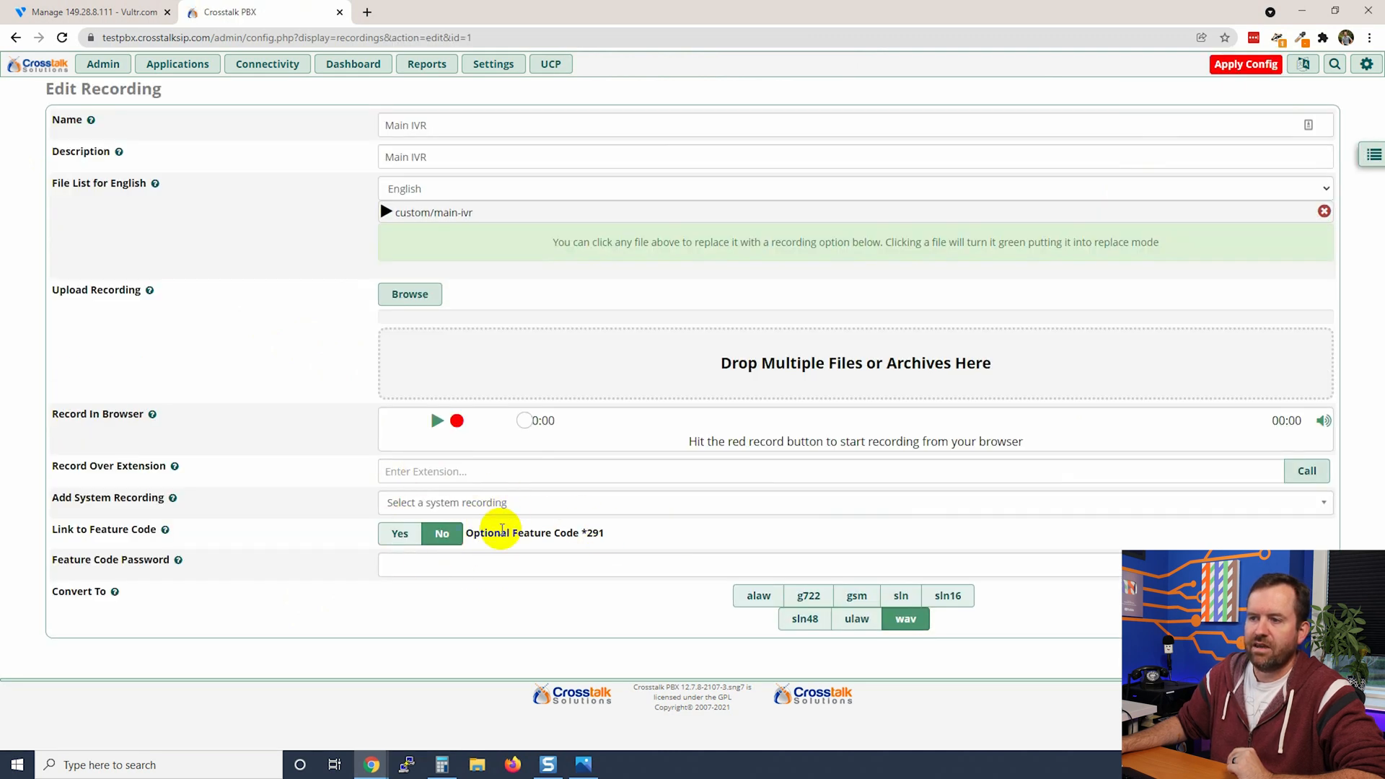
{"action": "mouse_move", "coordinate": [164, 529]}
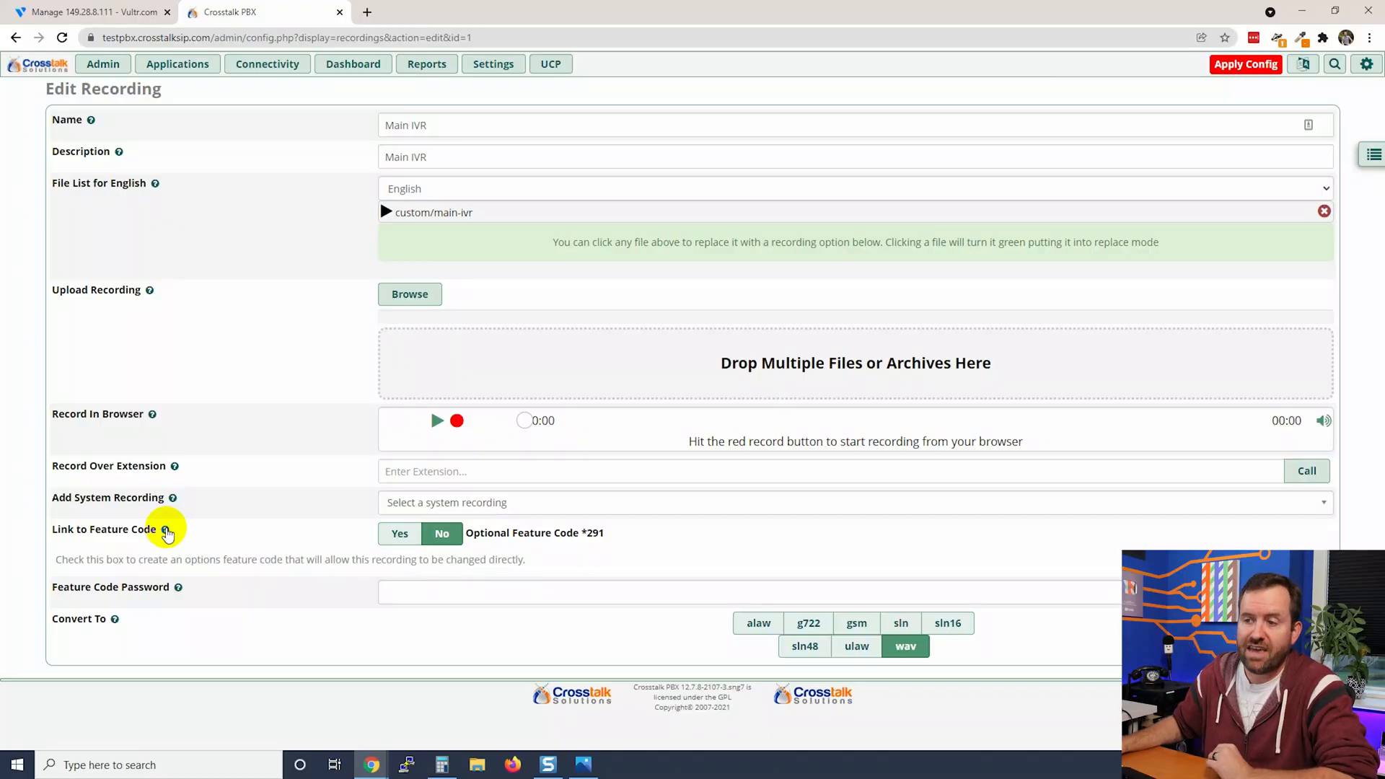
Submit the Main IVR edits (feature code *291), accepting the conversion warning.
{"action": "left_click", "coordinate": [398, 534]}
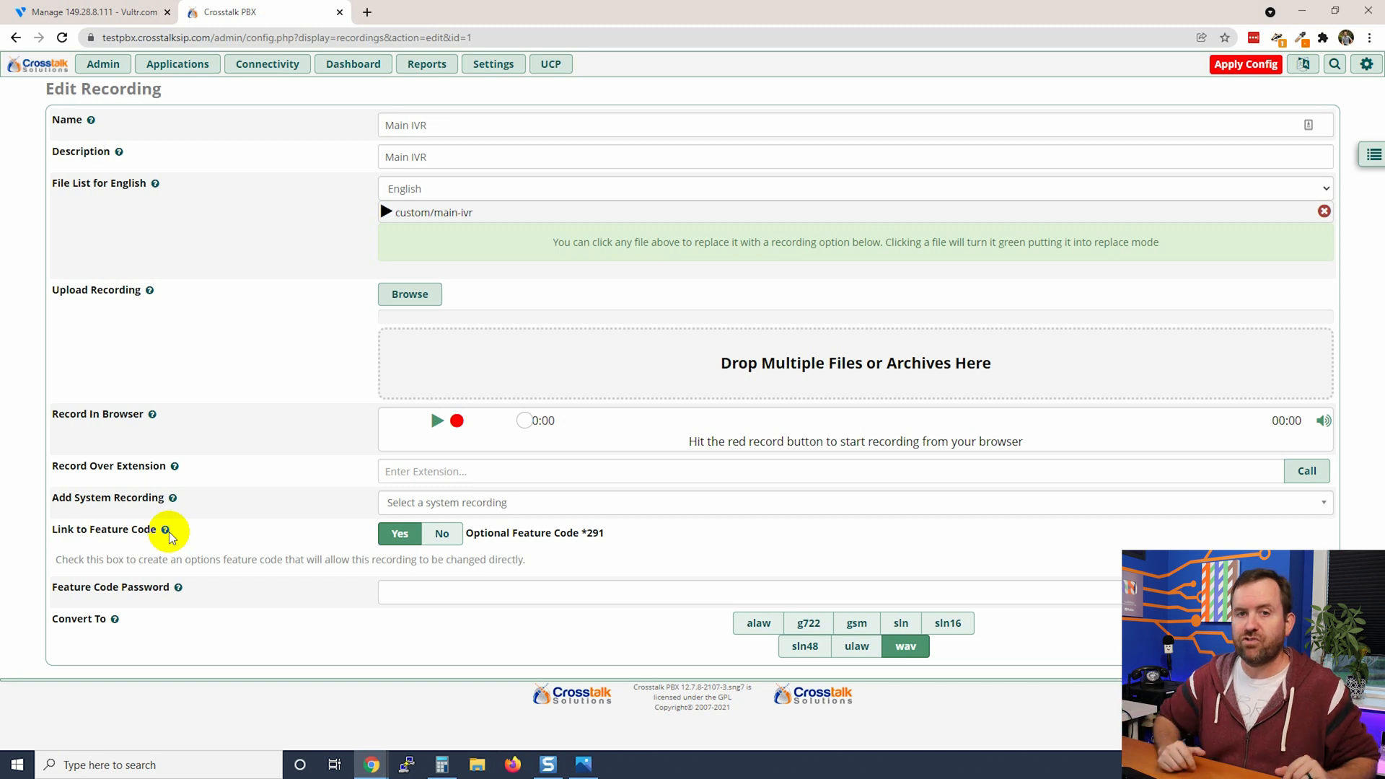
{"action": "mouse_move", "coordinate": [208, 540]}
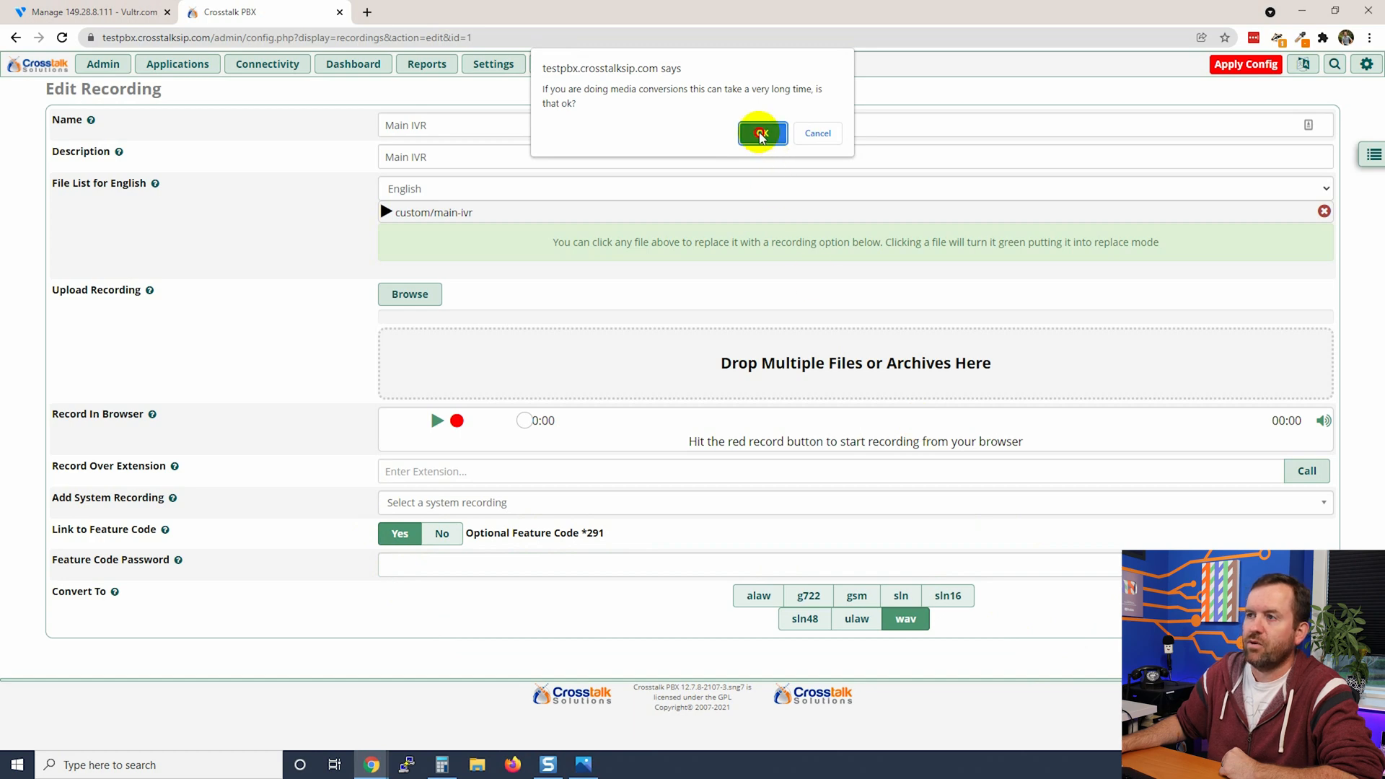
{"action": "left_click", "coordinate": [762, 133]}
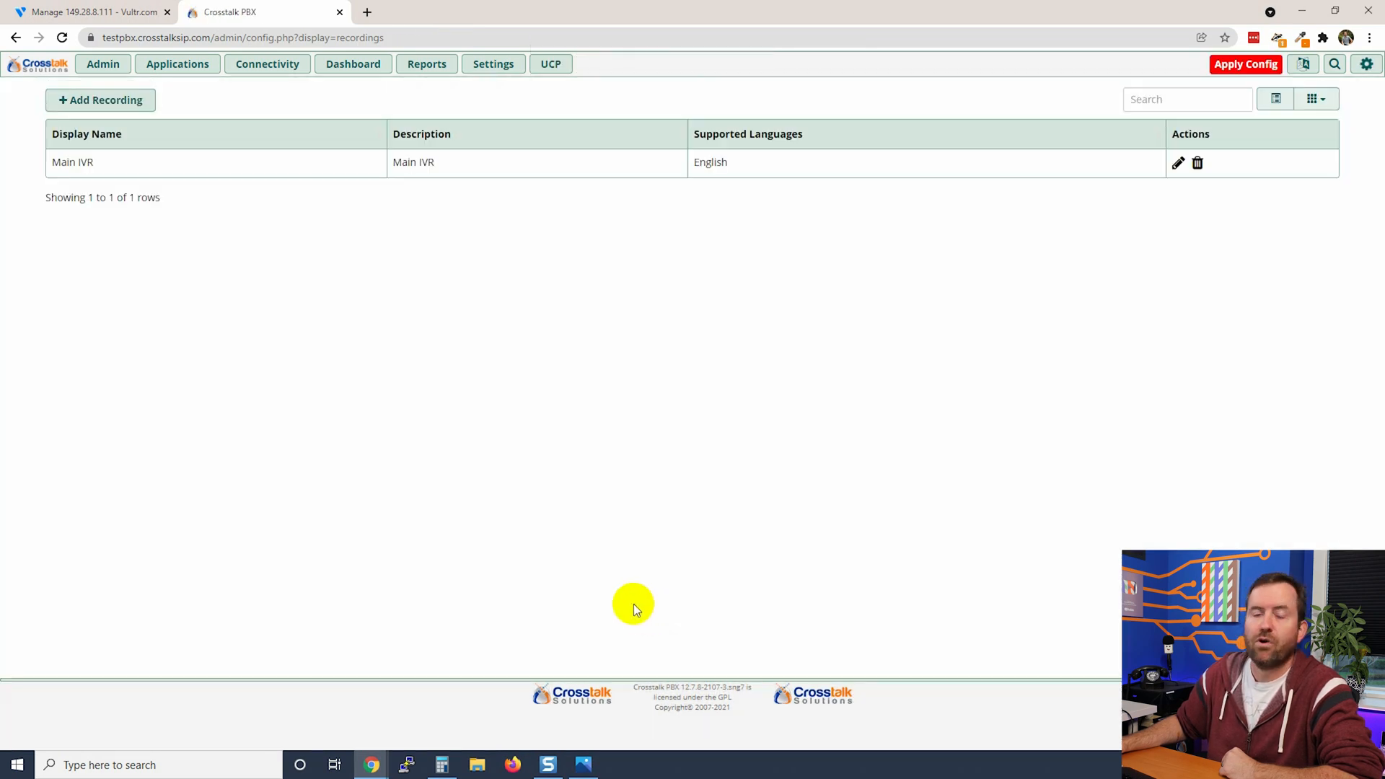
{"action": "mouse_move", "coordinate": [655, 543]}
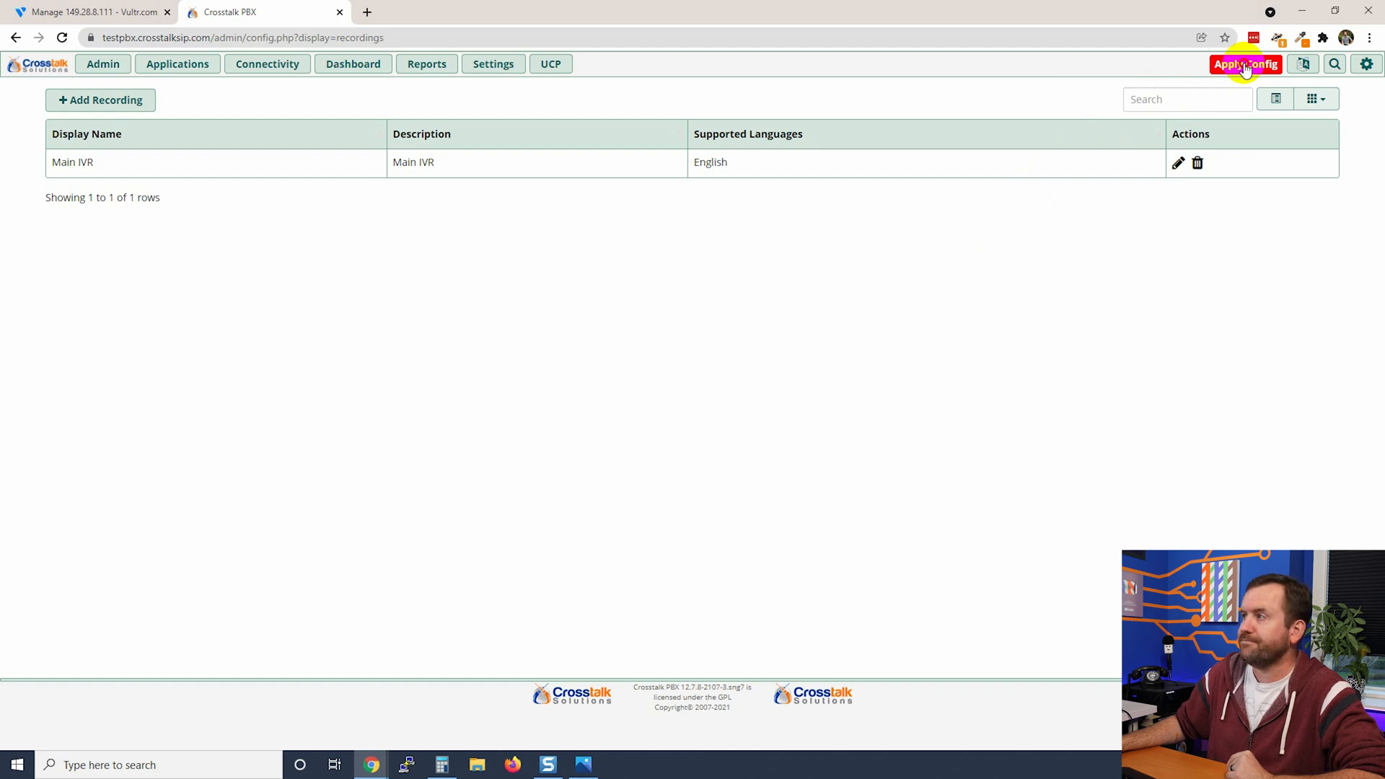
Apply the pending config, review the IVR design image and close Photos.
{"action": "left_click", "coordinate": [583, 764]}
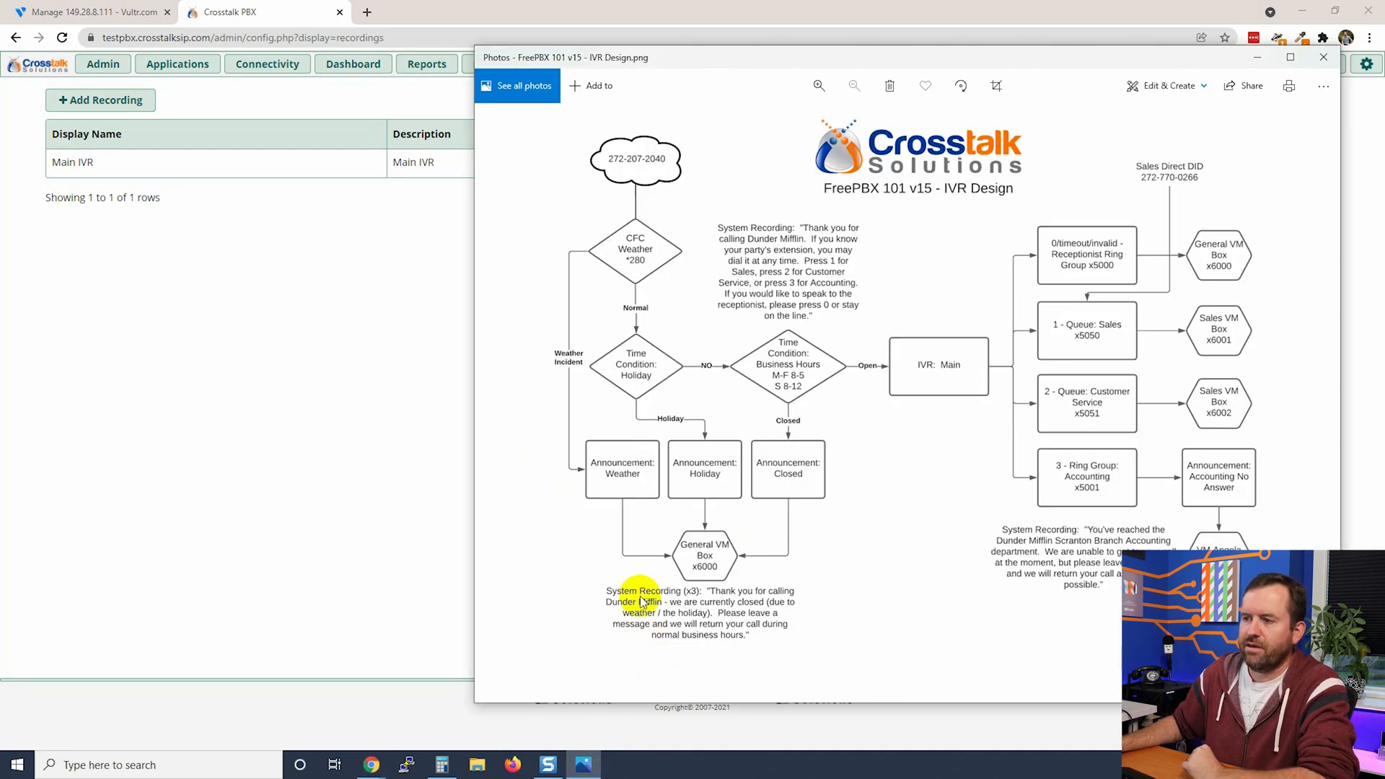
{"action": "mouse_move", "coordinate": [647, 640]}
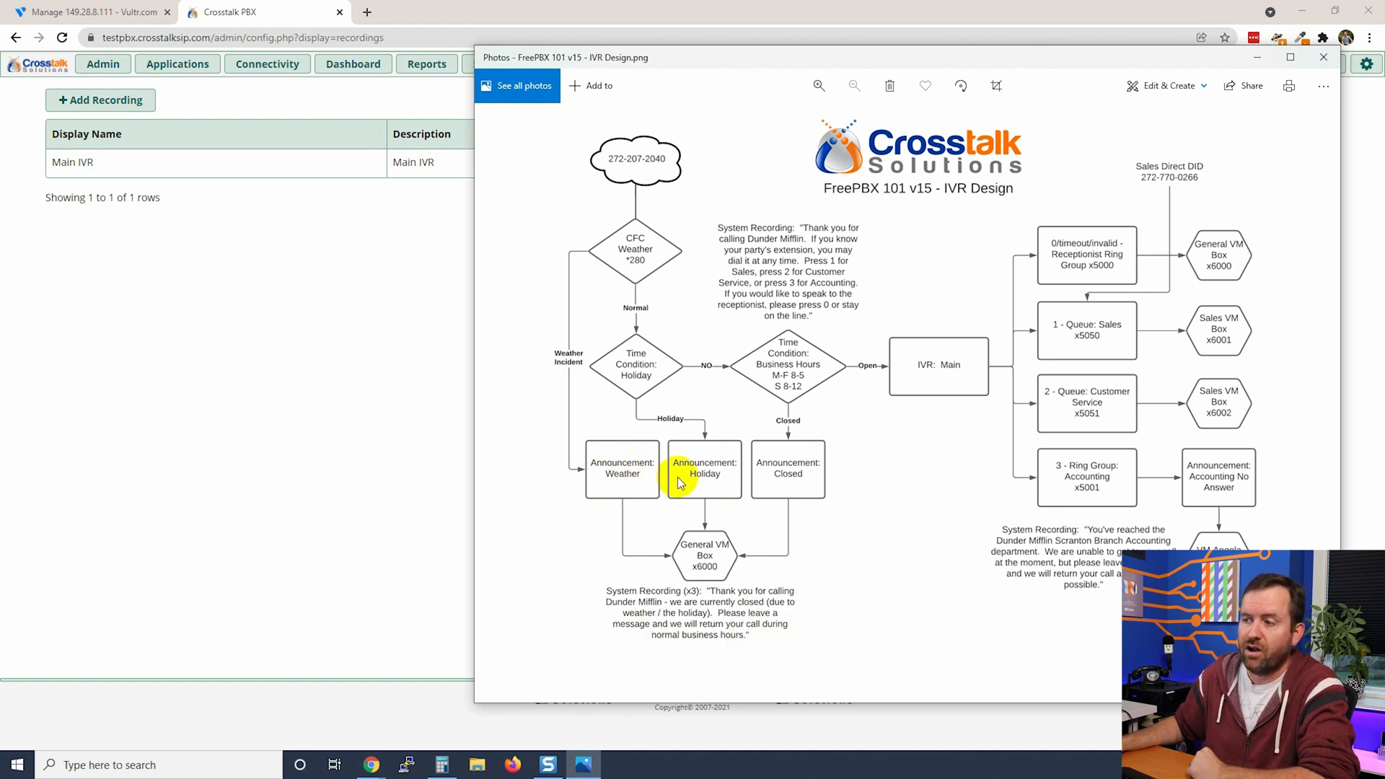
{"action": "mouse_move", "coordinate": [772, 485]}
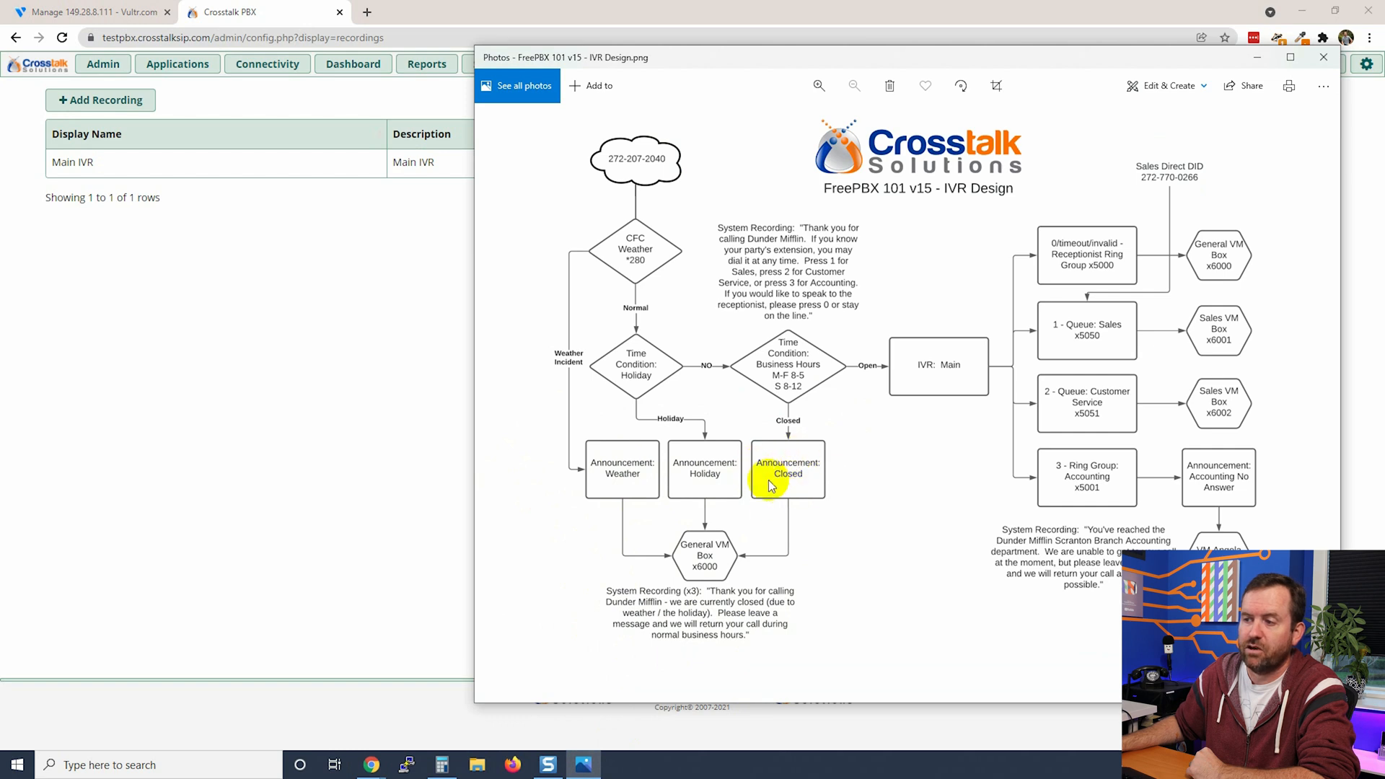
{"action": "left_click", "coordinate": [1322, 58]}
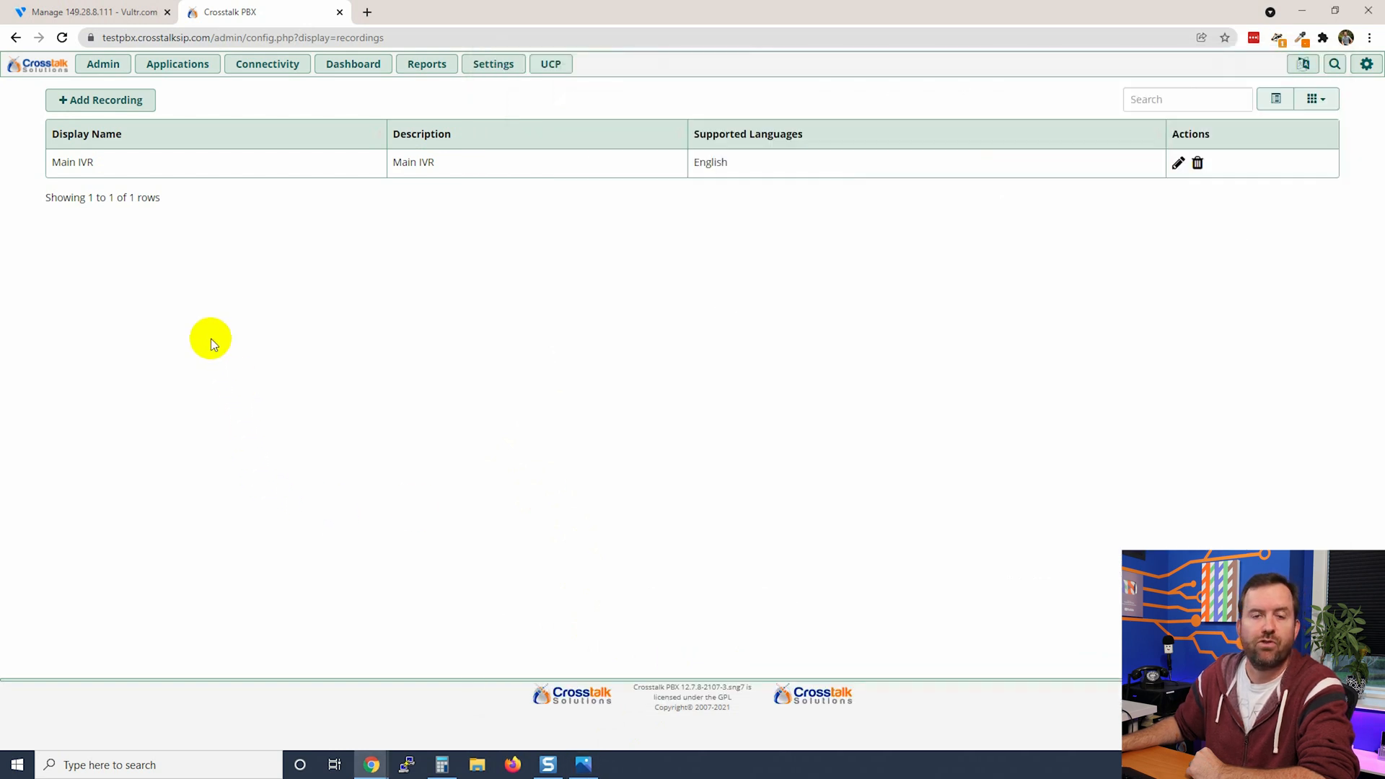
{"action": "mouse_move", "coordinate": [119, 101]}
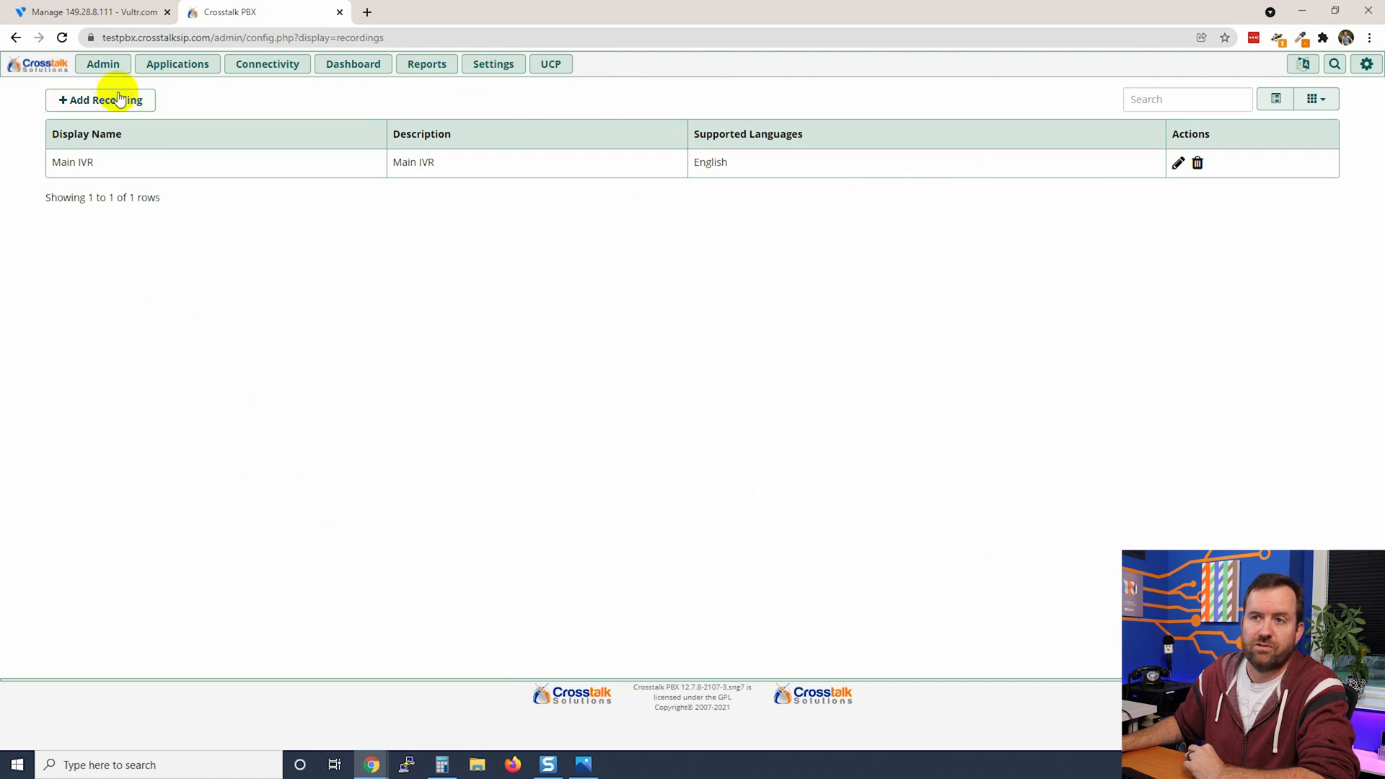
Add a 'Closed-general' recording and allow the browser to use the microphone.
{"action": "left_click", "coordinate": [101, 99]}
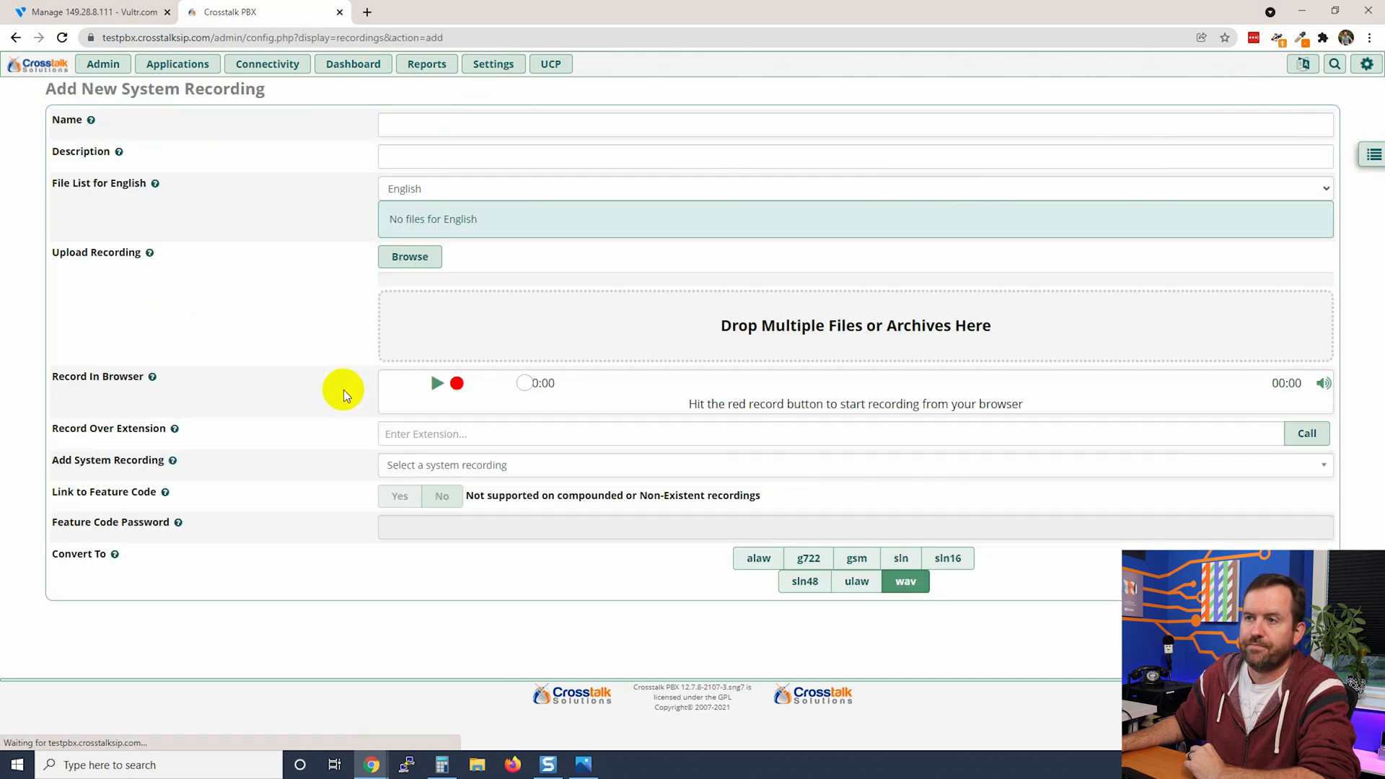
{"action": "type", "text": "Closed-g"}
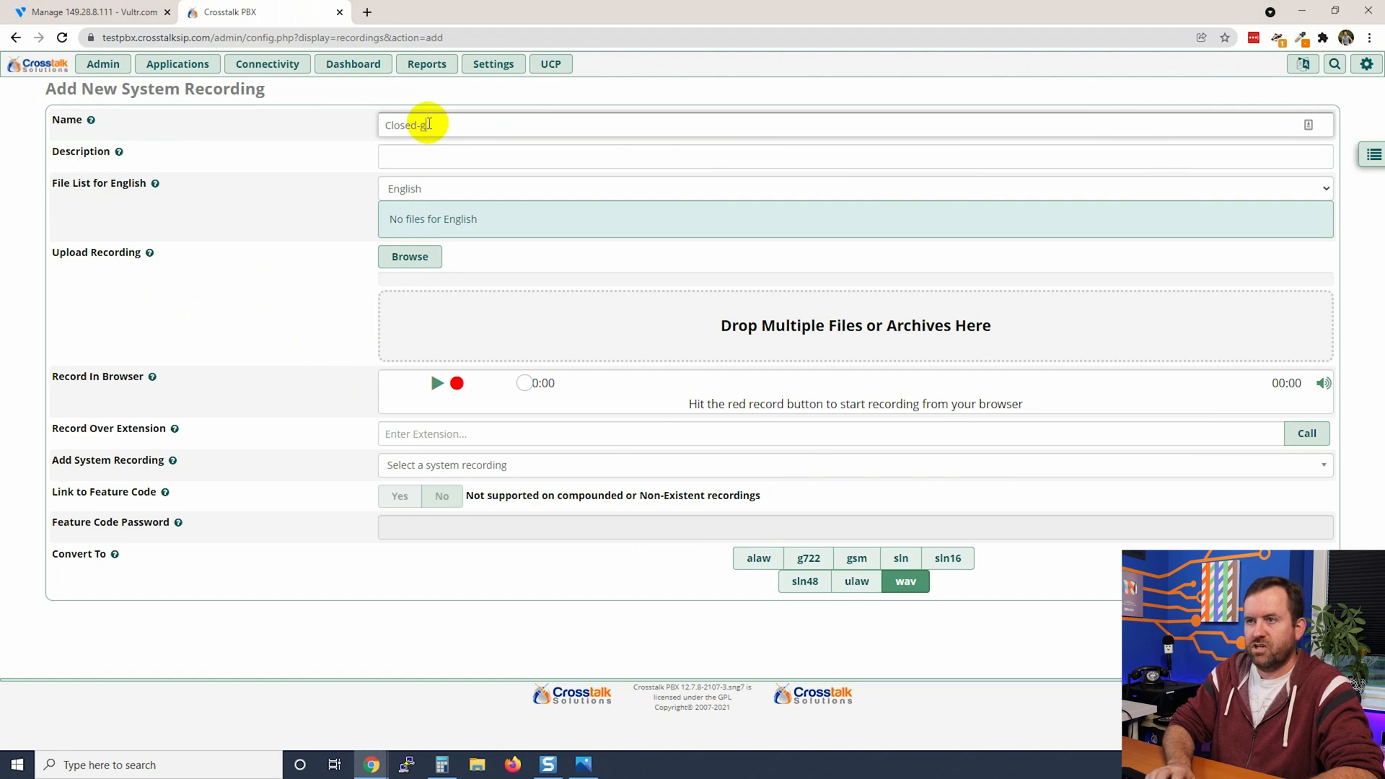
{"action": "type", "text": "Closed-general"}
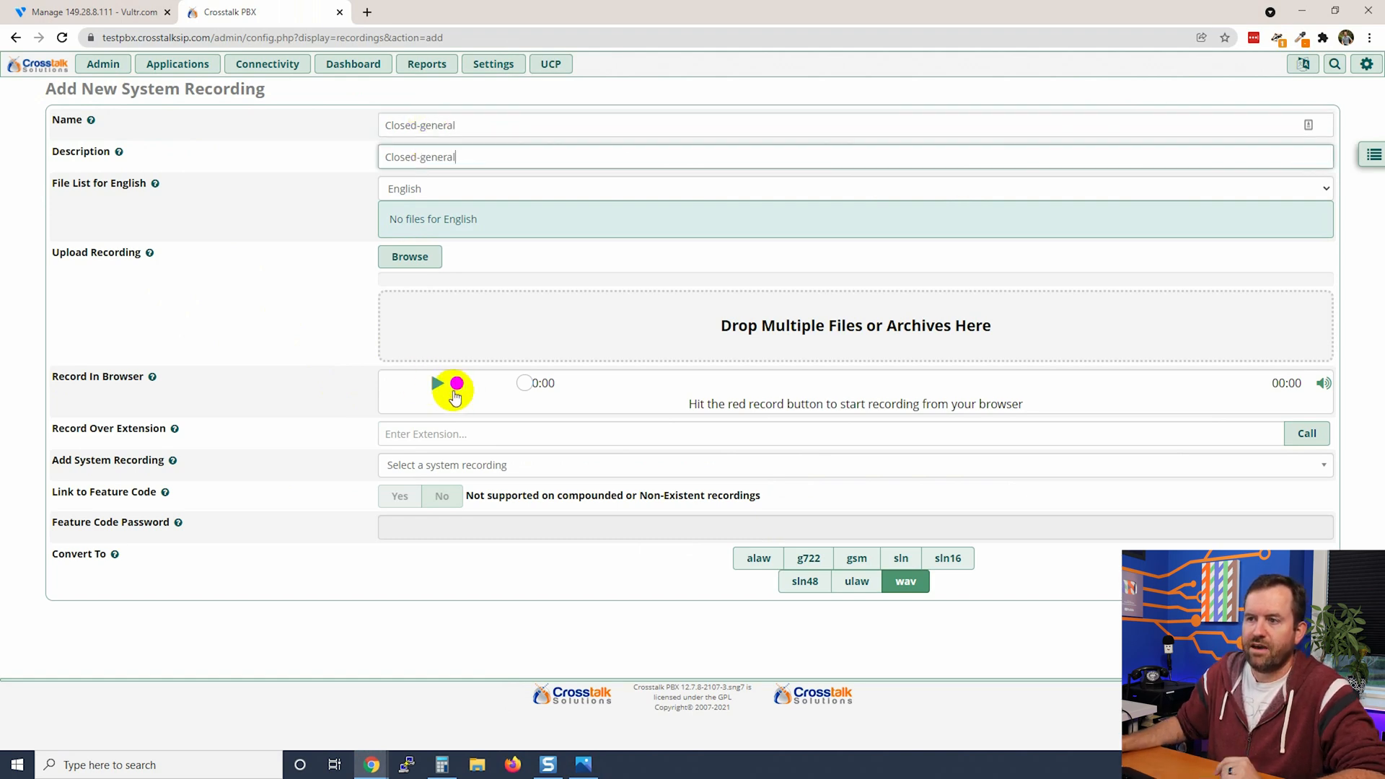
{"action": "mouse_move", "coordinate": [583, 765]}
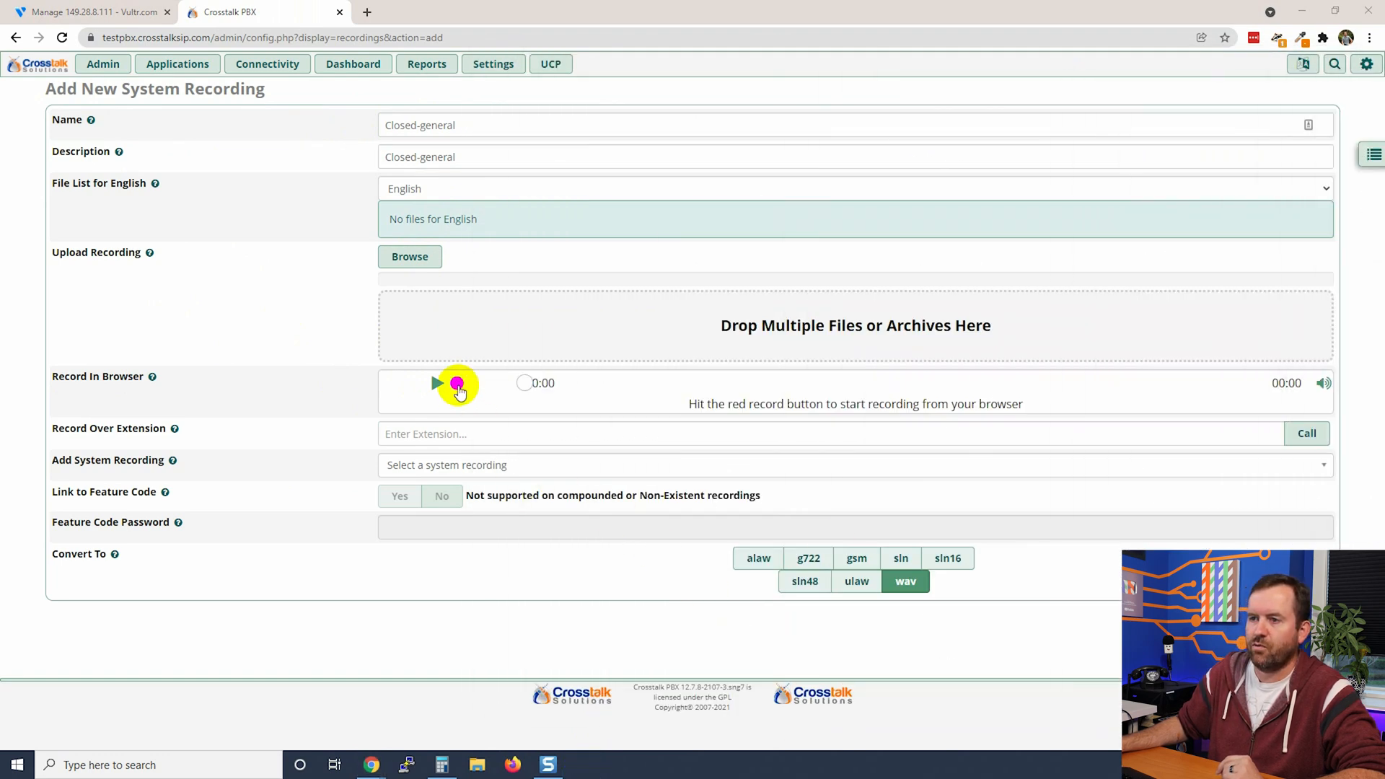
{"action": "left_click", "coordinate": [456, 384]}
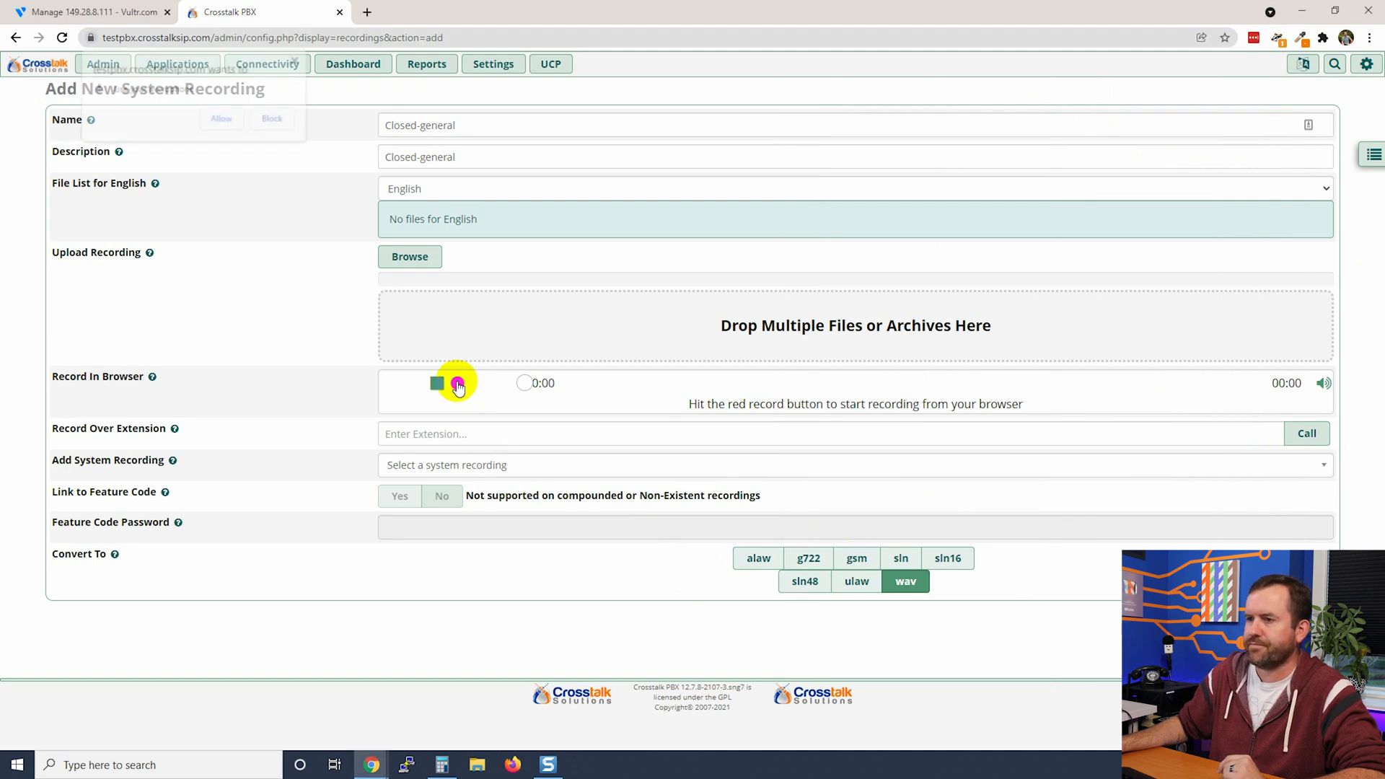
{"action": "left_click", "coordinate": [458, 384]}
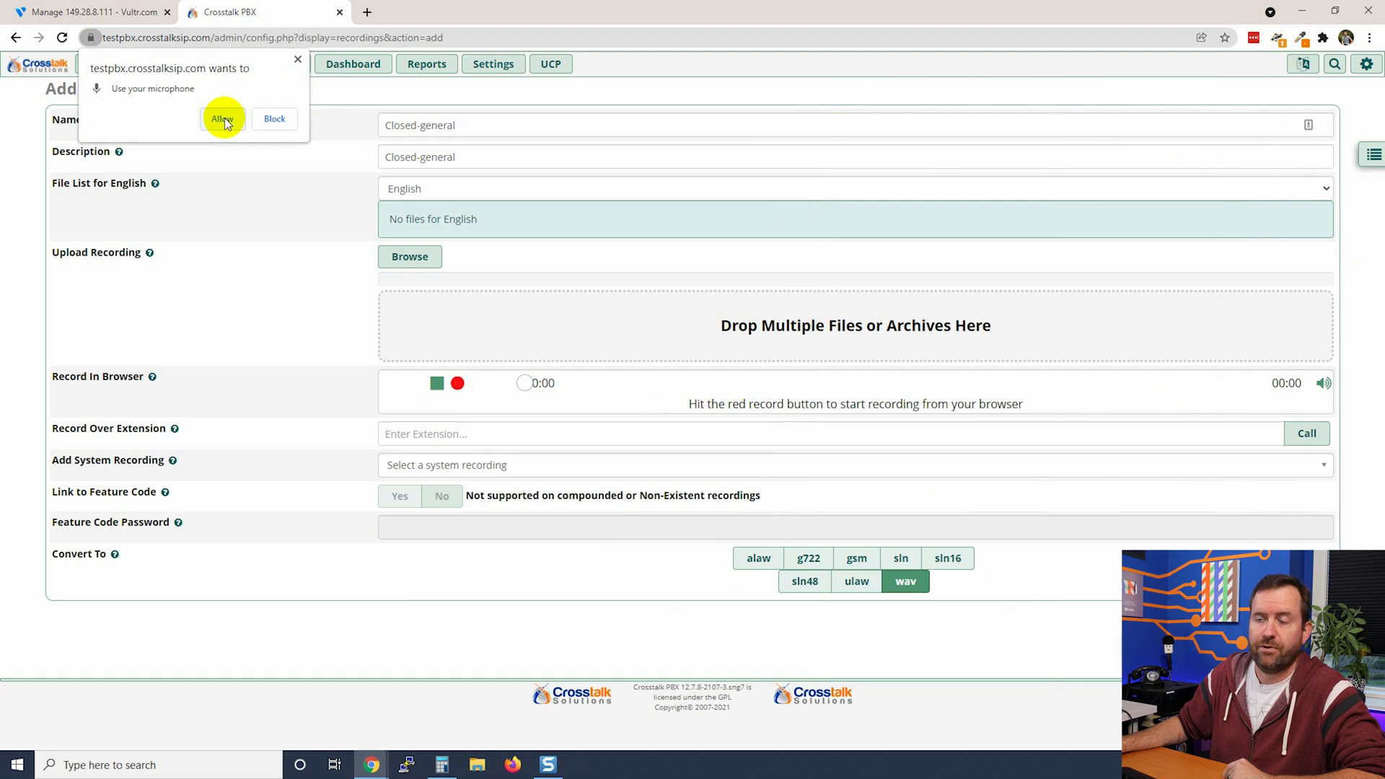
{"action": "left_click", "coordinate": [222, 118]}
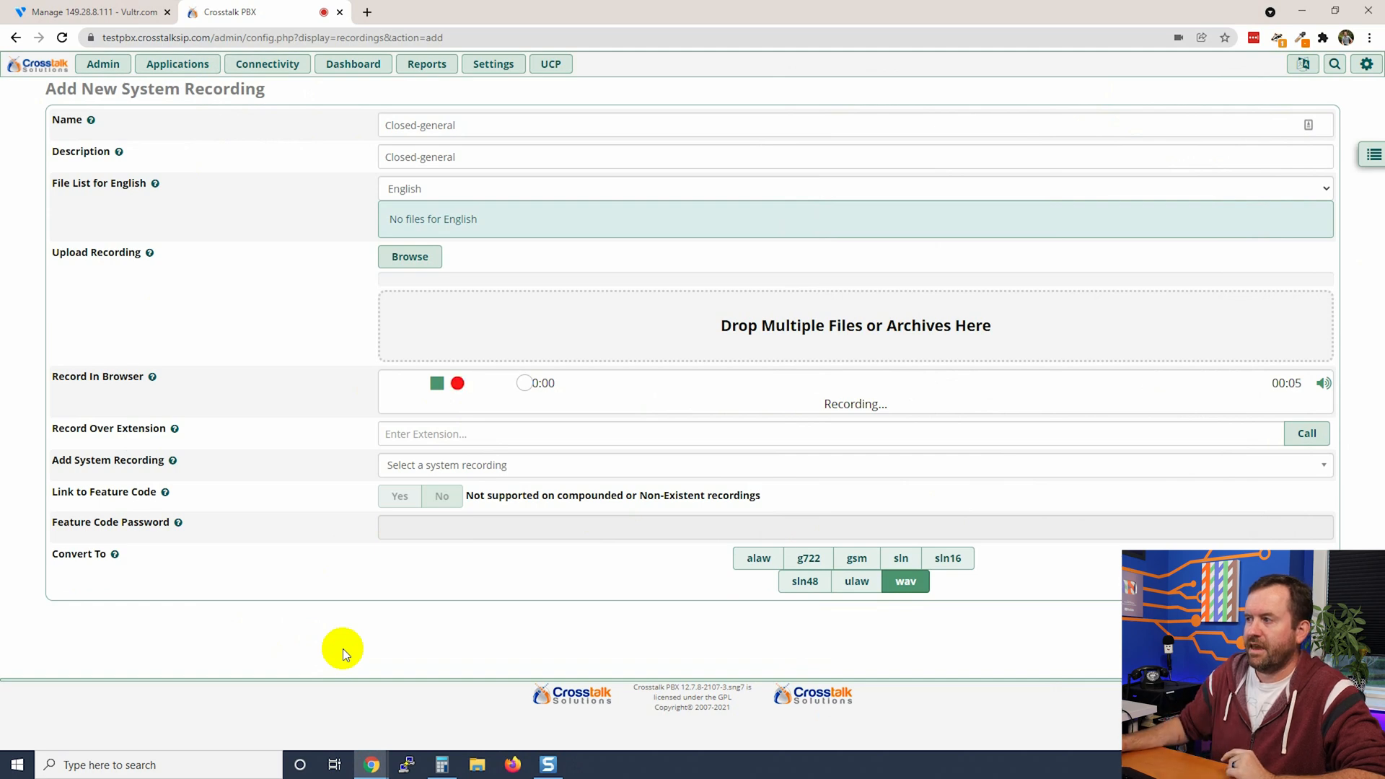
{"action": "mouse_move", "coordinate": [231, 387]}
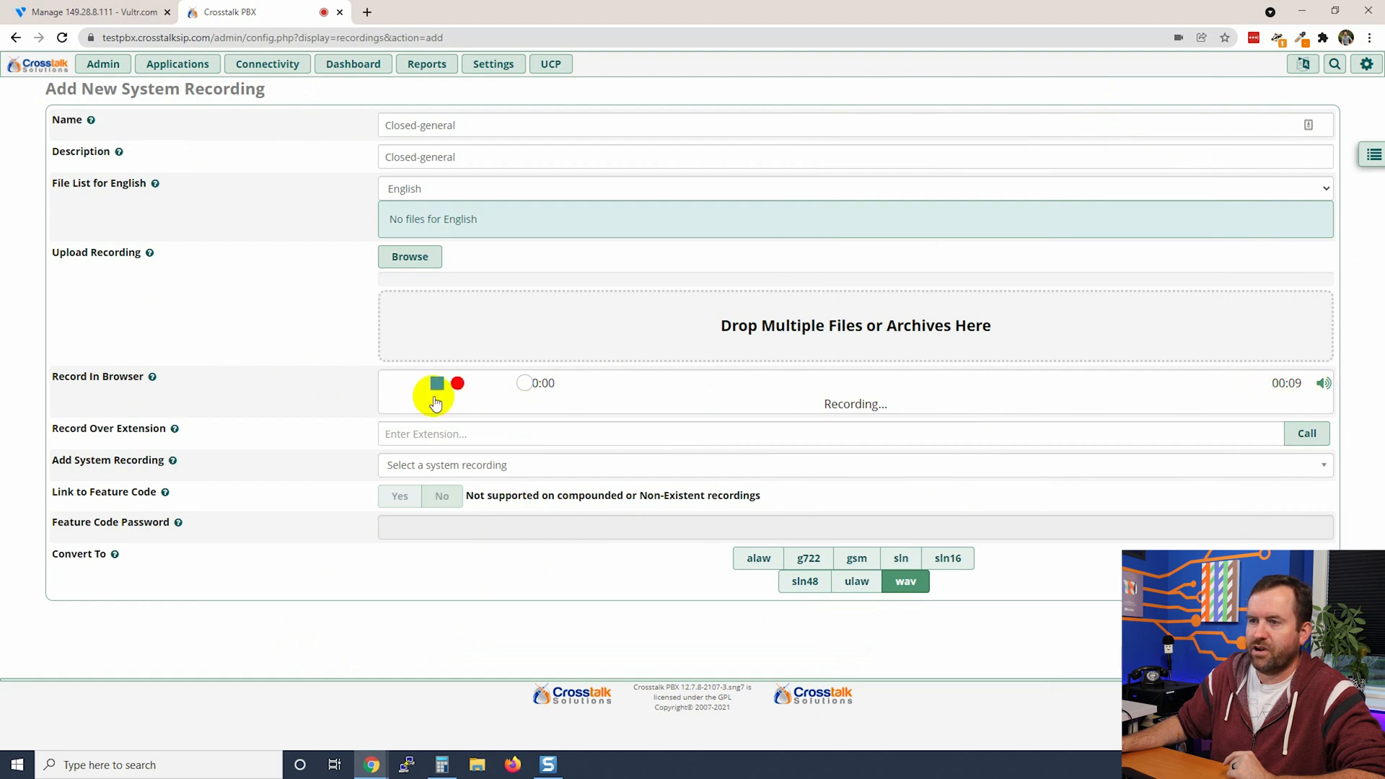
Re-record the closed greeting in the browser and name its file closed-general.
{"action": "left_click", "coordinate": [435, 383]}
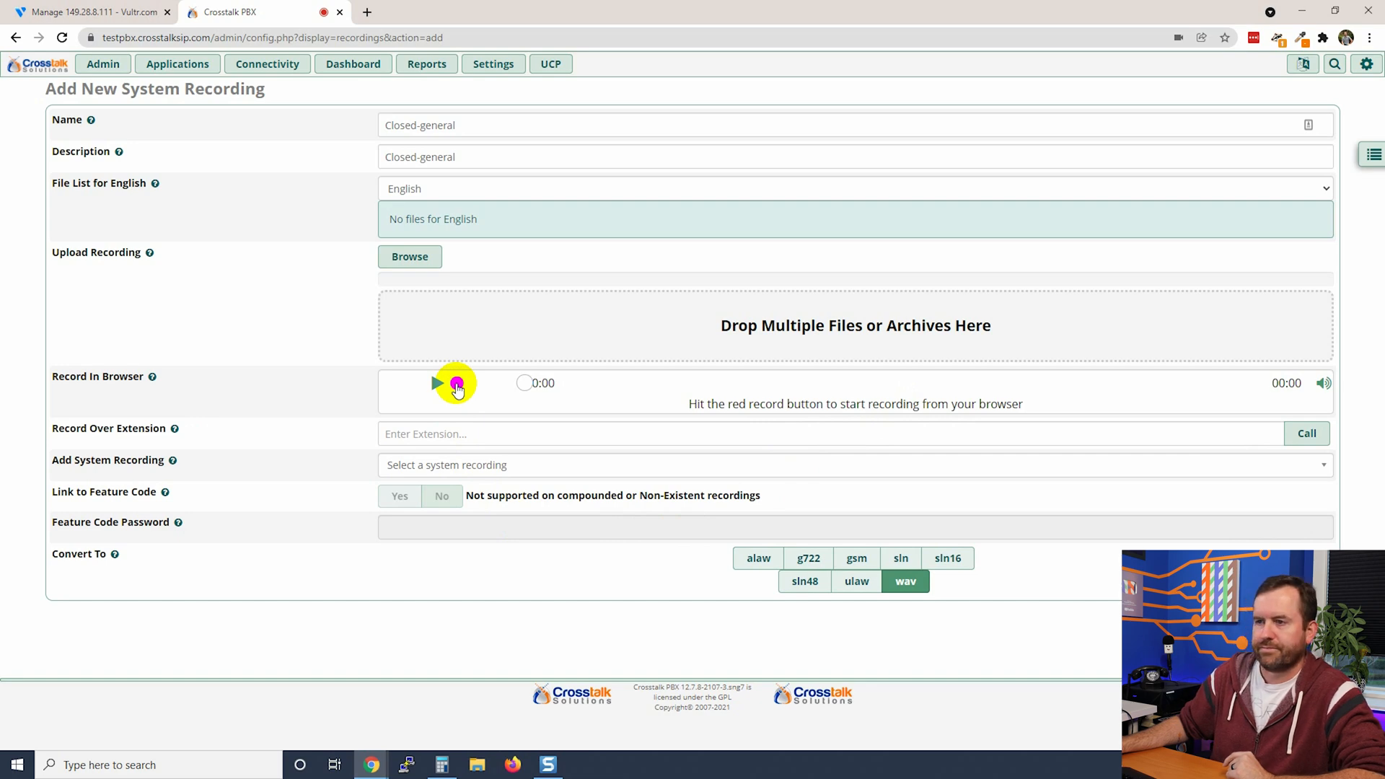
{"action": "left_click", "coordinate": [459, 383]}
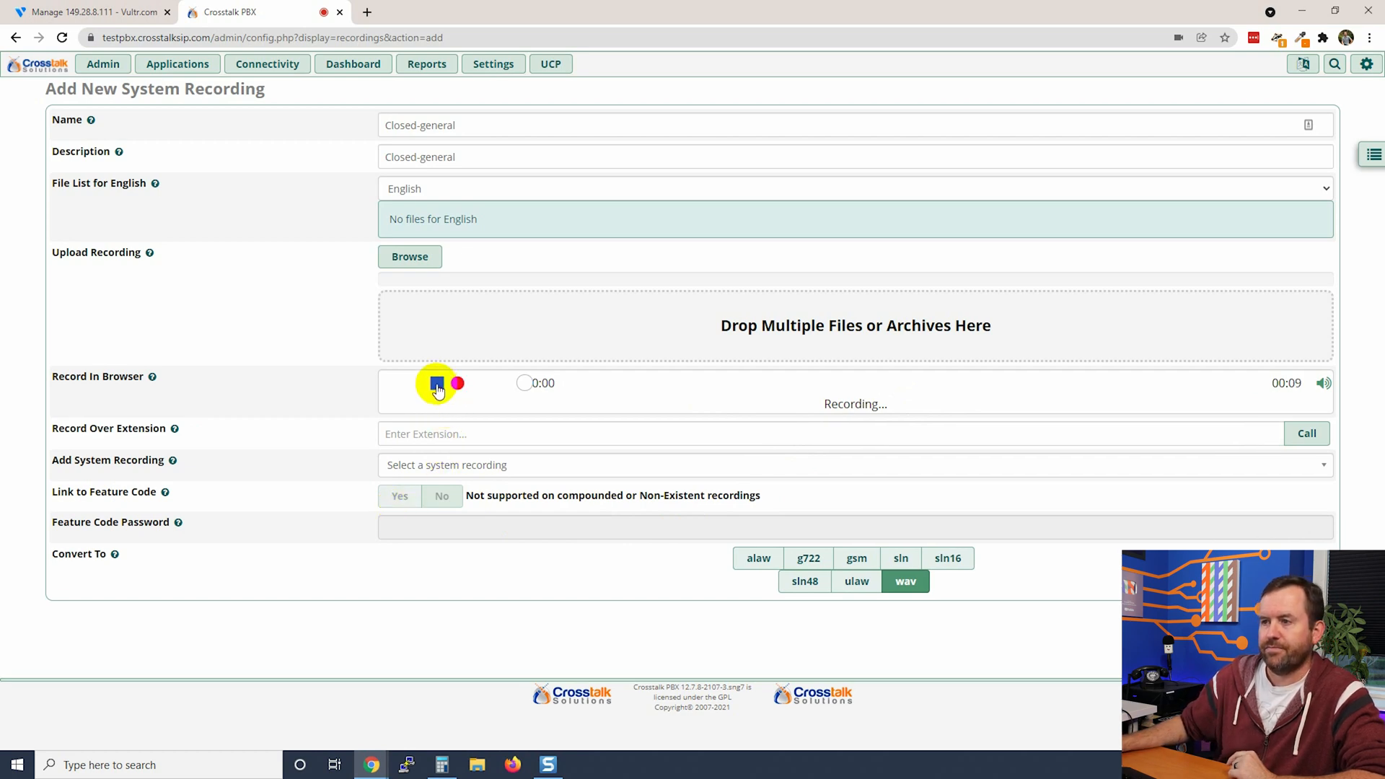
{"action": "left_click", "coordinate": [433, 384]}
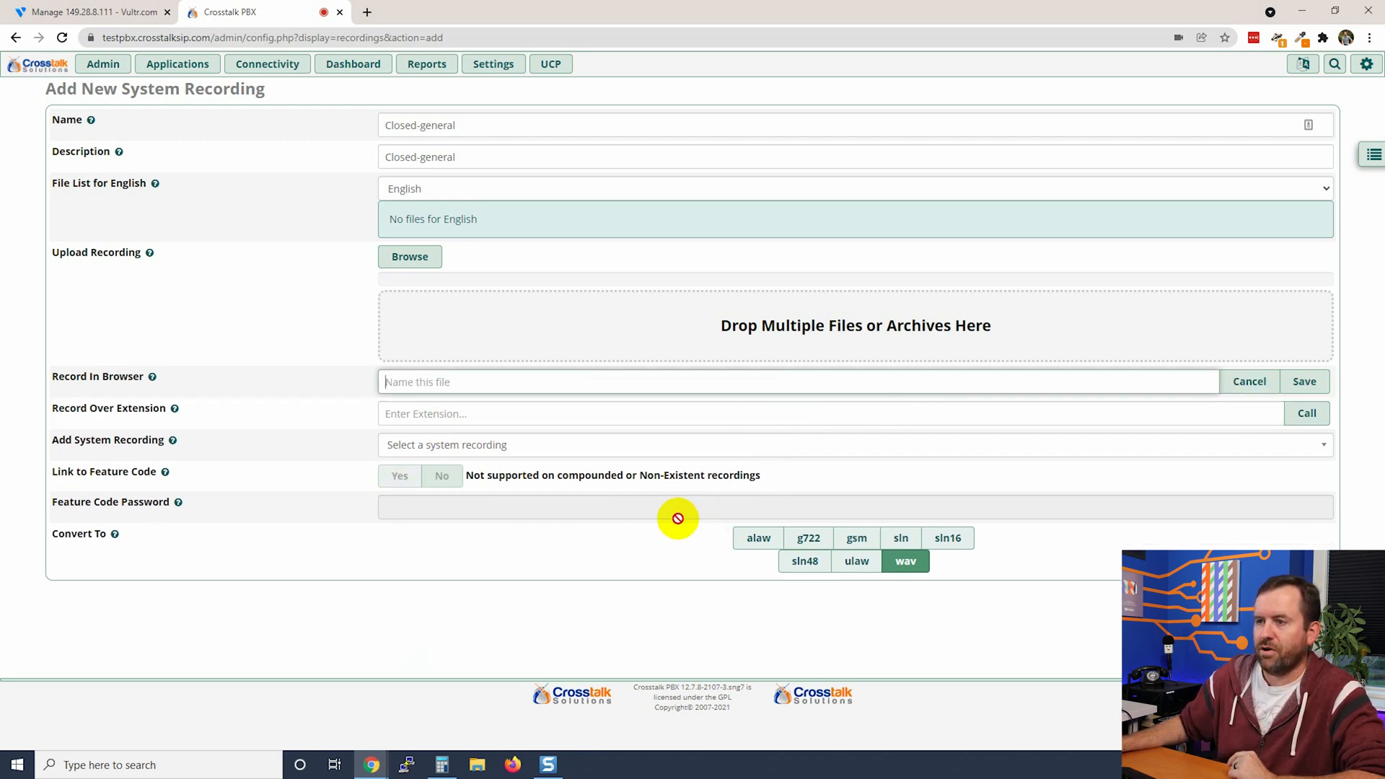
{"action": "type", "text": "clos"}
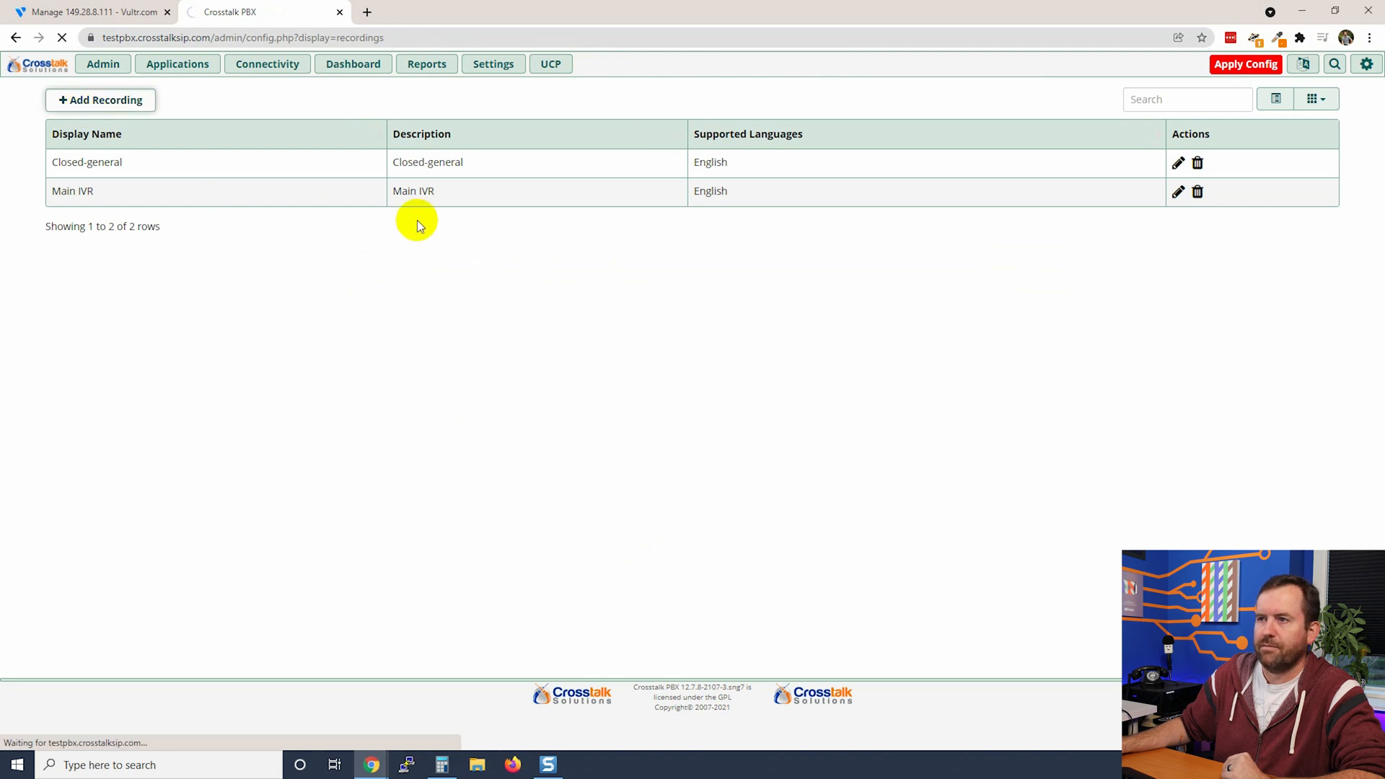
Add a browser-recorded 'Closed-weather' recording with file closed-weather and save it.
{"action": "left_click", "coordinate": [101, 99]}
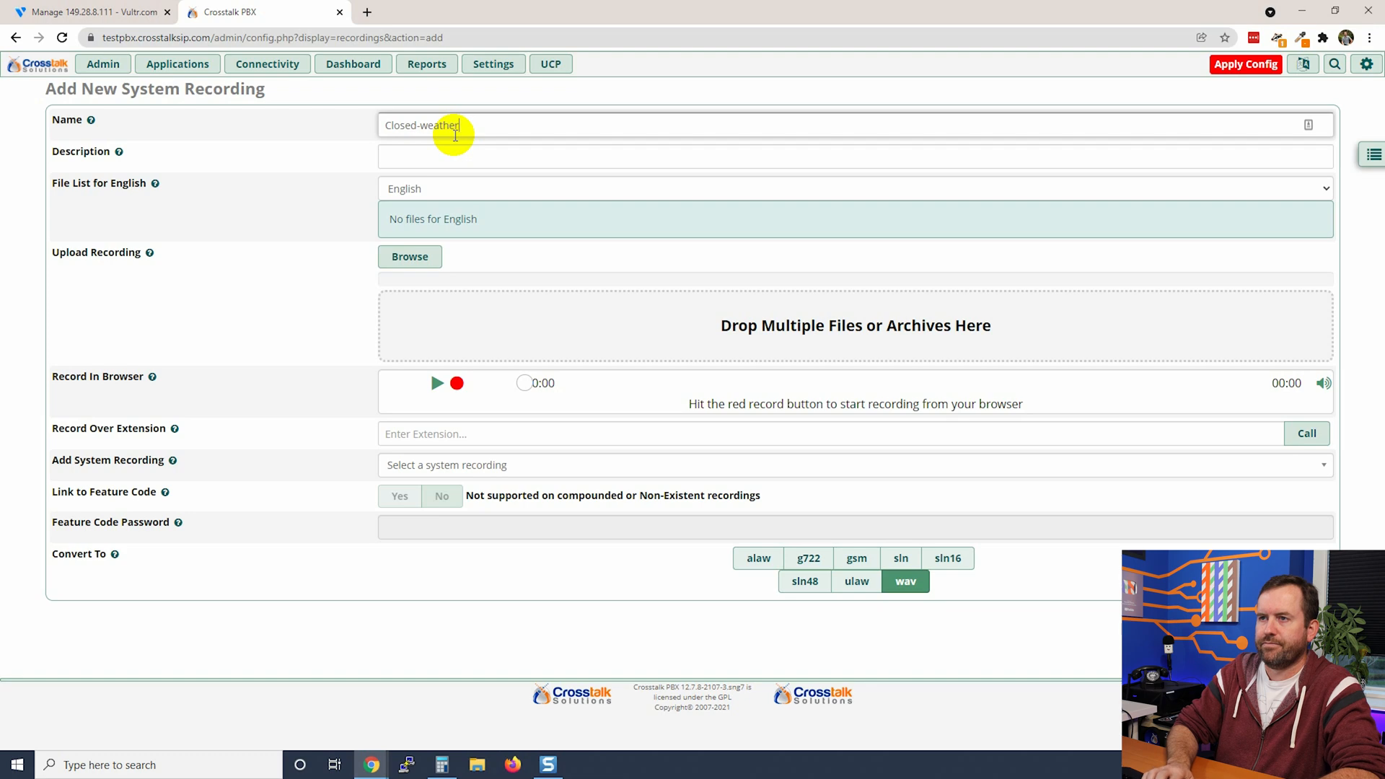
{"action": "type", "text": "Closed-weather"}
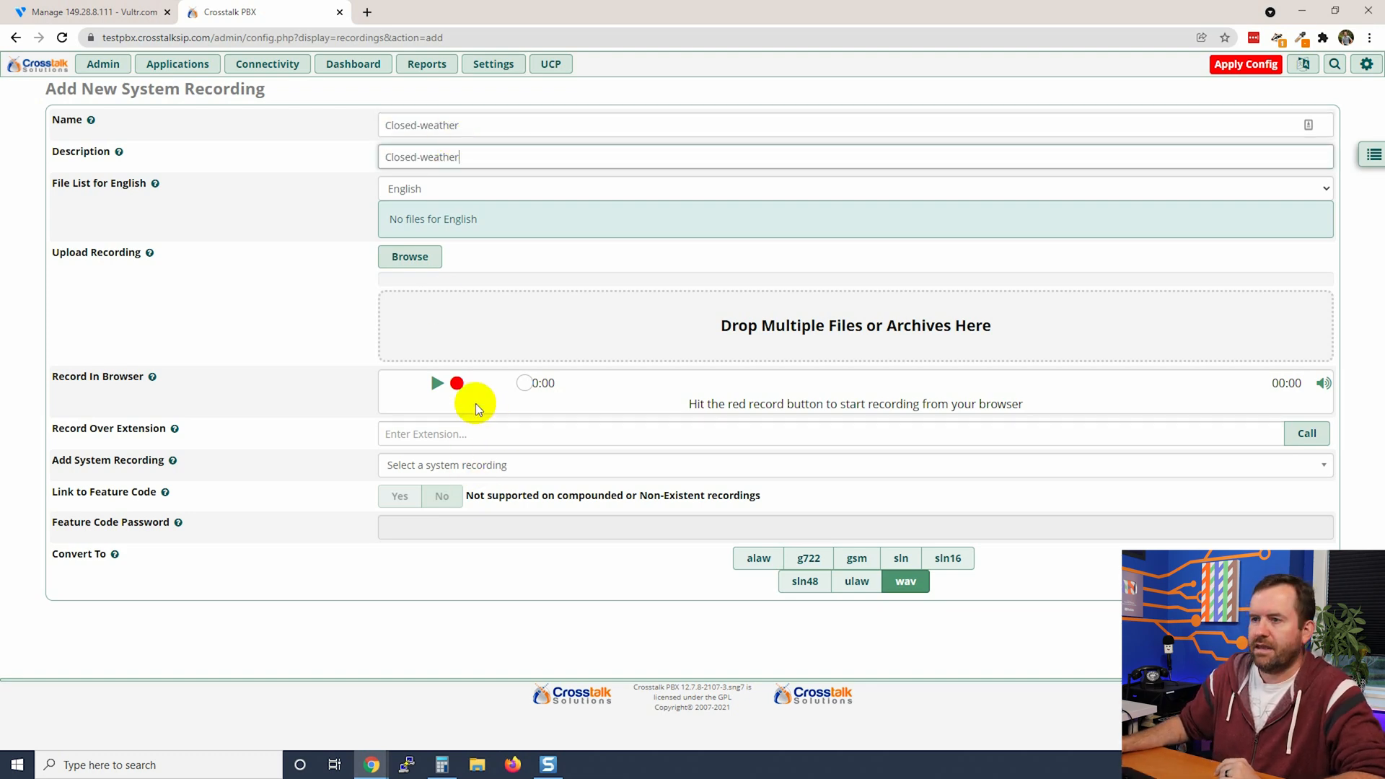
{"action": "left_click", "coordinate": [456, 384]}
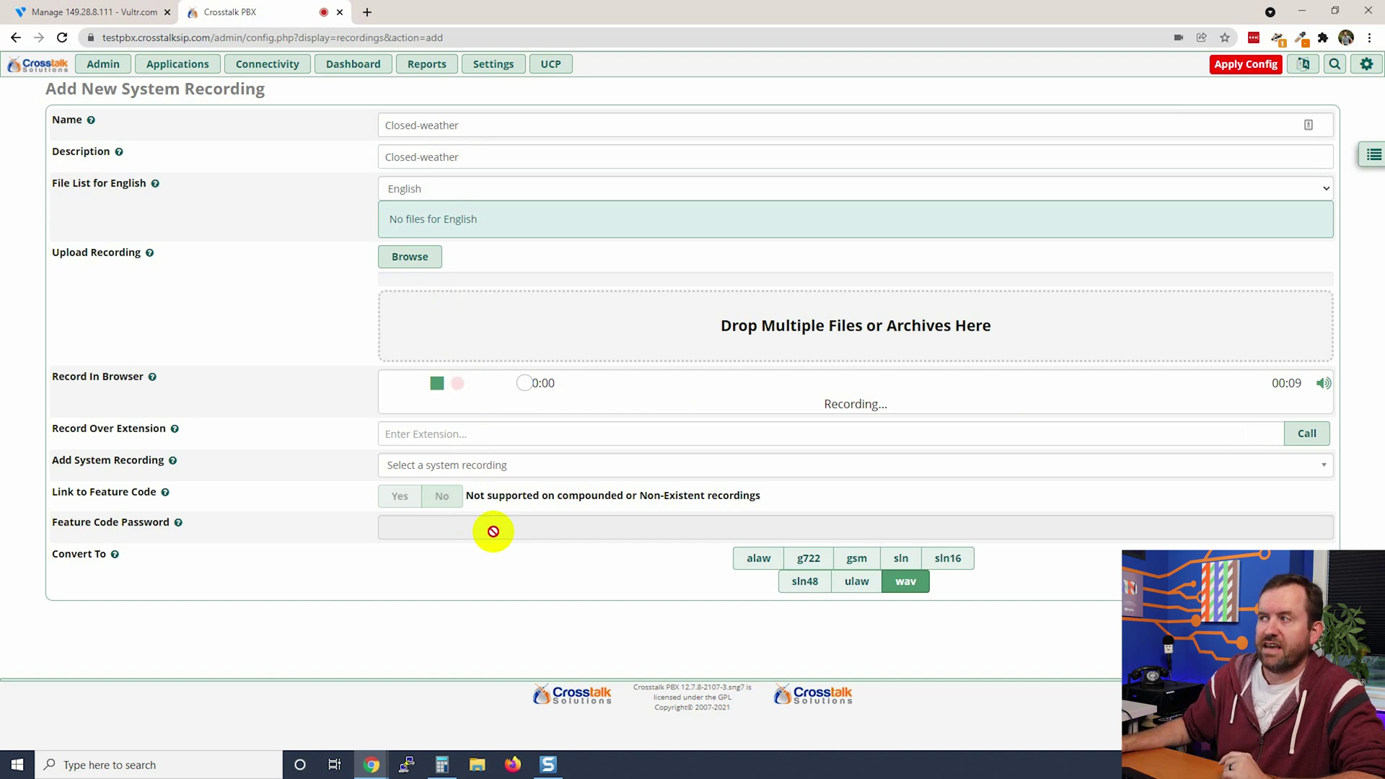
{"action": "left_click", "coordinate": [435, 384]}
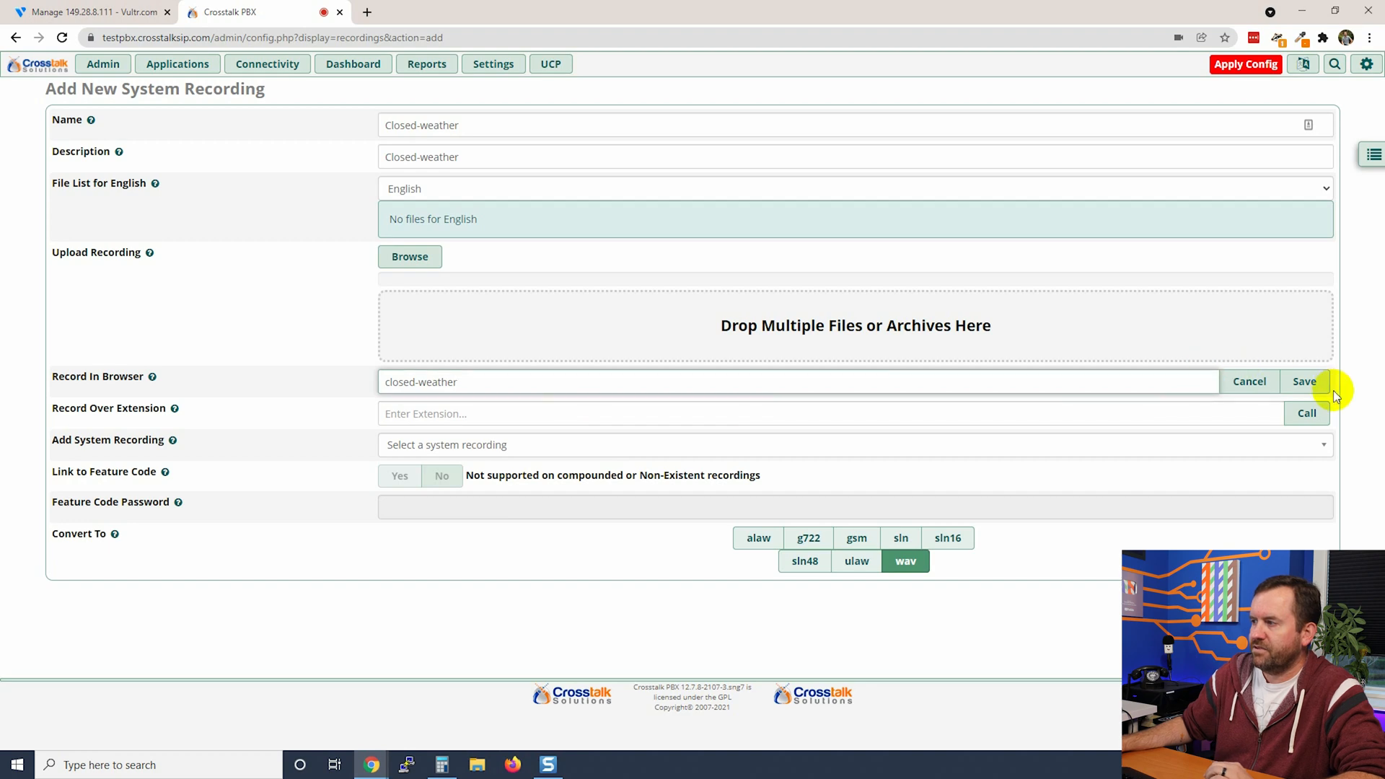
{"action": "left_click", "coordinate": [1305, 381]}
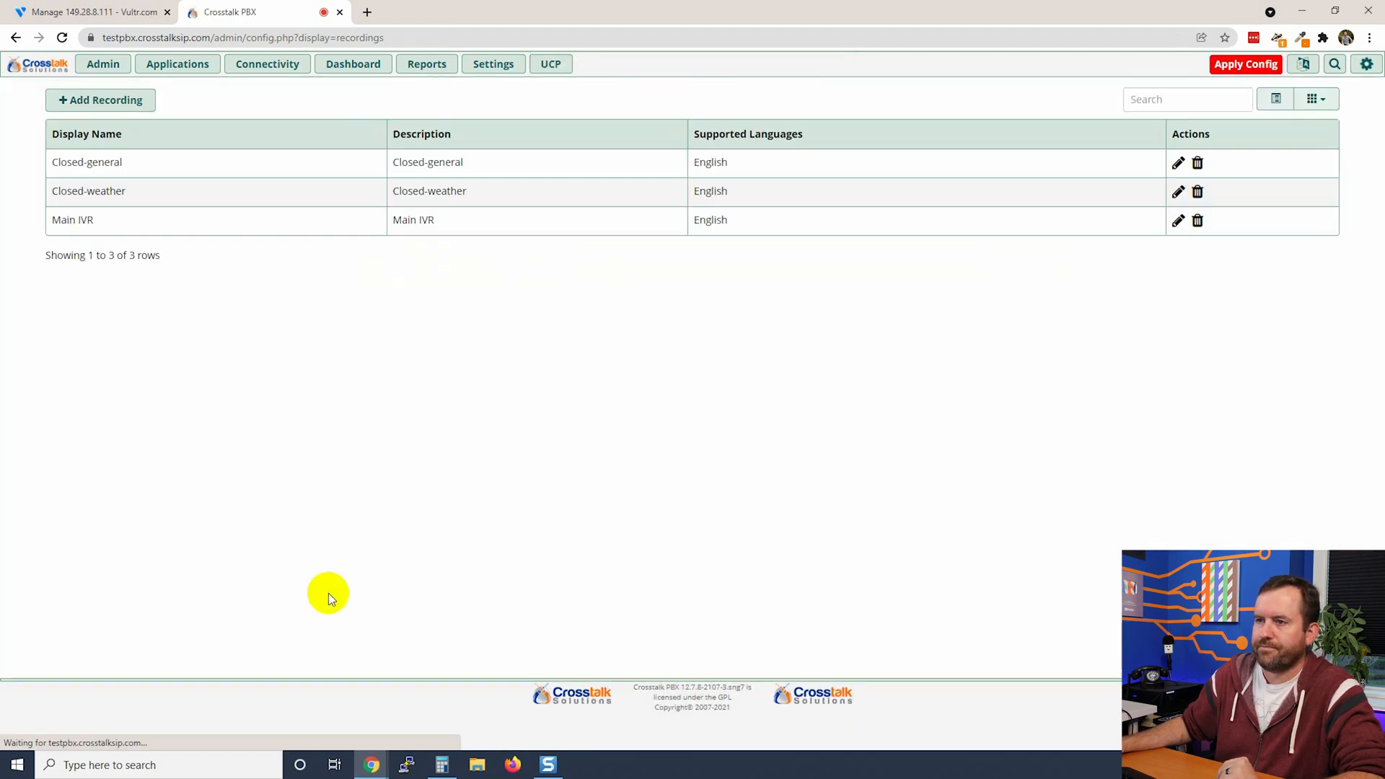
{"action": "left_click", "coordinate": [101, 100]}
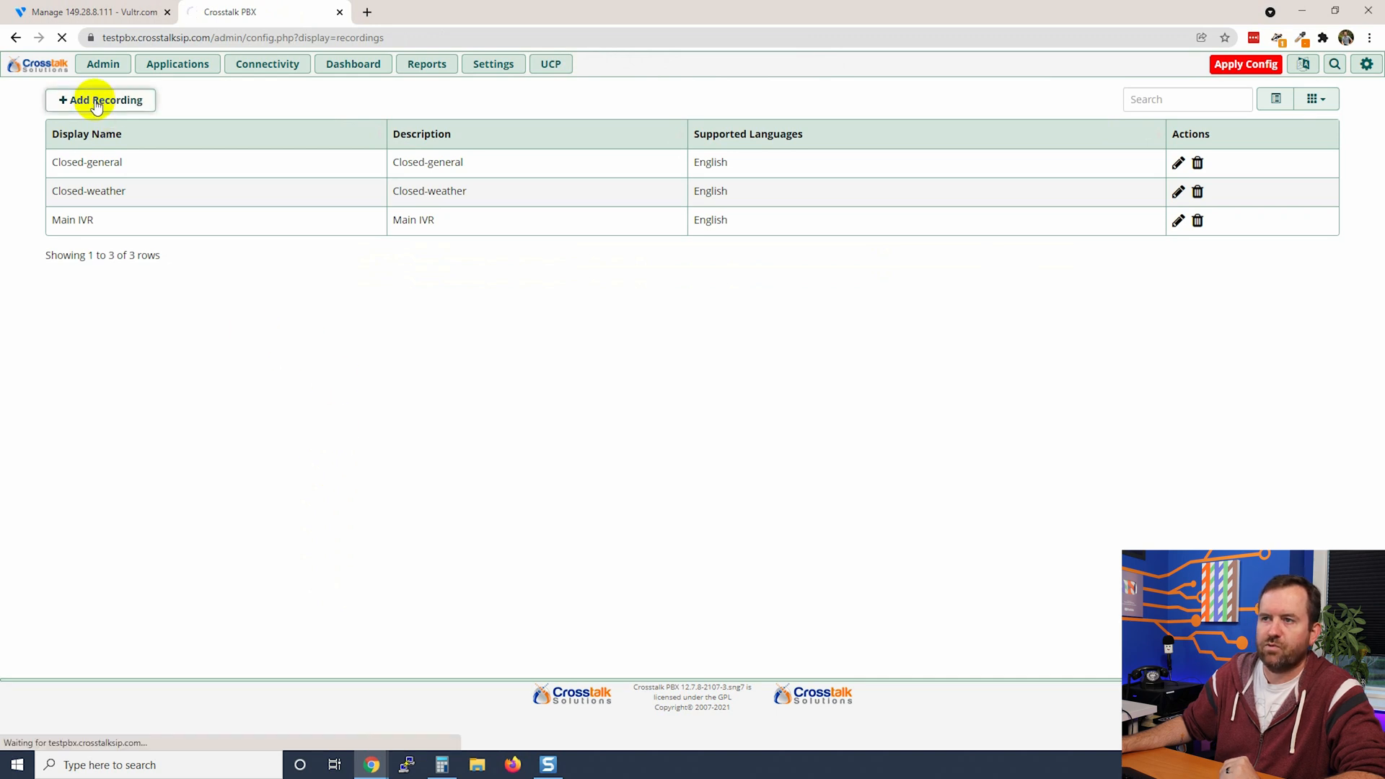
Add a browser-recorded 'Closed-holiday' recording with file closed-holiday and submit it.
{"action": "left_click", "coordinate": [101, 101]}
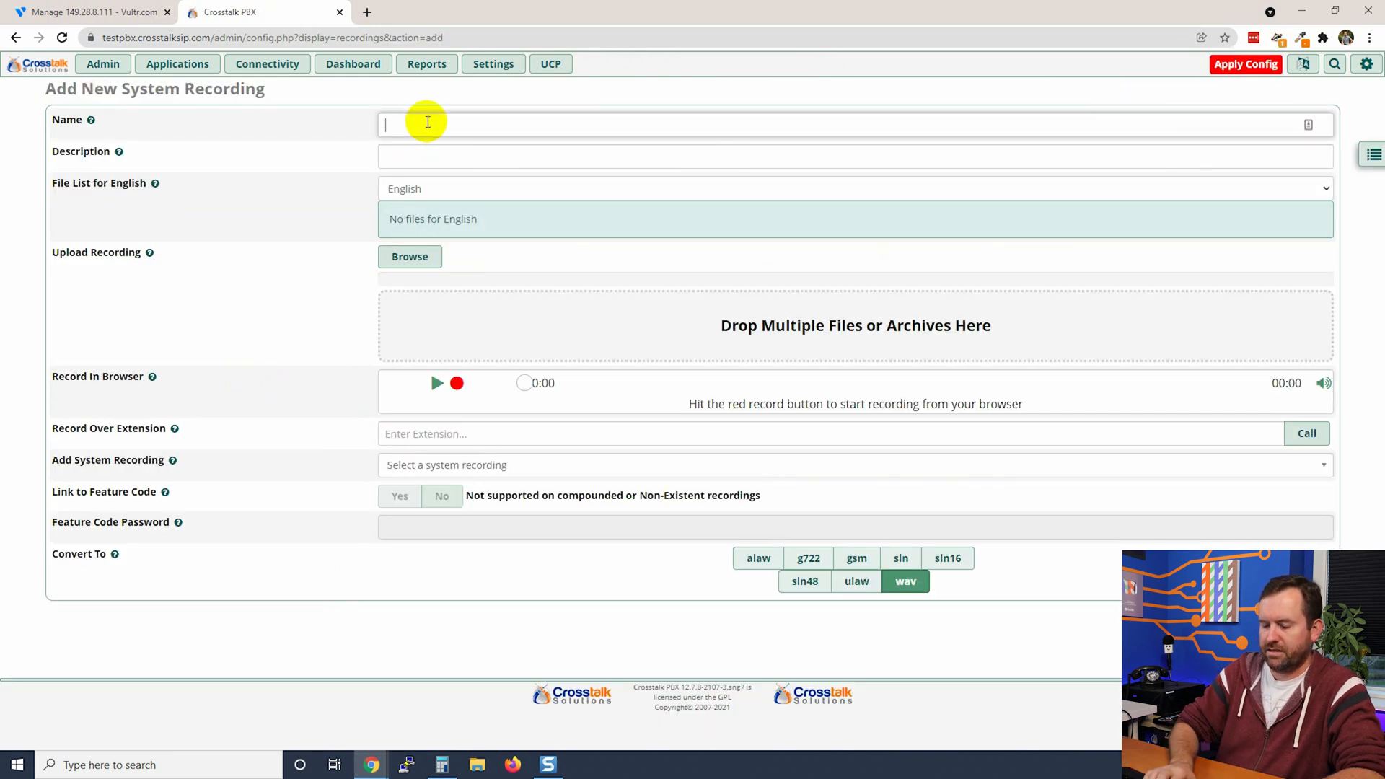
{"action": "type", "text": "Closed-holiday"}
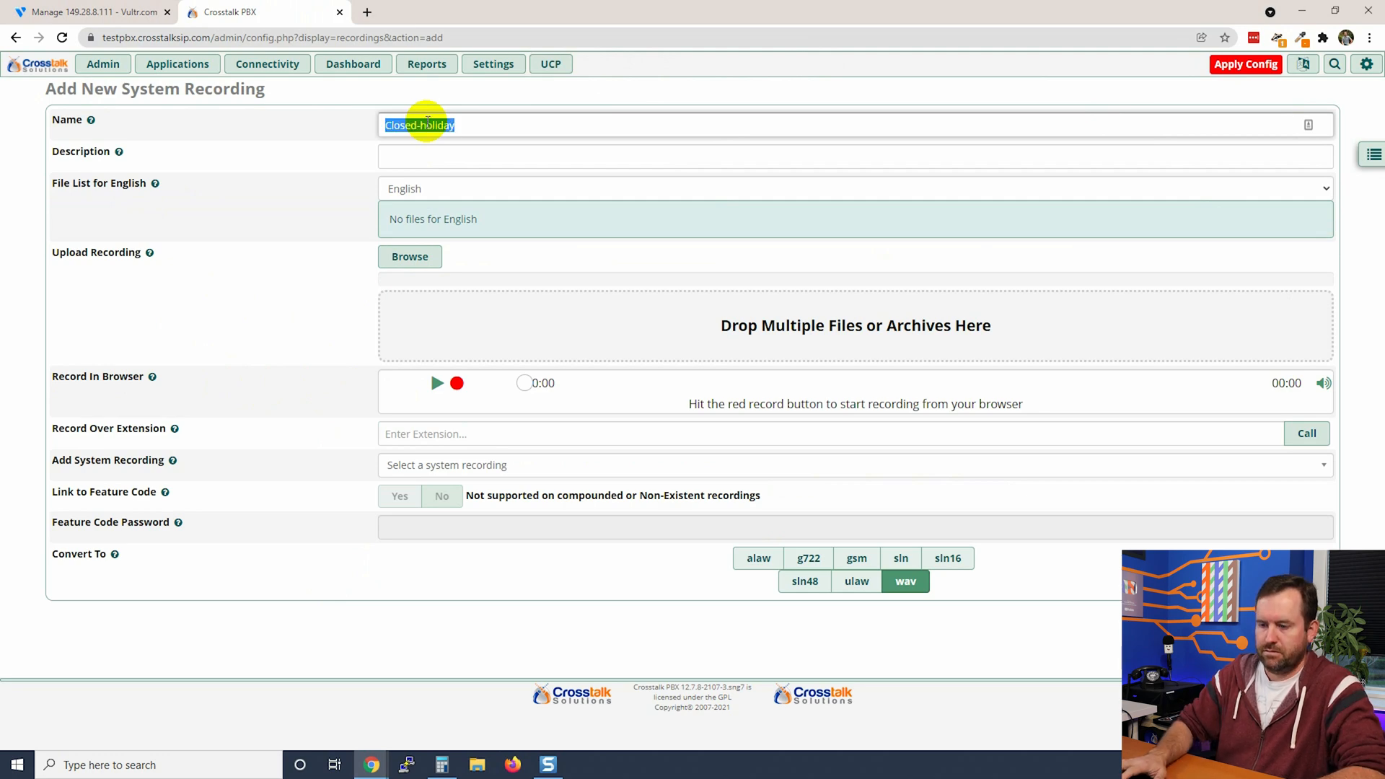
{"action": "type", "text": "Closed-holiday"}
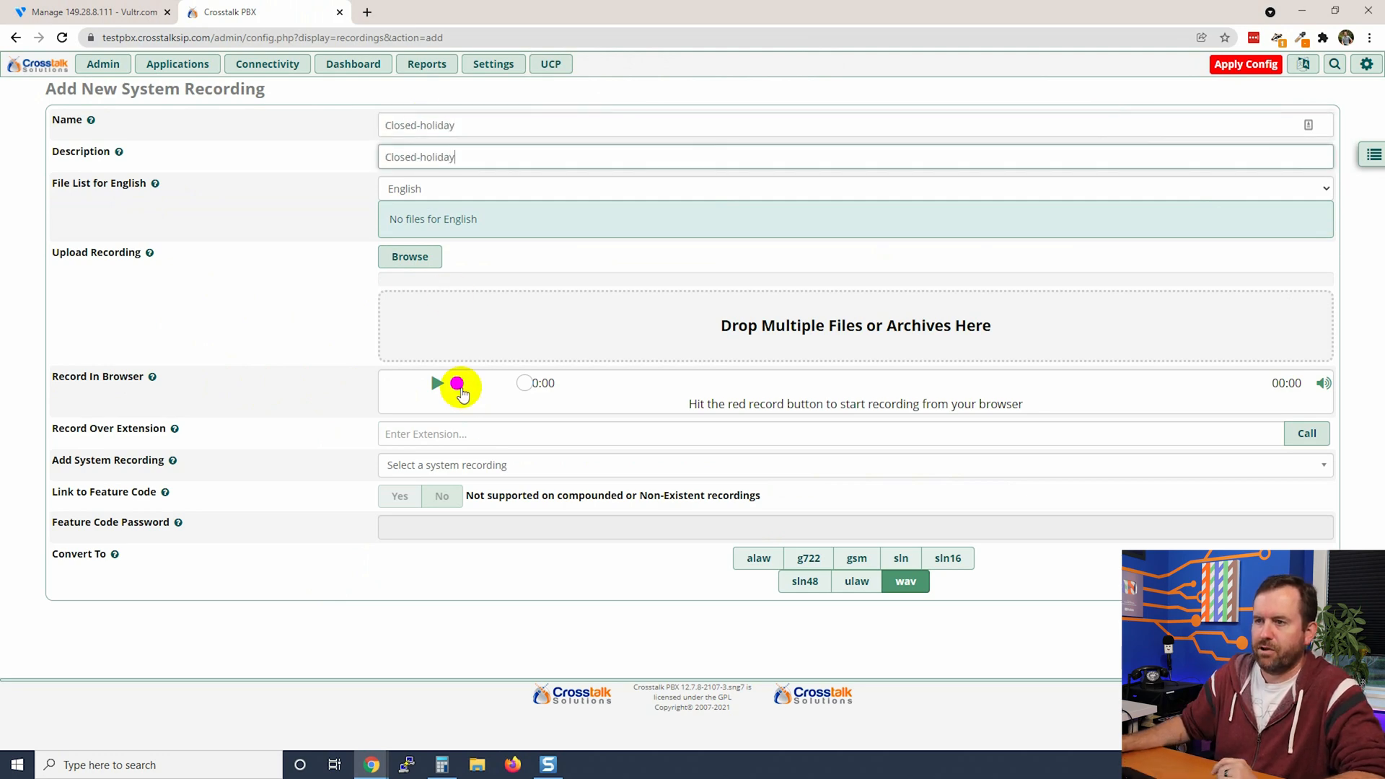
{"action": "left_click", "coordinate": [457, 383]}
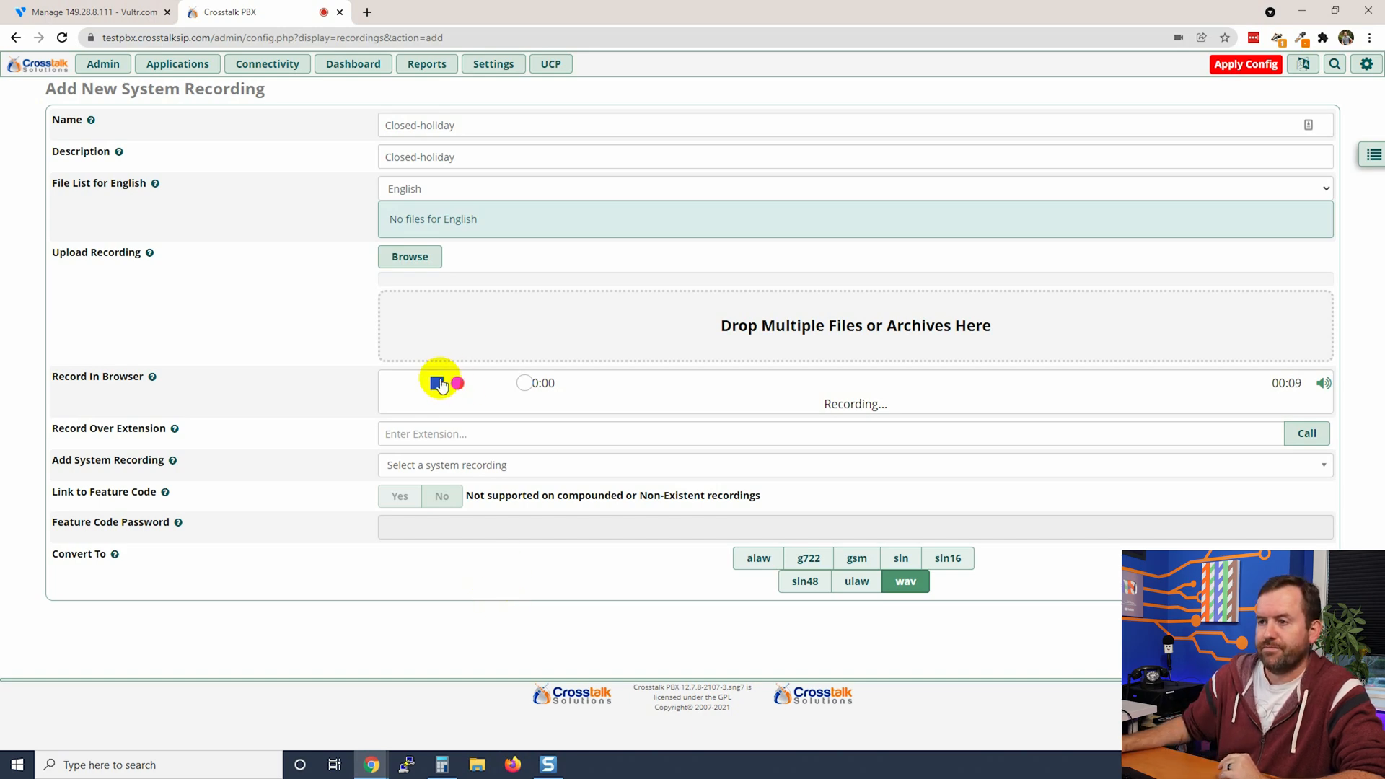
{"action": "left_click", "coordinate": [439, 384]}
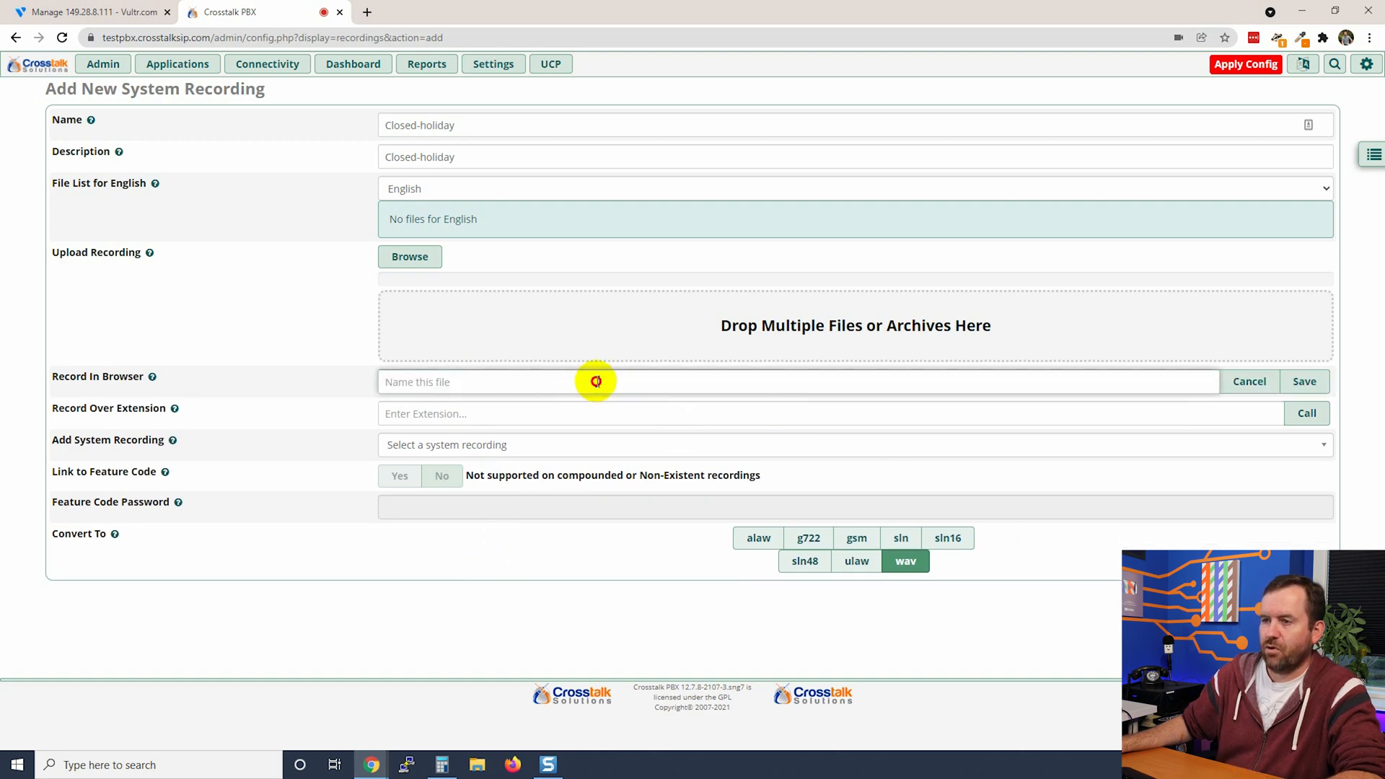
{"action": "type", "text": "closed-holi"}
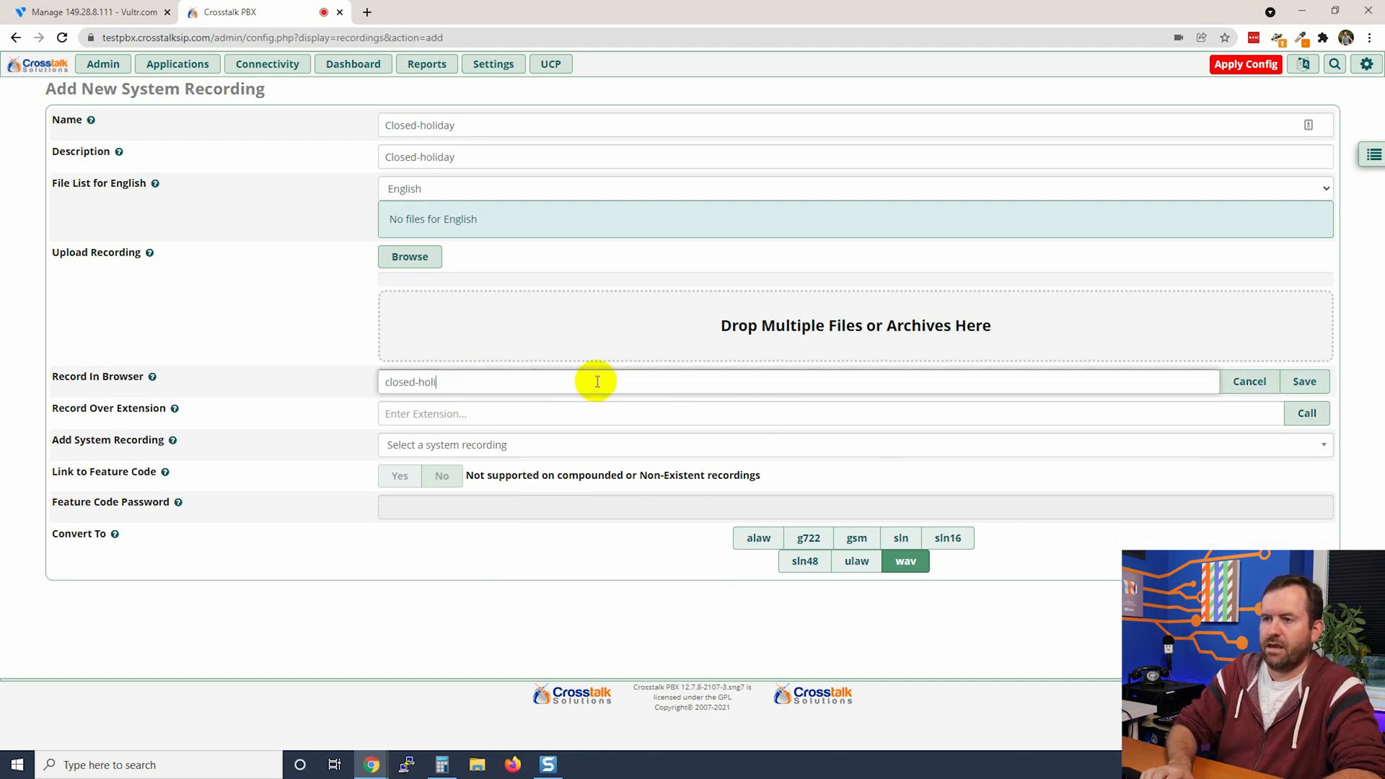
{"action": "left_click", "coordinate": [1304, 381]}
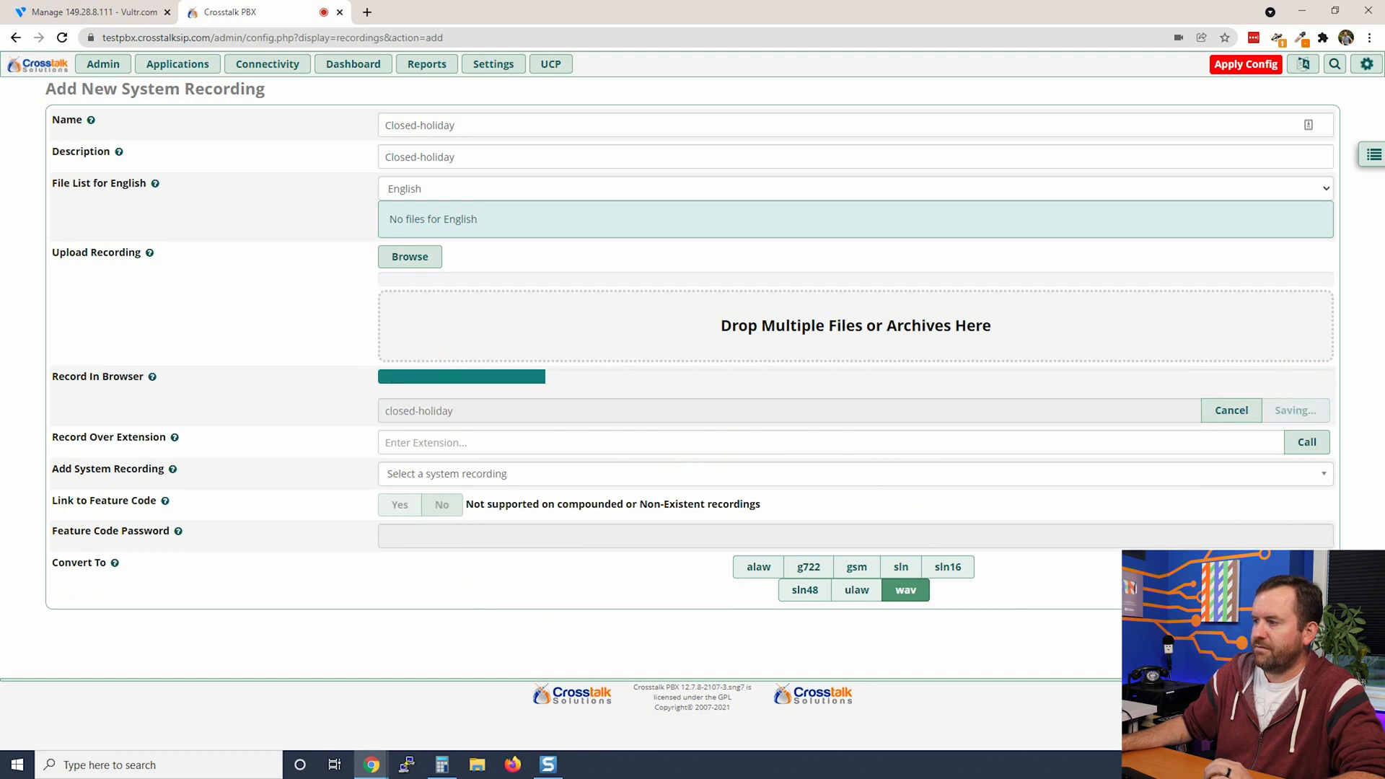
{"action": "left_click", "coordinate": [1295, 409]}
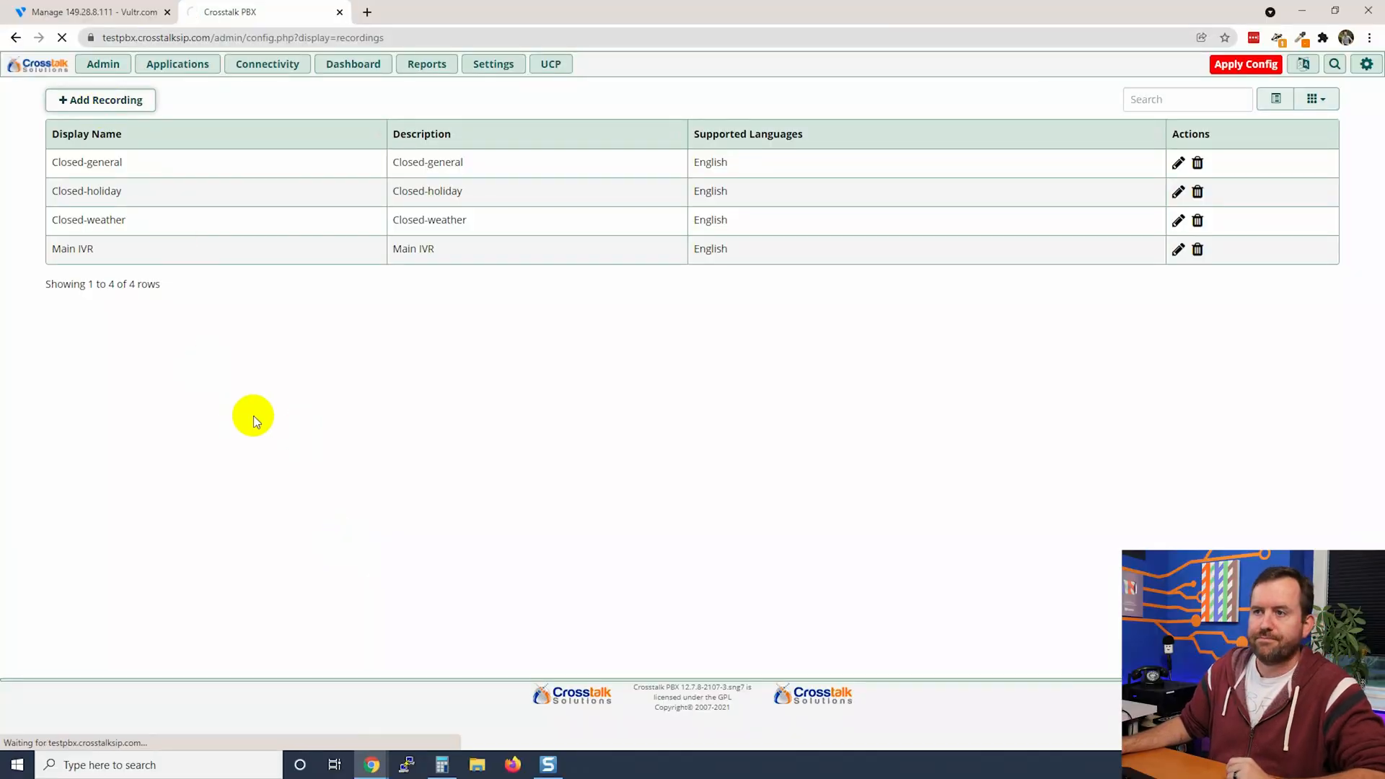
Begin a new blank system recording from the System Recordings list.
{"action": "left_click", "coordinate": [101, 99]}
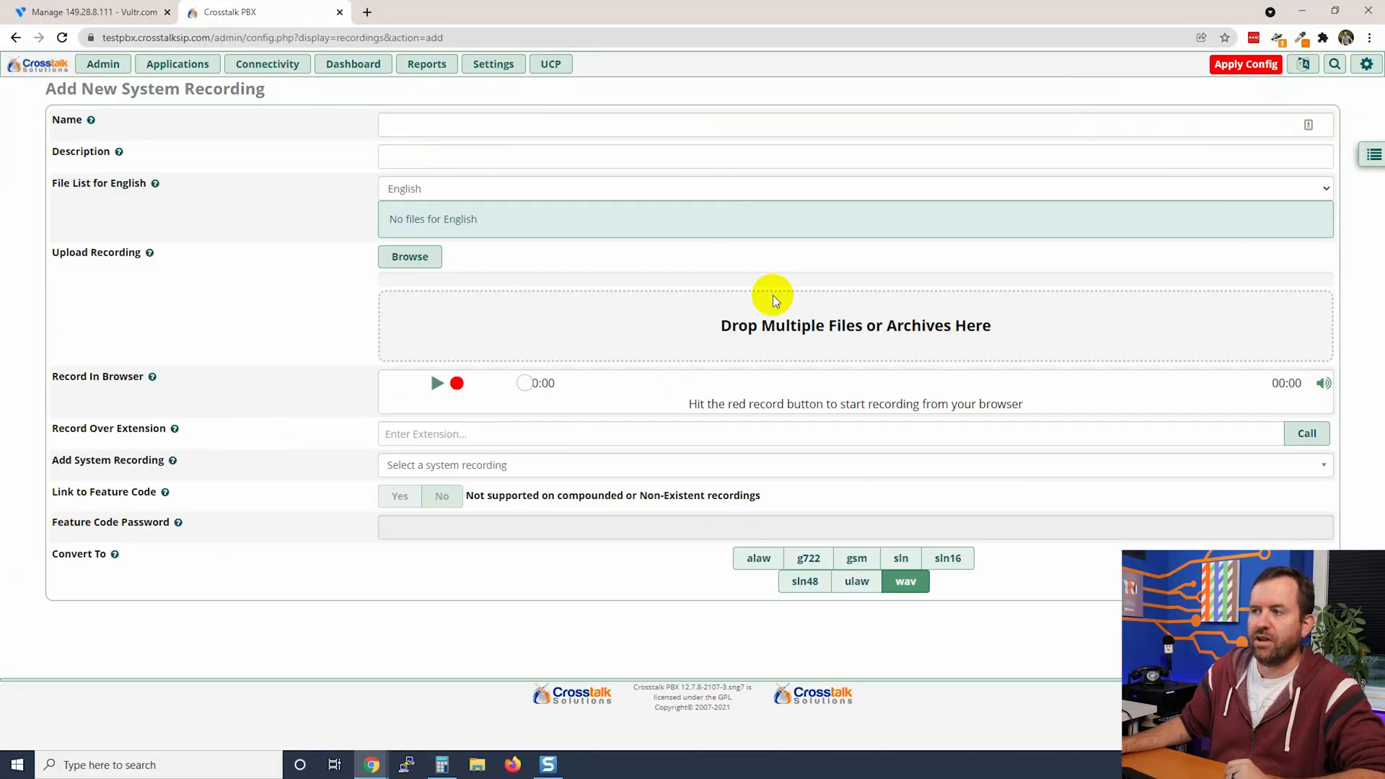
{"action": "mouse_move", "coordinate": [417, 559]}
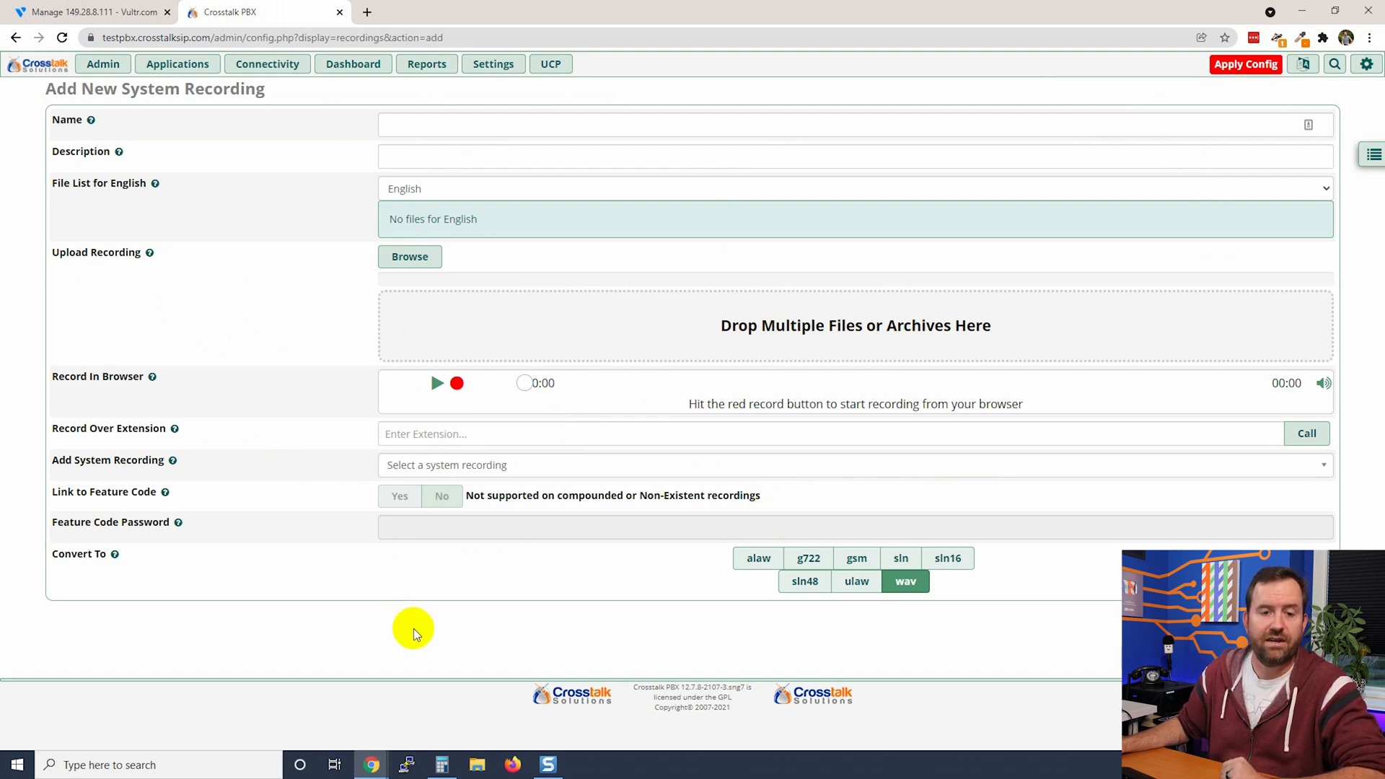
{"action": "left_click", "coordinate": [583, 764]}
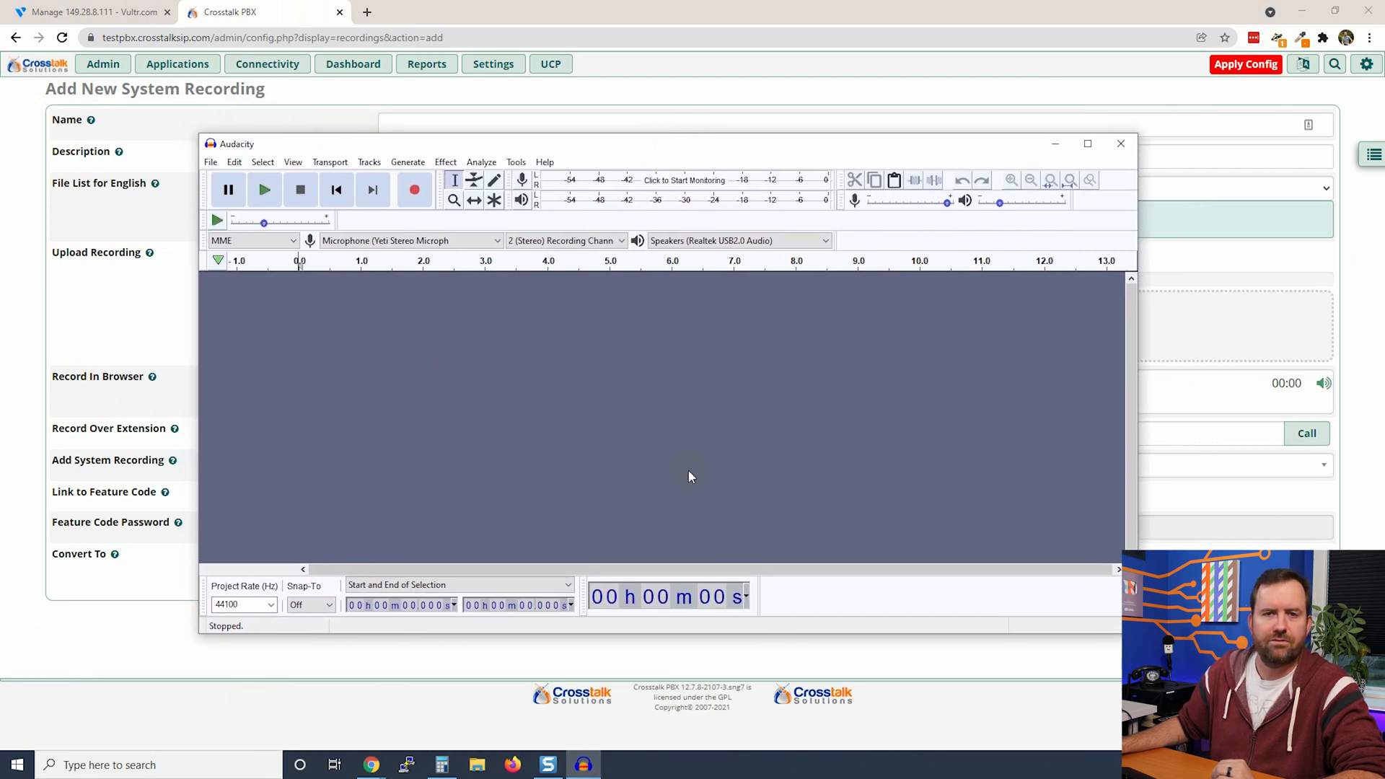
{"action": "mouse_move", "coordinate": [647, 493]}
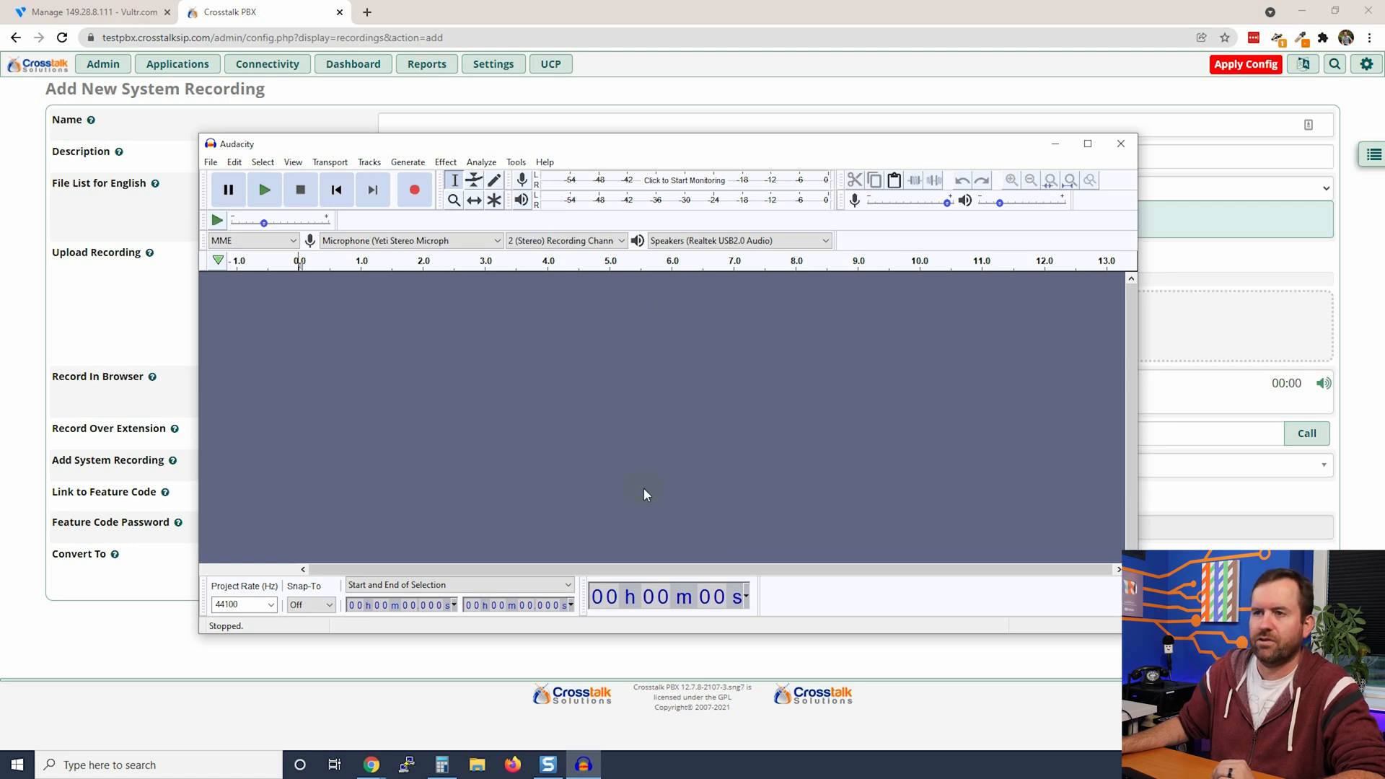
{"action": "mouse_move", "coordinate": [525, 381]}
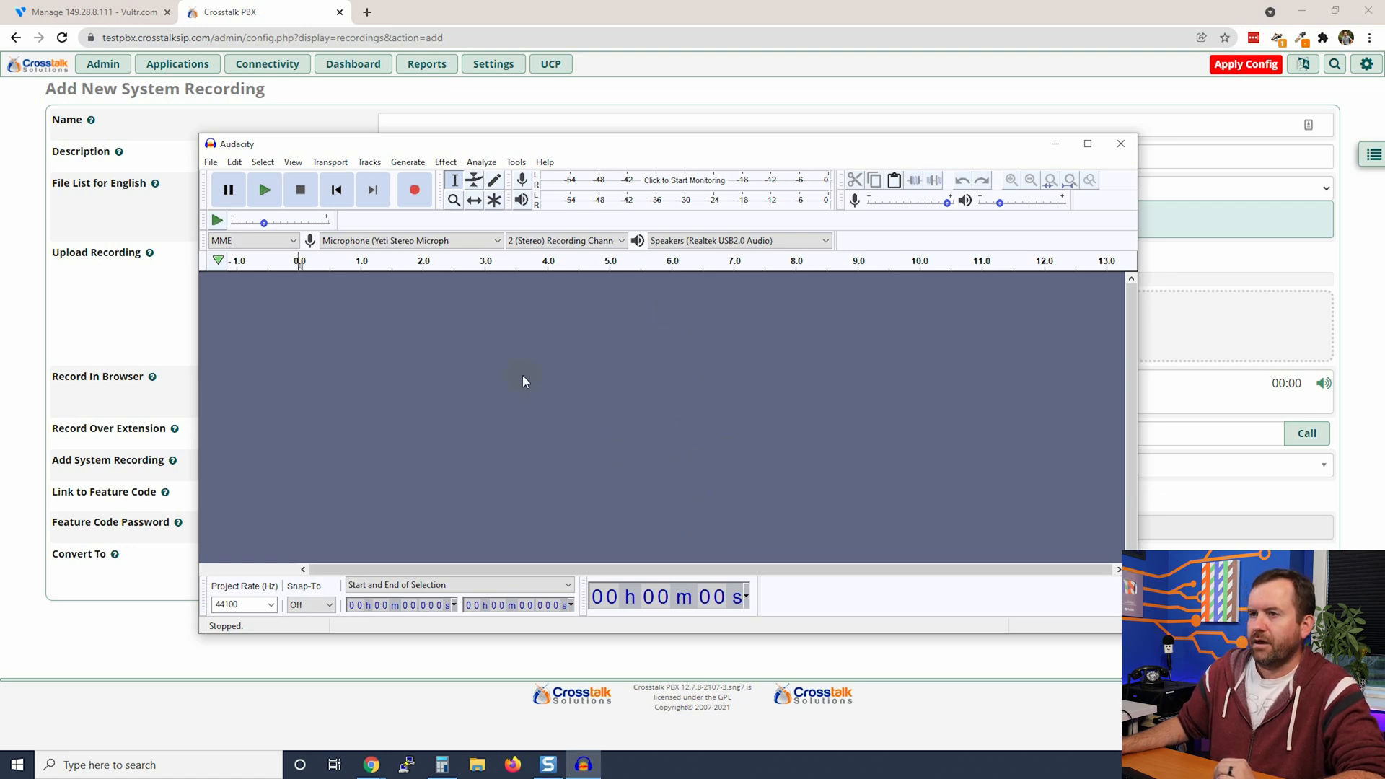
Record the spoken accounting-department greeting as a new Audacity track.
{"action": "left_click", "coordinate": [414, 191]}
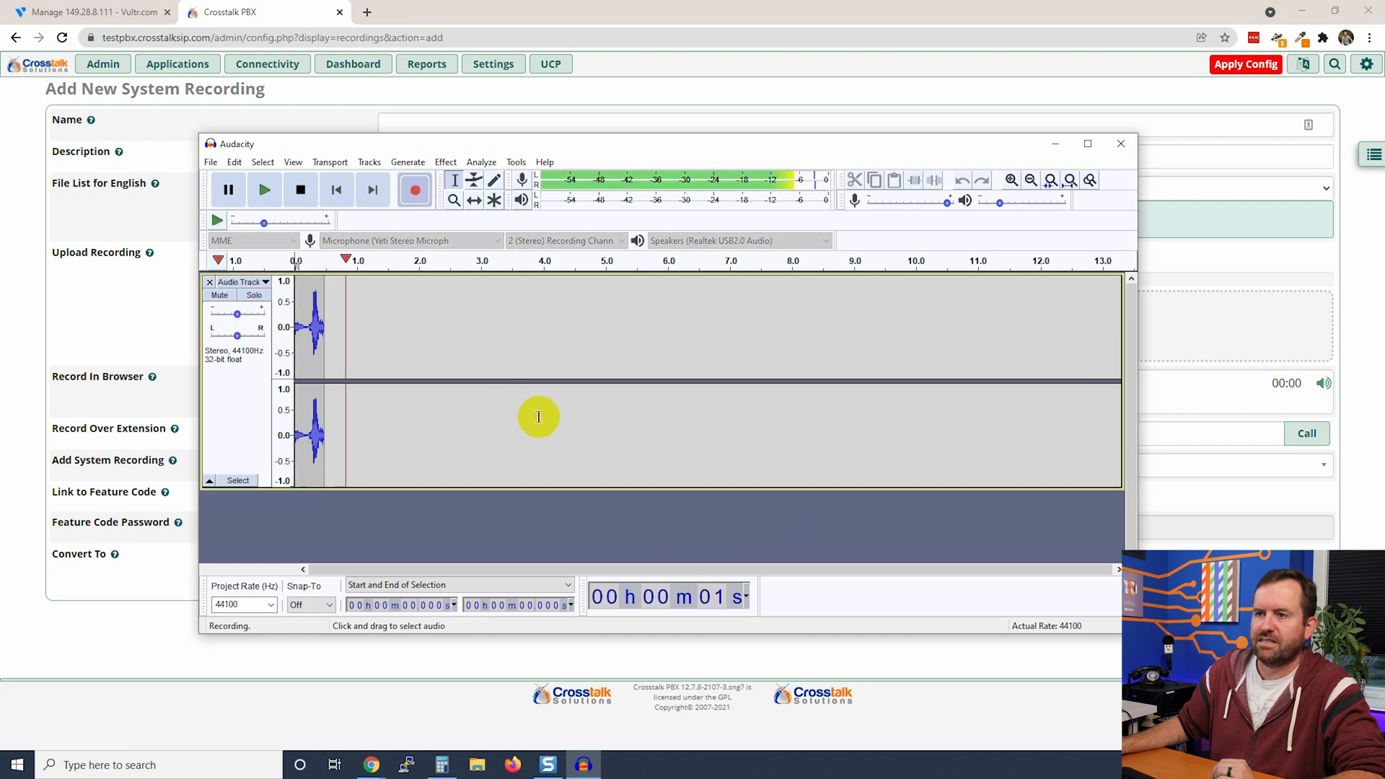
{"action": "left_click", "coordinate": [264, 189]}
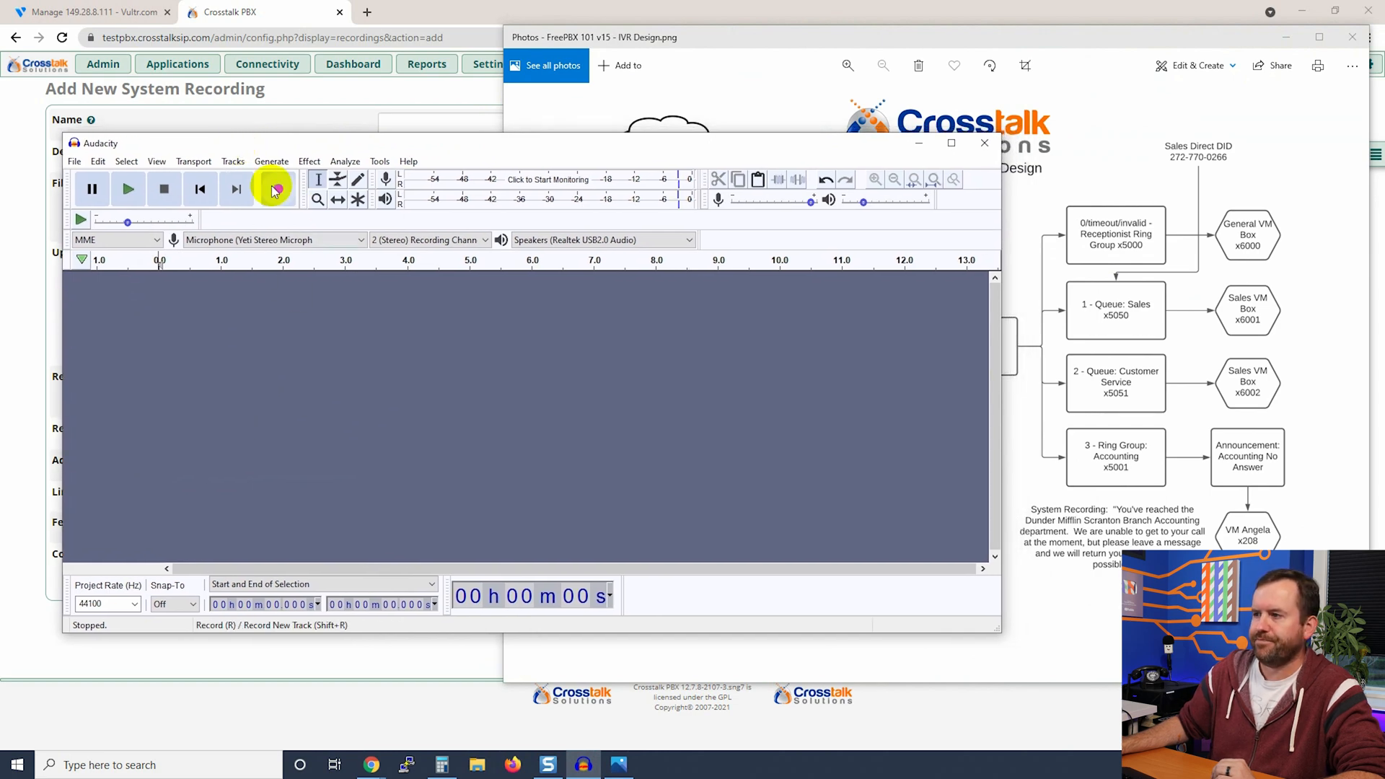
{"action": "left_click", "coordinate": [272, 189]}
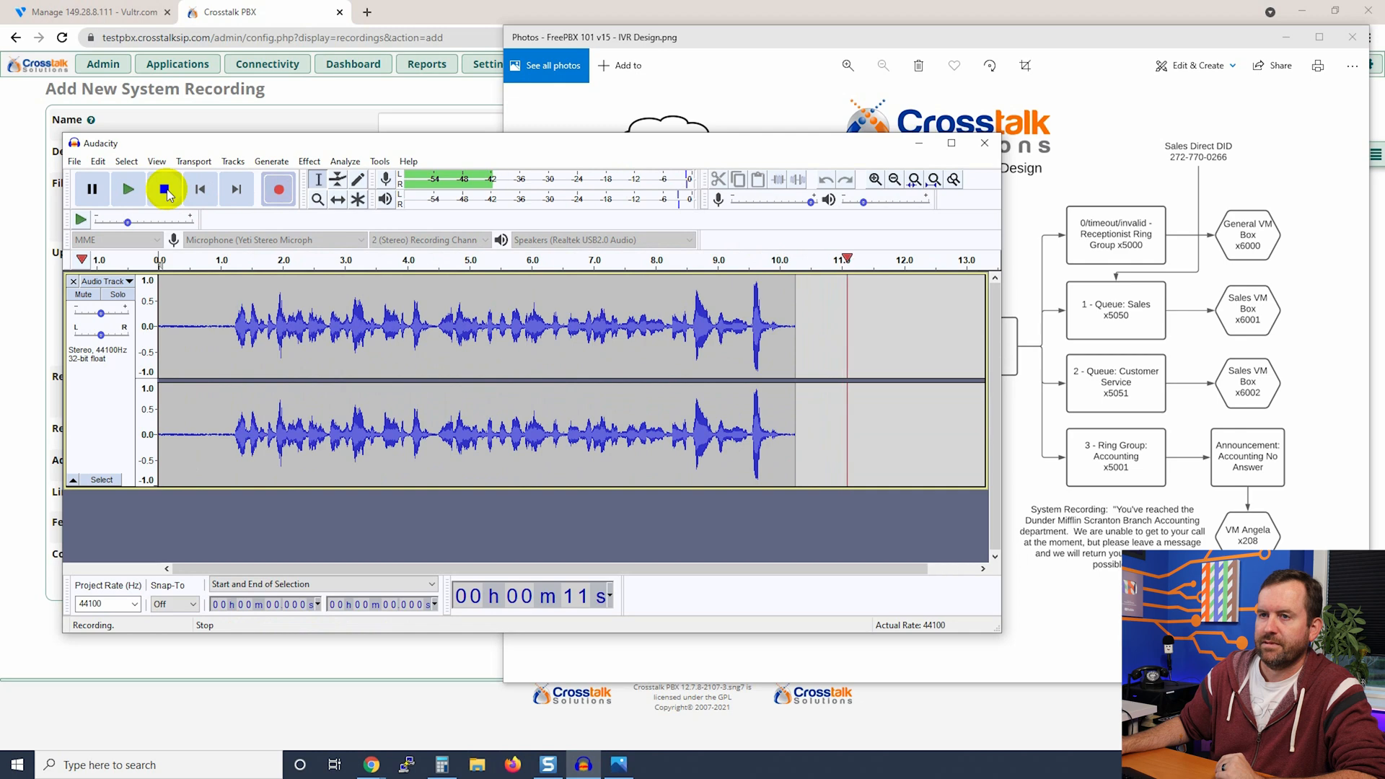
Stop recording and trim the greeting's silence down to about 9 seconds.
{"action": "left_click", "coordinate": [164, 189]}
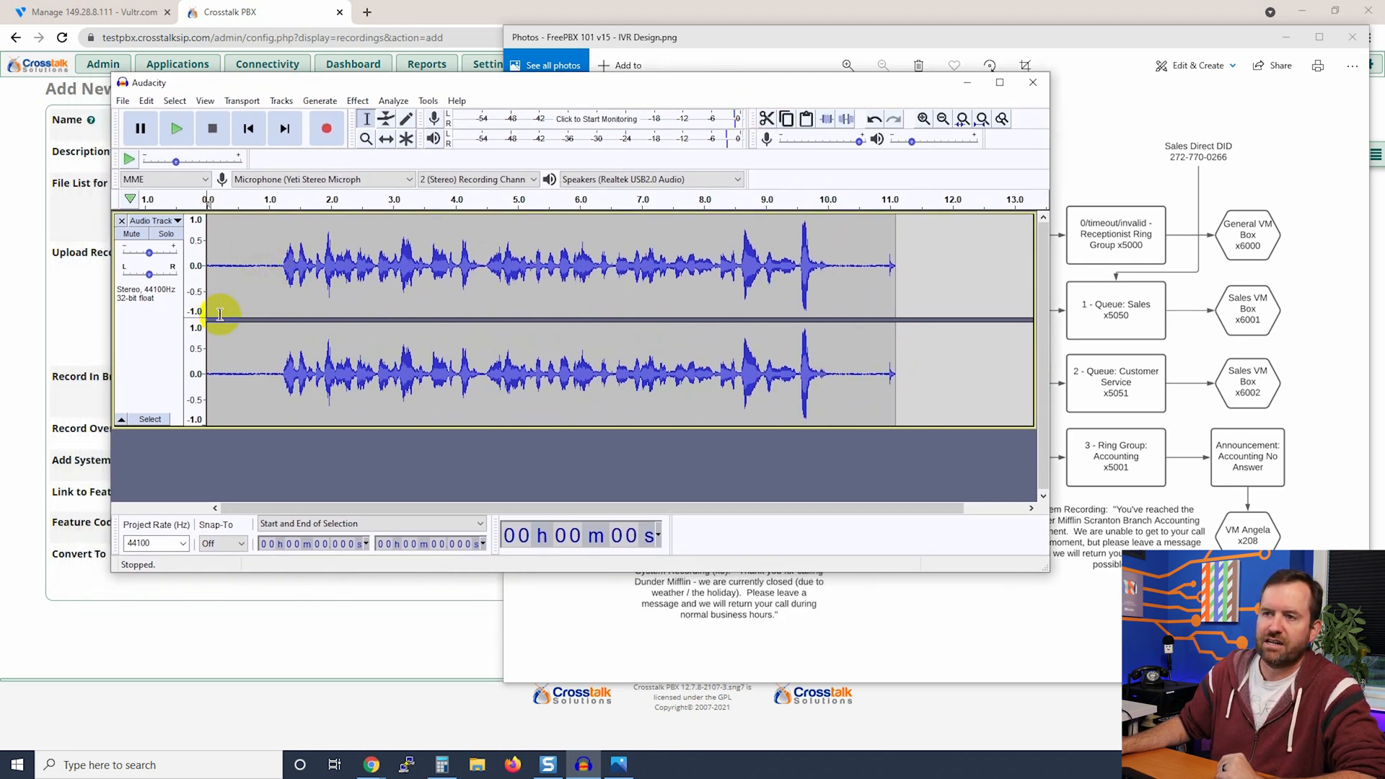
{"action": "left_click", "coordinate": [851, 283]}
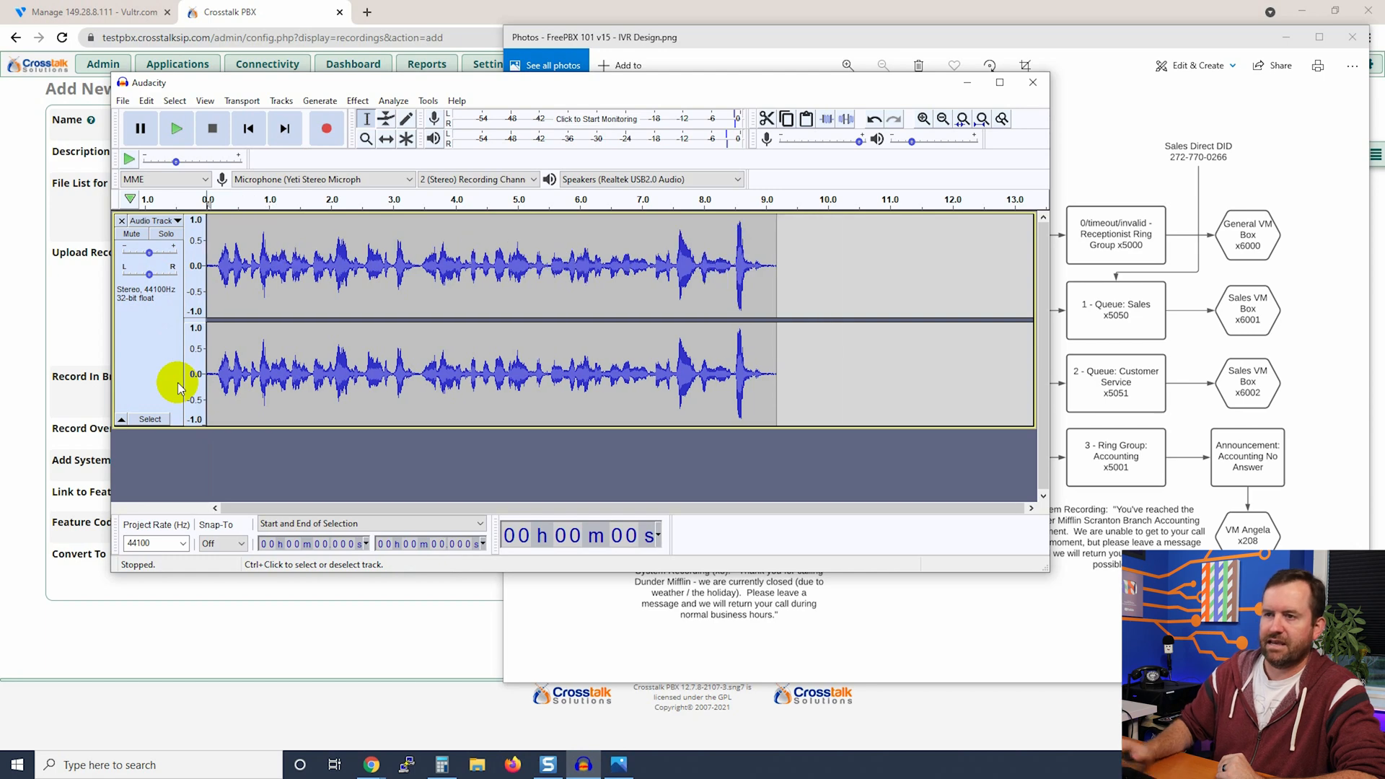
{"action": "mouse_move", "coordinate": [179, 387]}
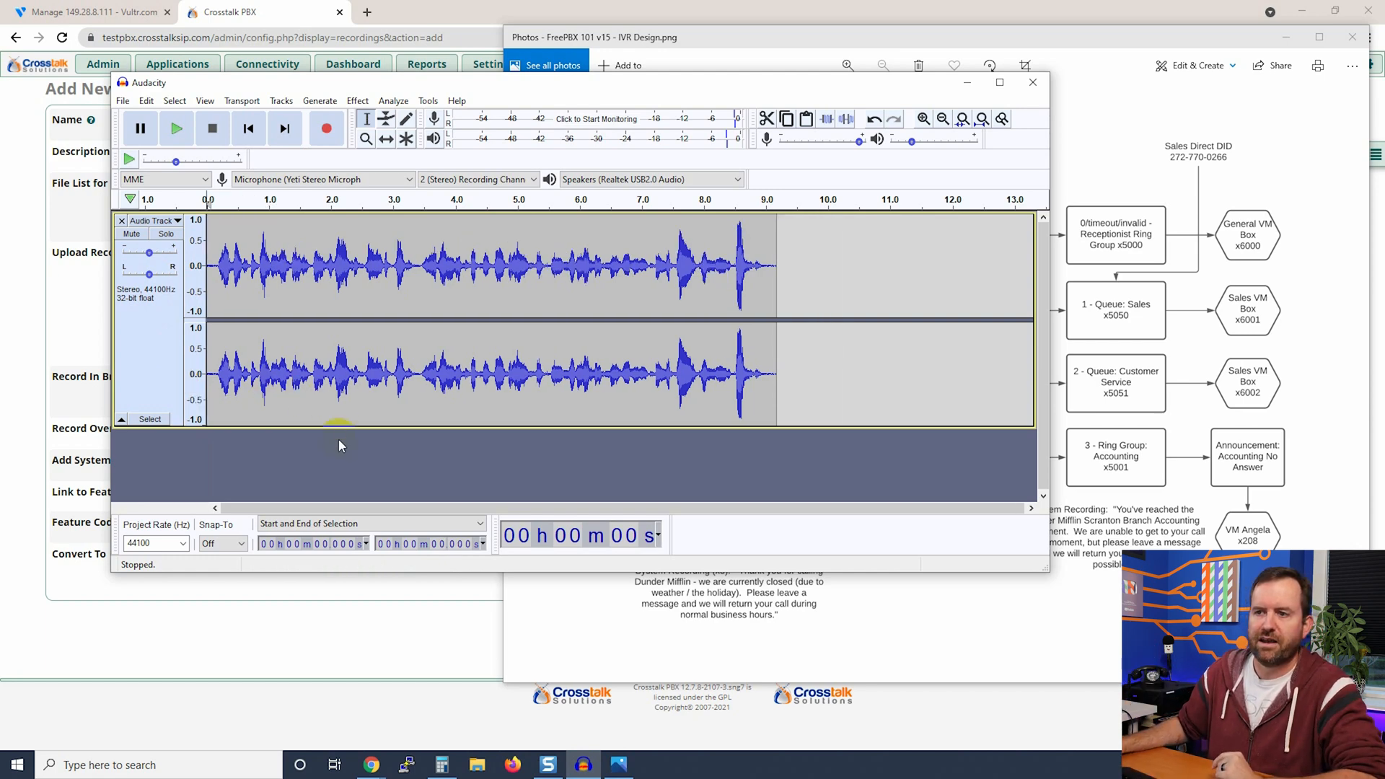
{"action": "left_click", "coordinate": [121, 101]}
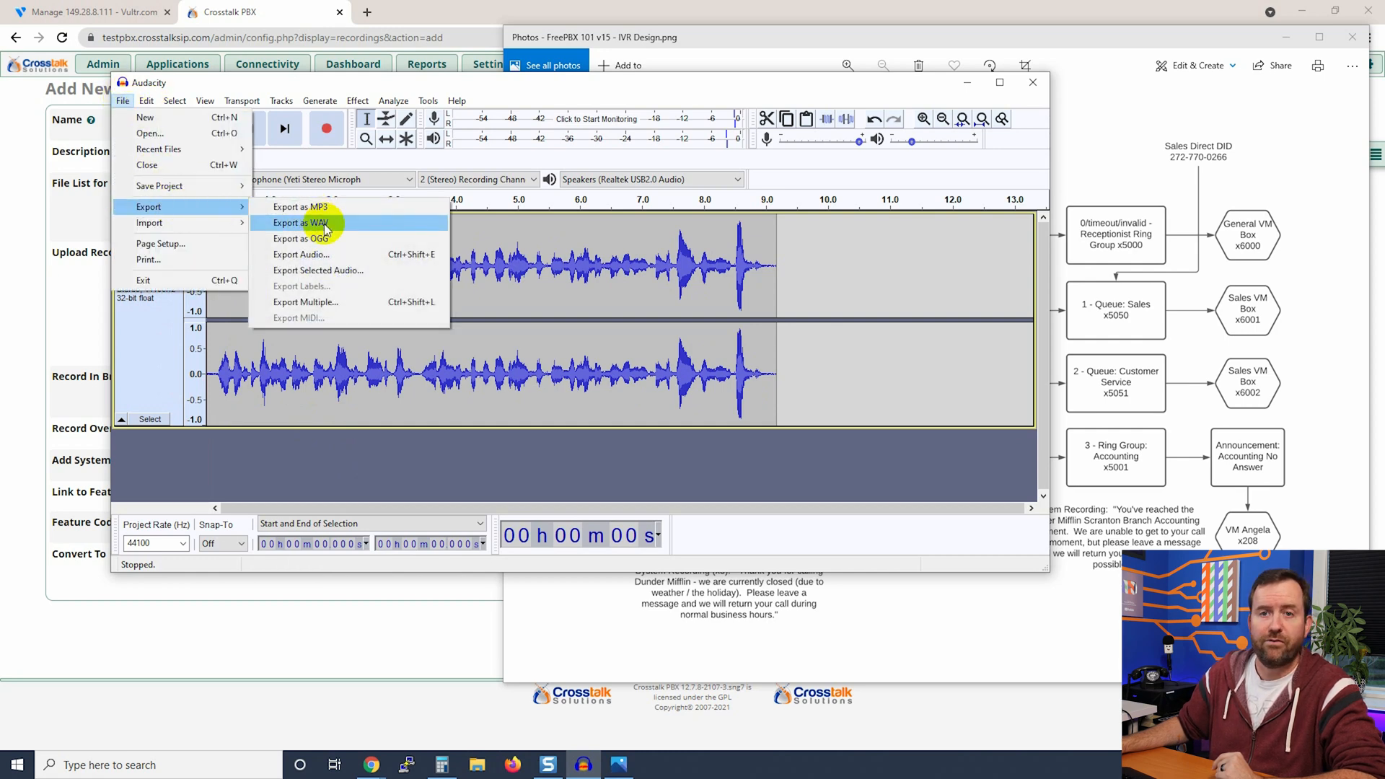
Export the greeting as closed-accounting.wav without metadata and close Audacity.
{"action": "left_click", "coordinate": [301, 222]}
{"action": "type", "text": "closed-accounting.wav"}
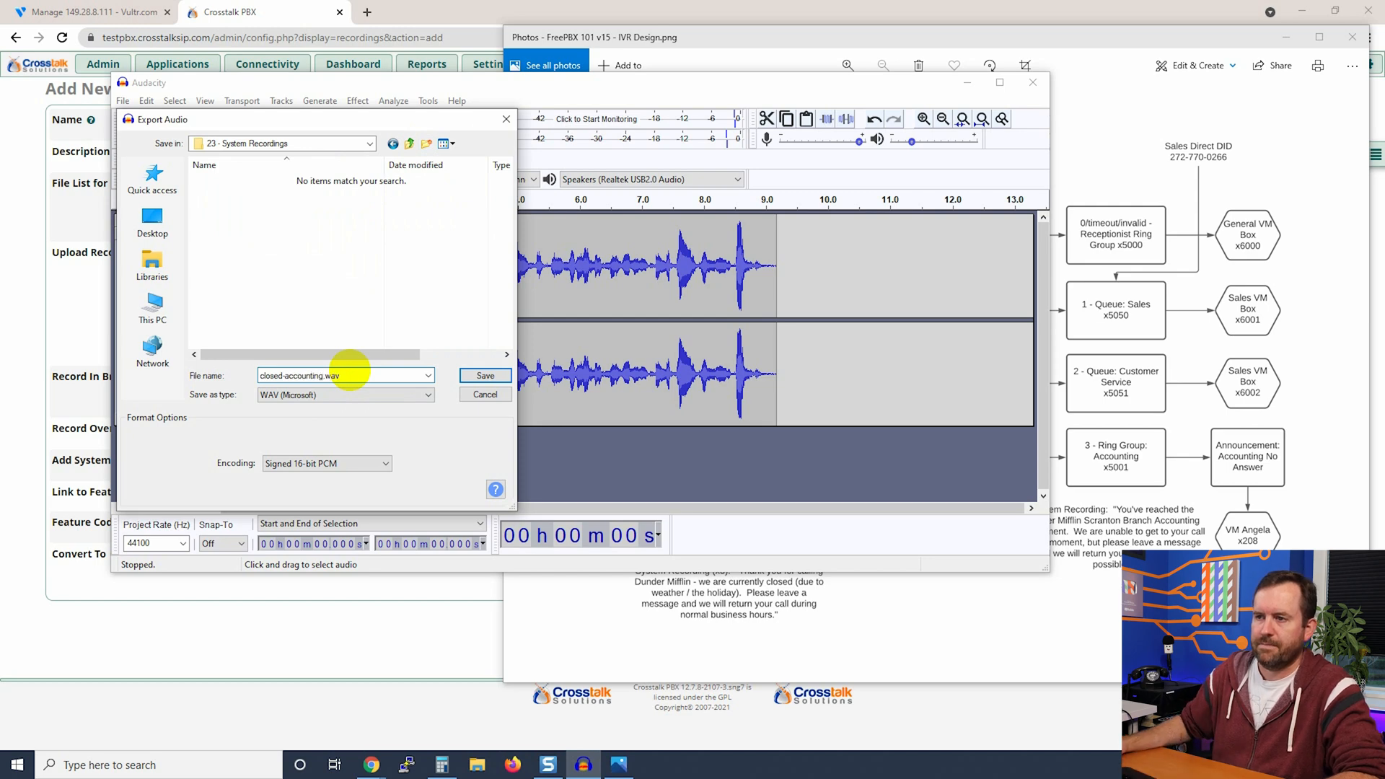
{"action": "left_click", "coordinate": [484, 375]}
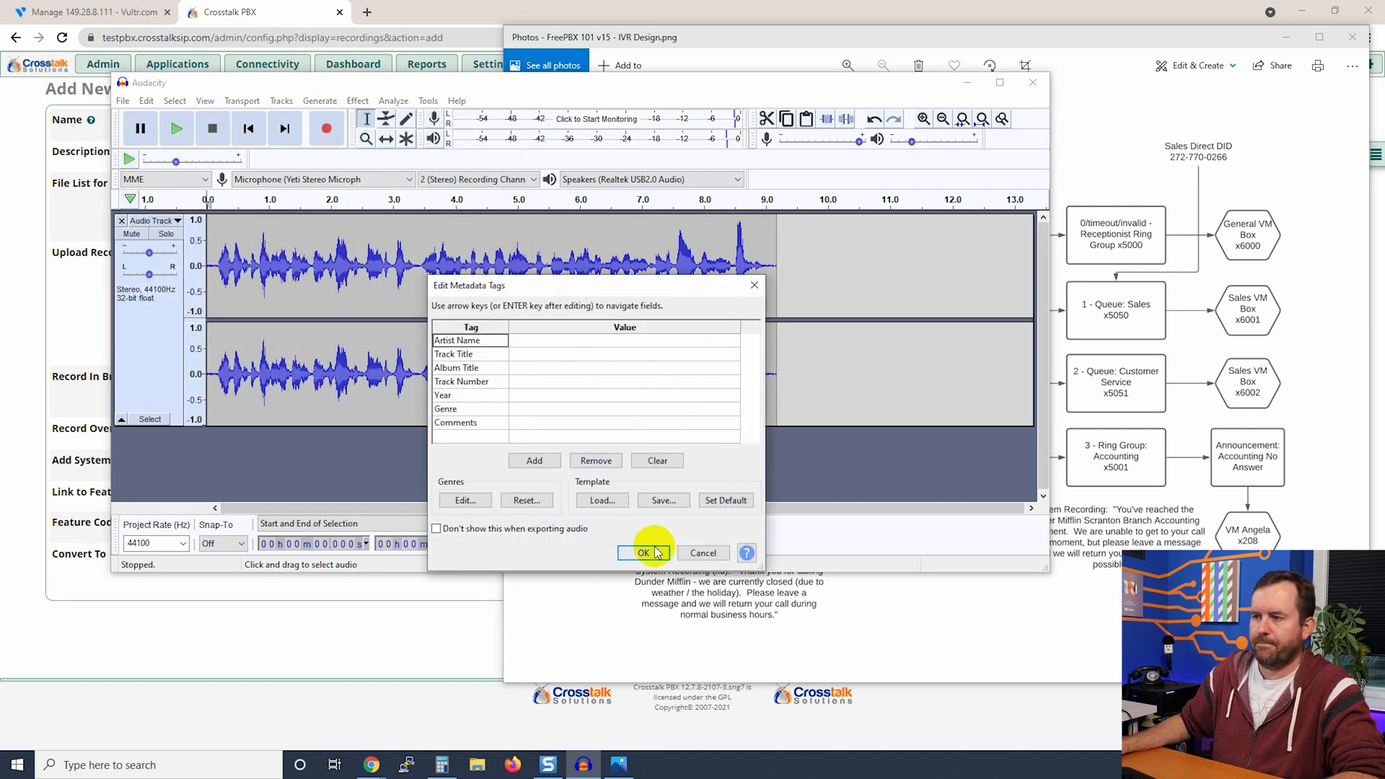
{"action": "left_click", "coordinate": [644, 553]}
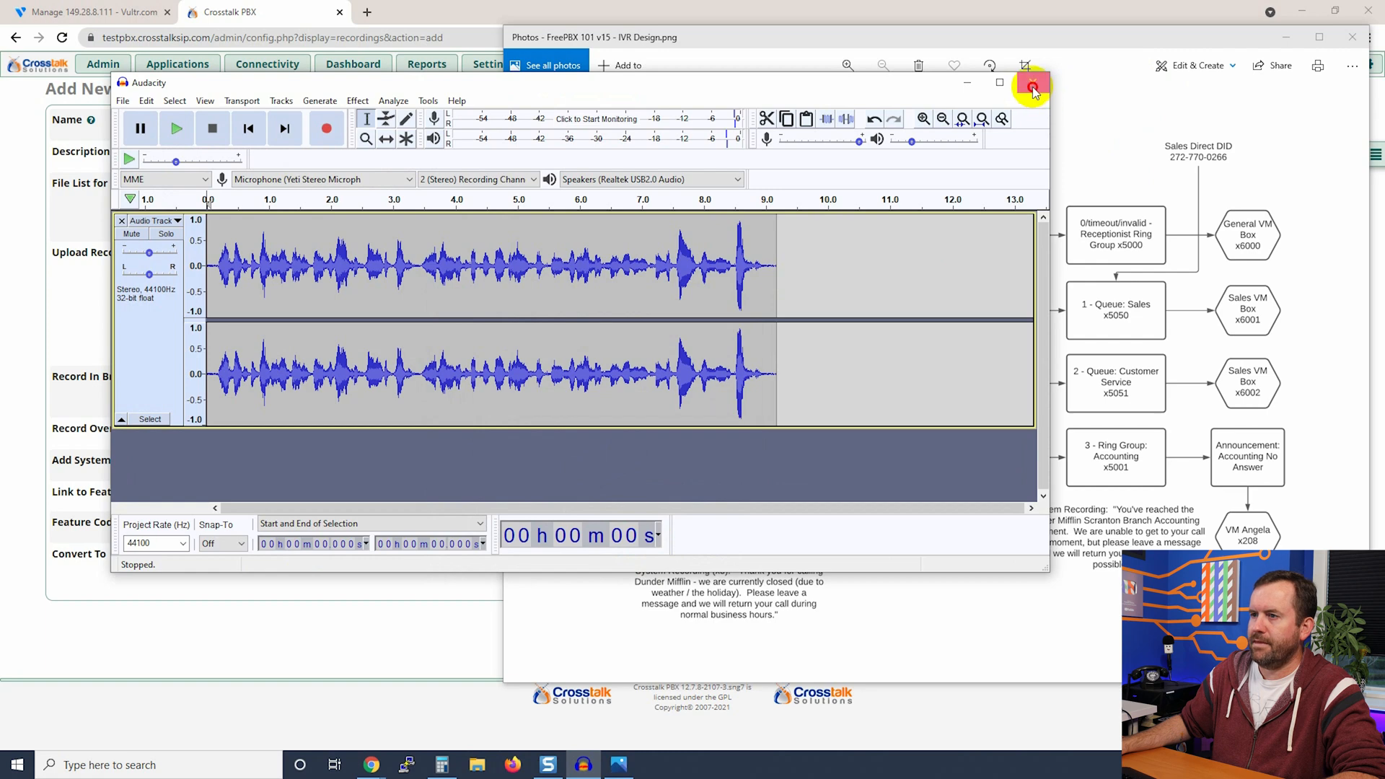
{"action": "left_click", "coordinate": [998, 83]}
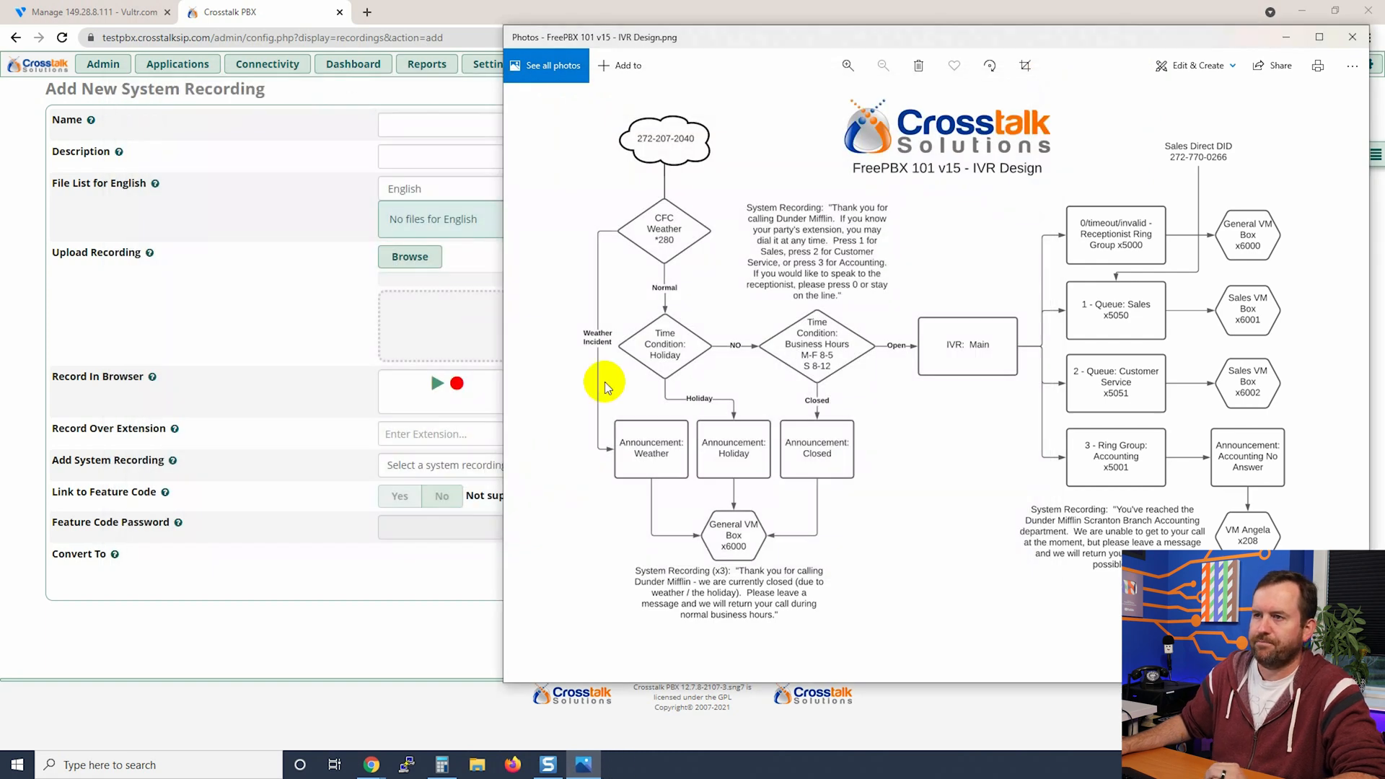
Name the recording Closed-accounting and attach closed-accounting.wav to it.
{"action": "left_click", "coordinate": [1352, 38]}
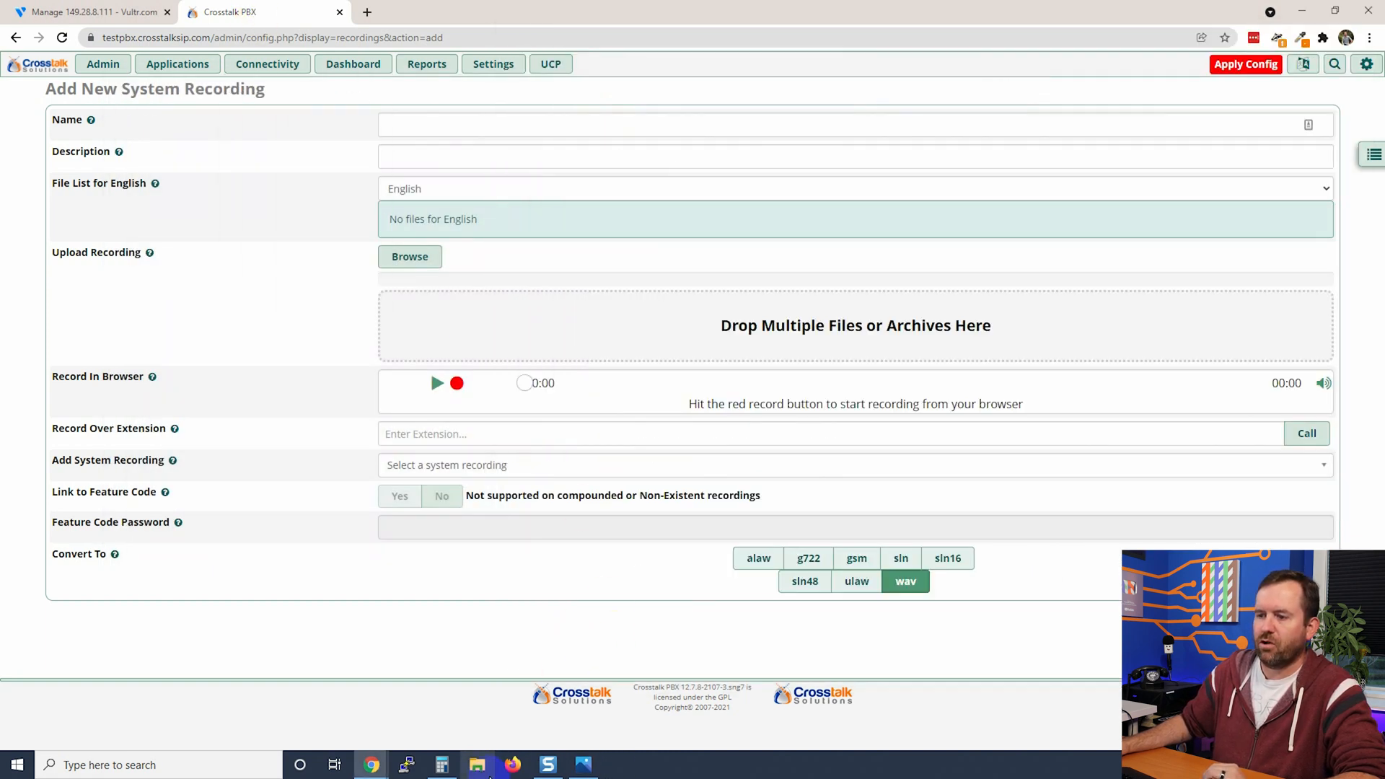
{"action": "mouse_move", "coordinate": [573, 108]}
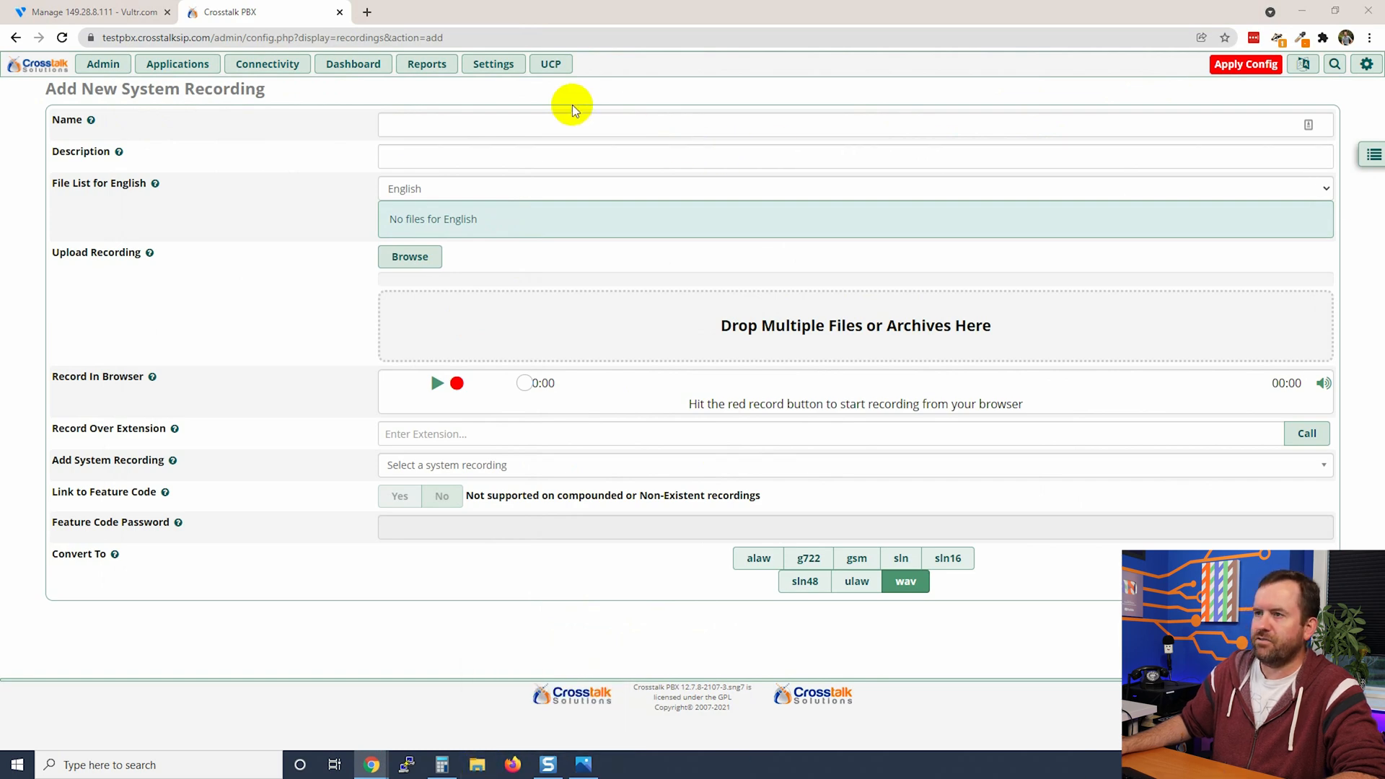
{"action": "type", "text": "Closed-accounting"}
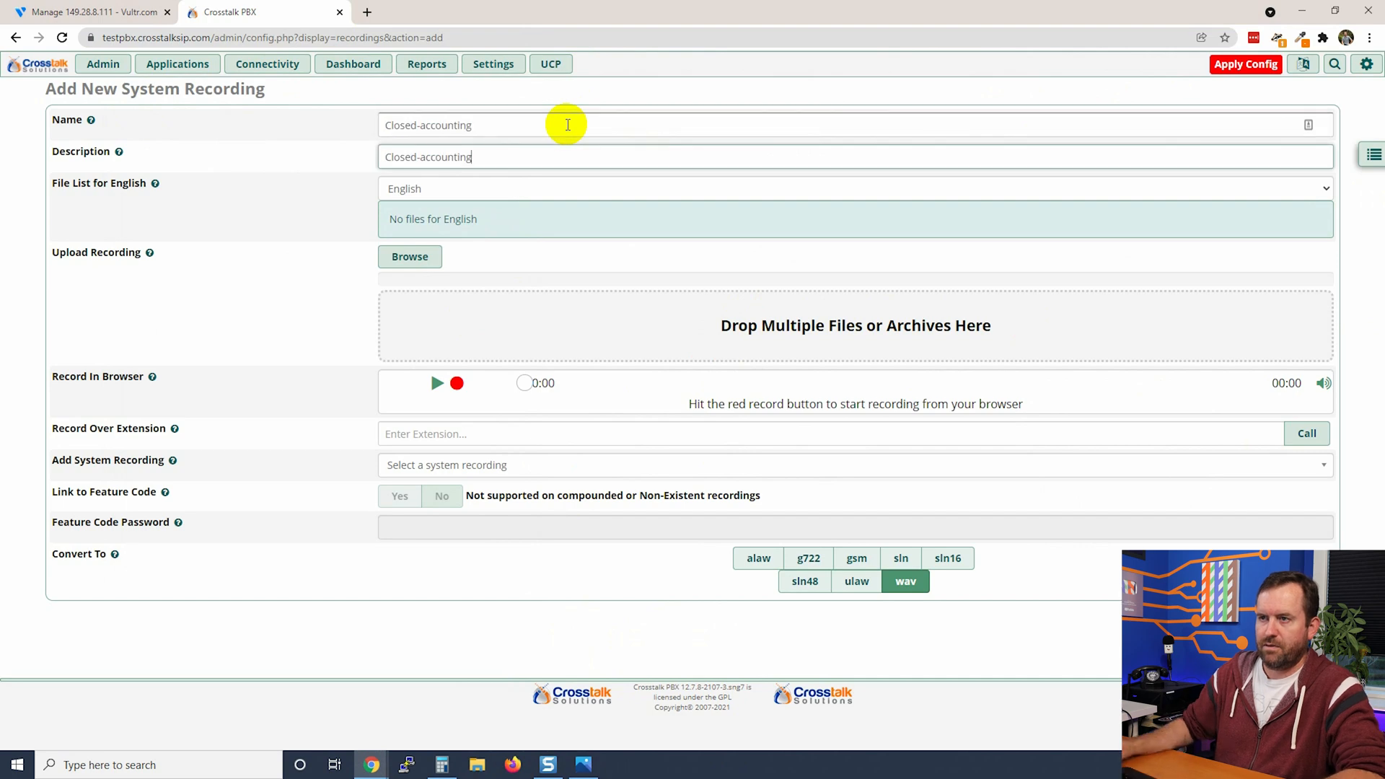
{"action": "left_click_drag", "start_coordinate": [548, 345], "coordinate": [548, 345]}
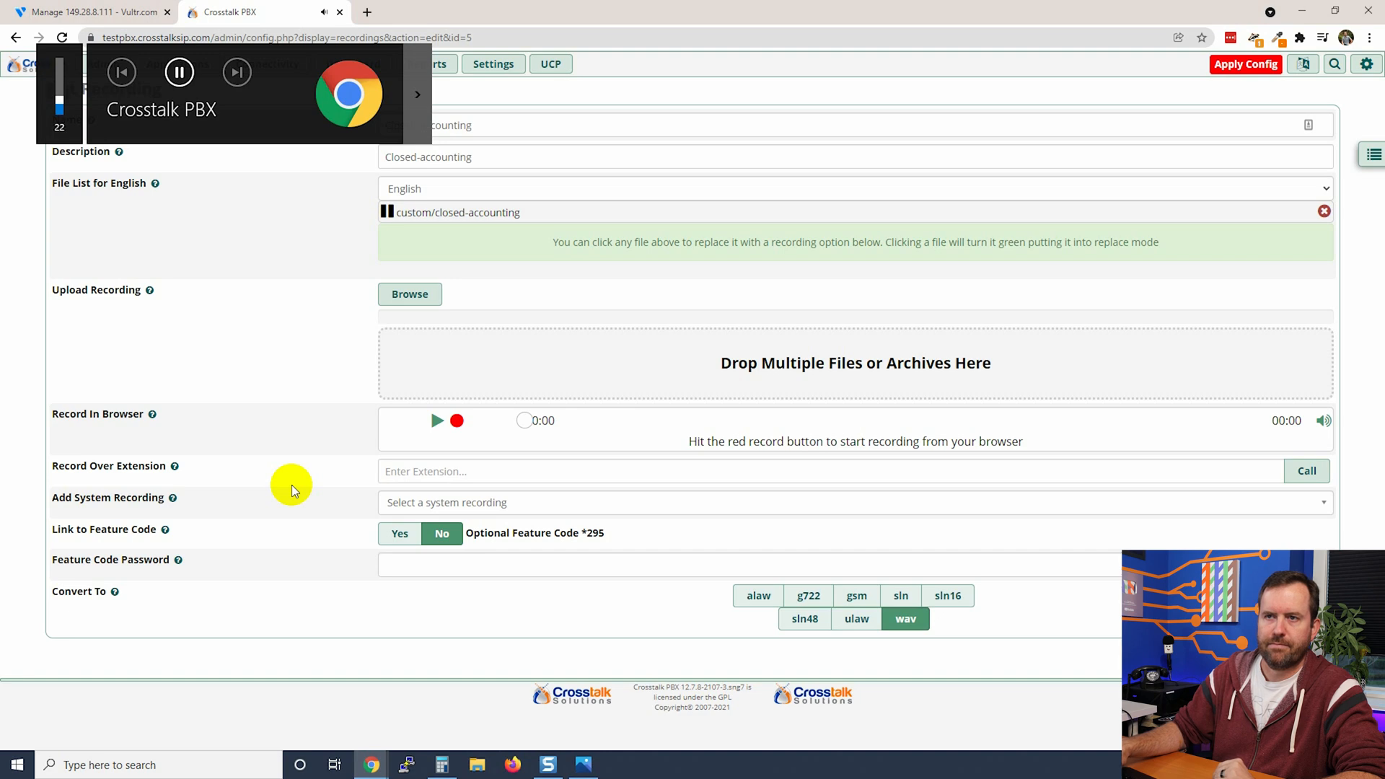
Check the closed-accounting playback, then apply the pending configuration.
{"action": "left_click", "coordinate": [179, 72]}
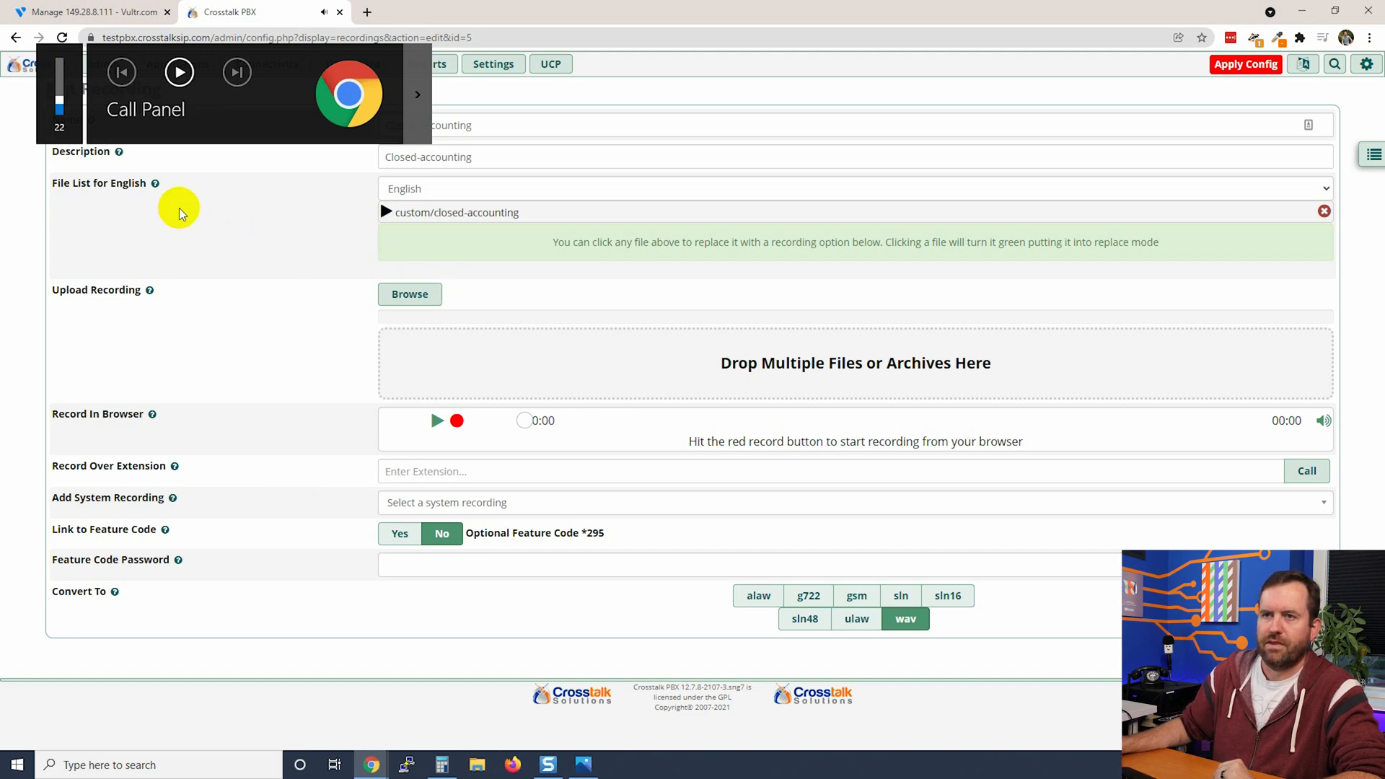
{"action": "mouse_move", "coordinate": [36, 265]}
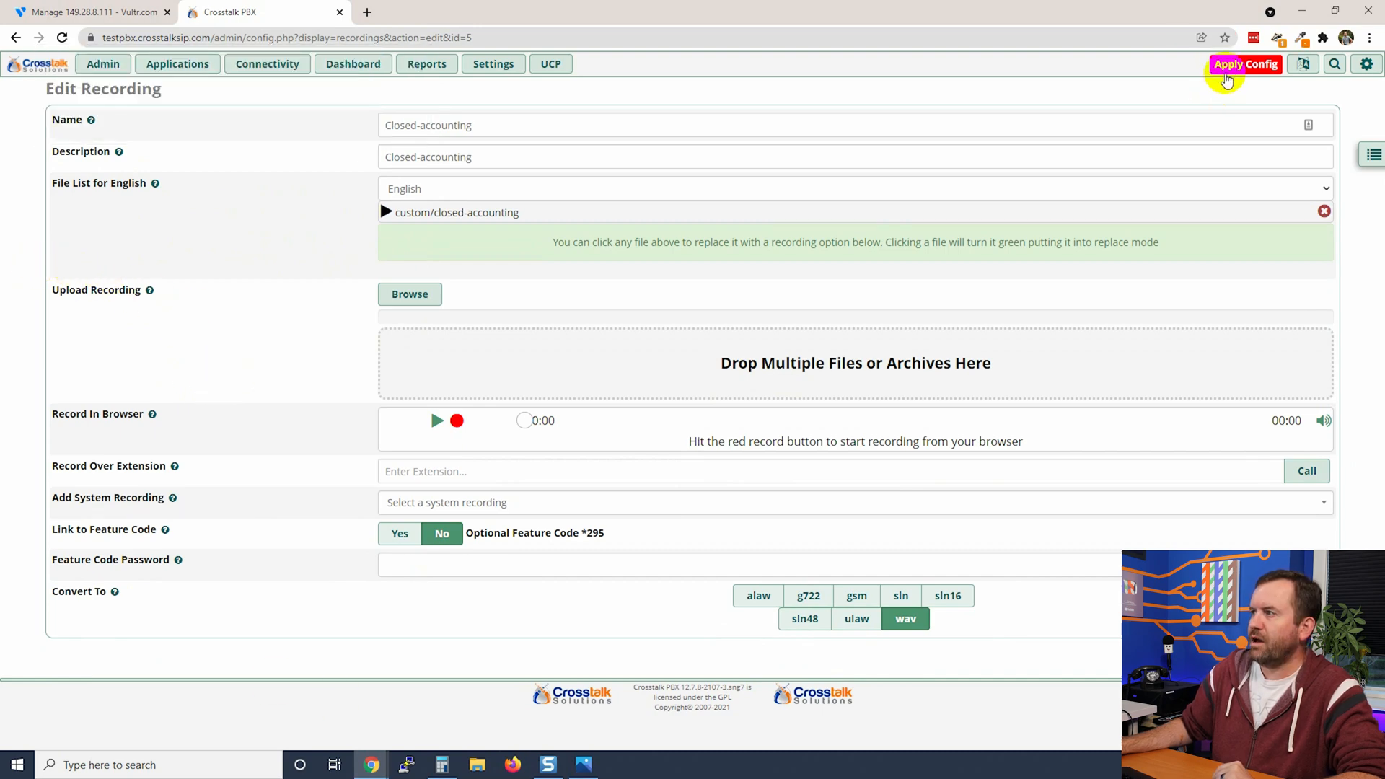
{"action": "left_click", "coordinate": [1245, 65]}
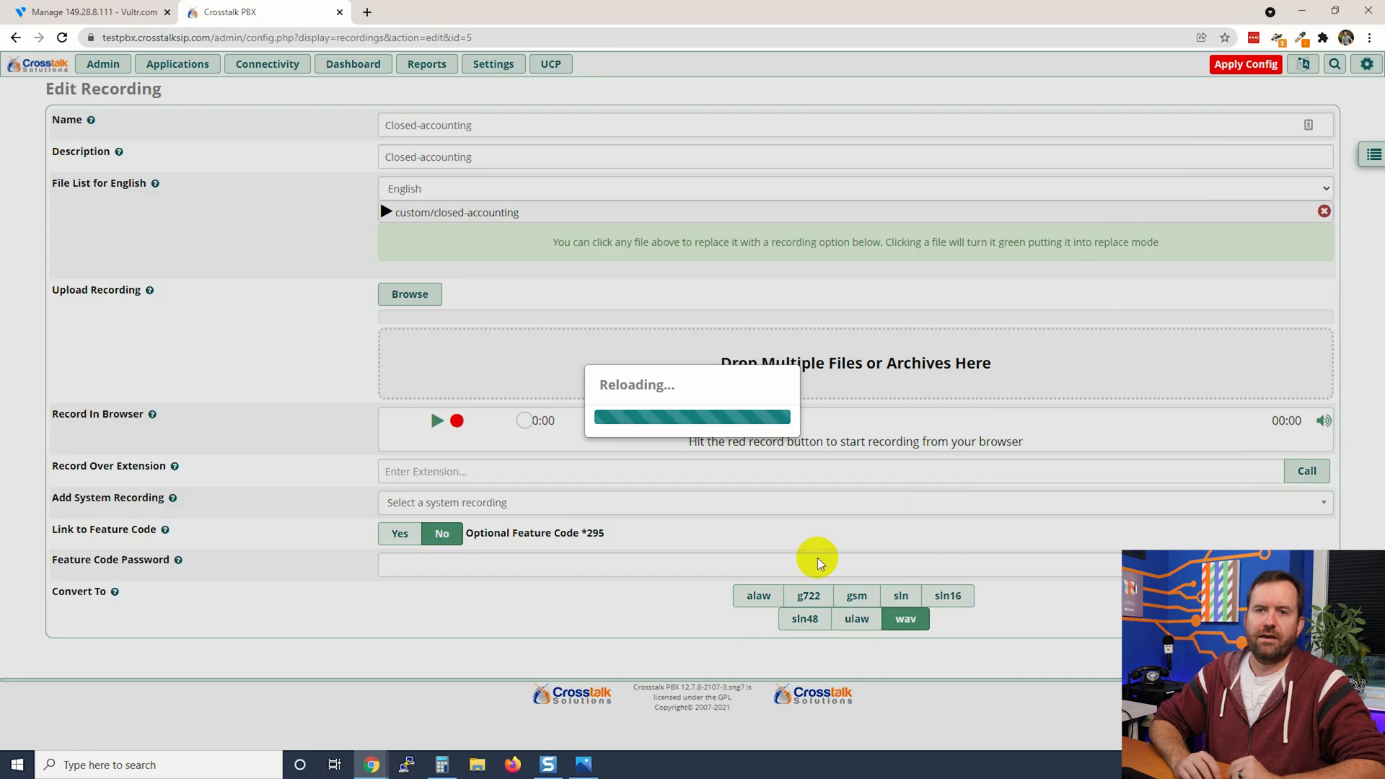